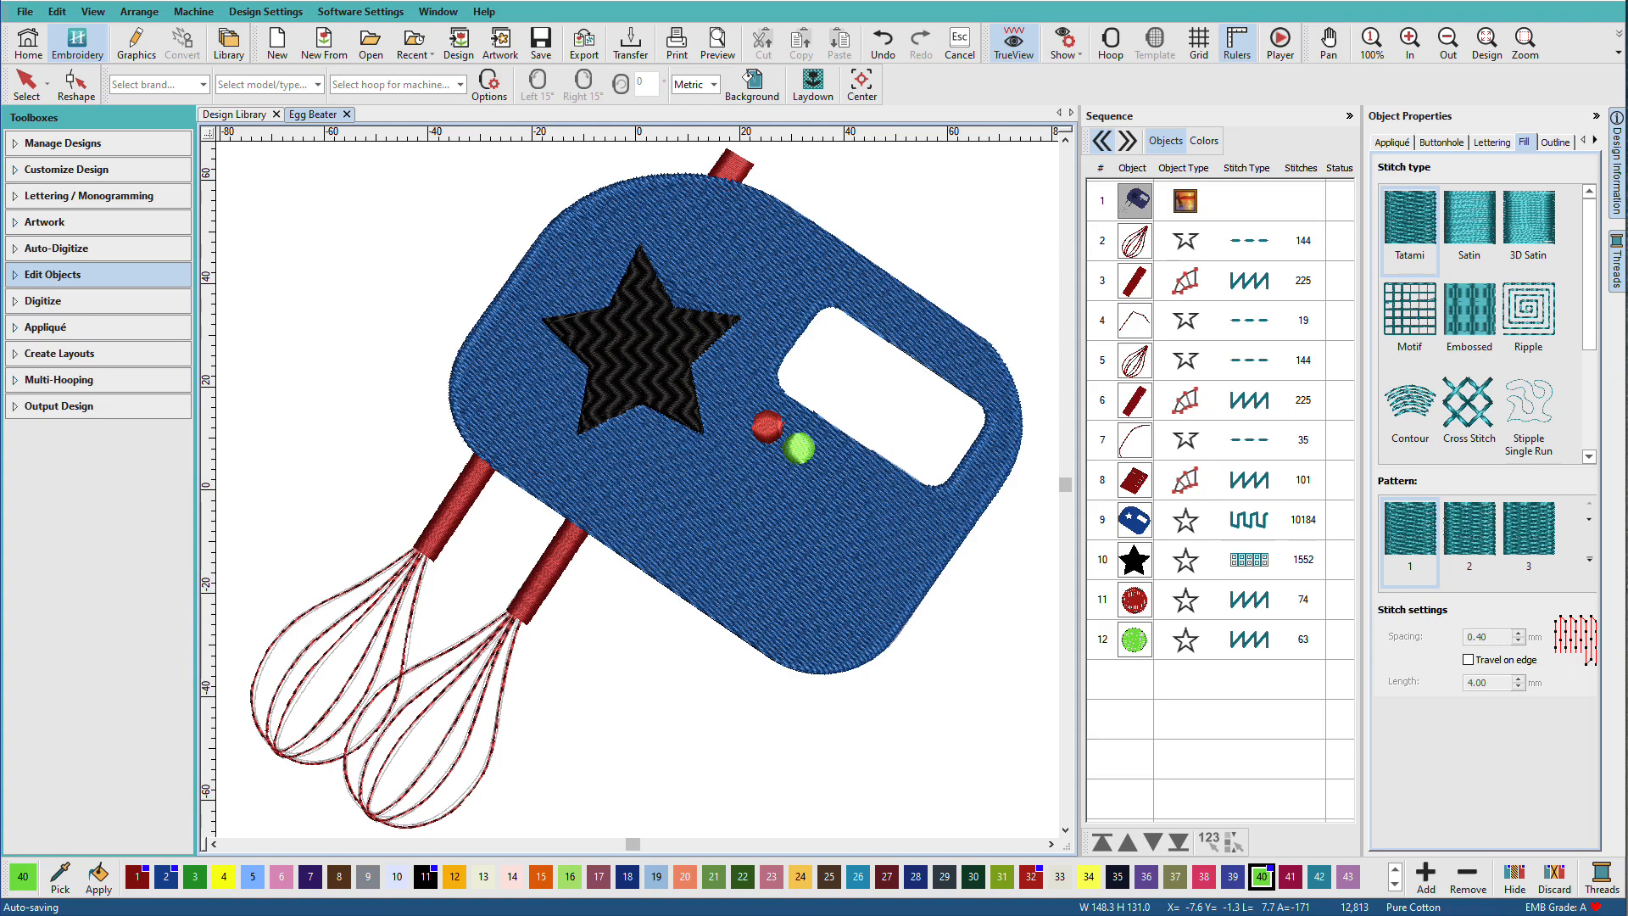
mouse_move(844, 493)
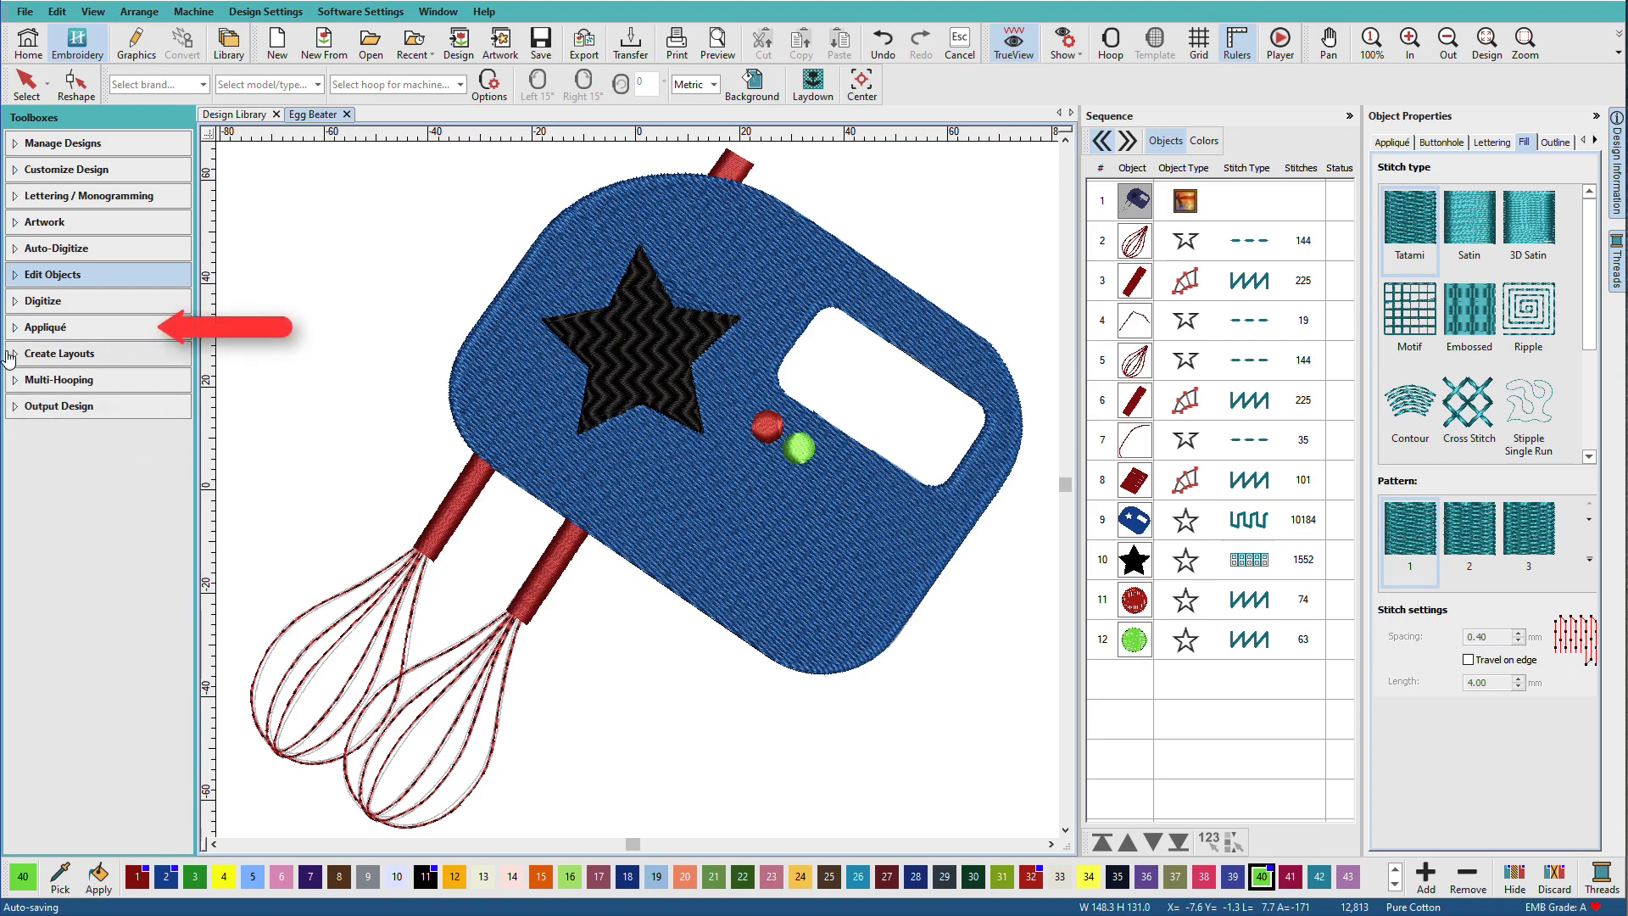
- Expand the Appliqué toolbox to reveal its tools
left_click(46, 327)
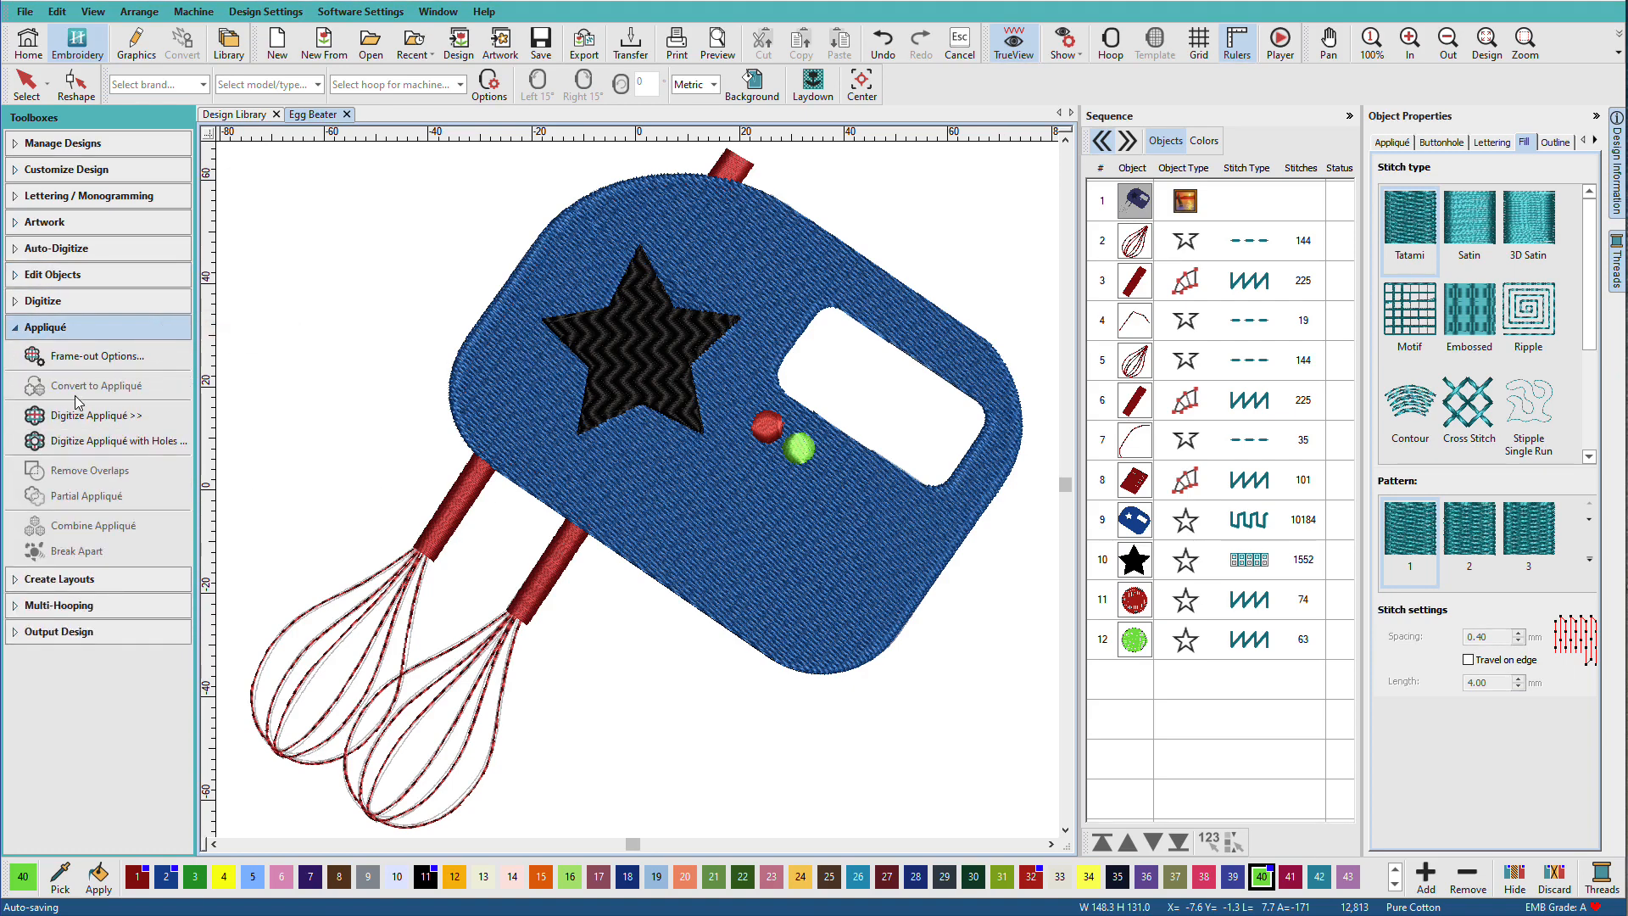
mouse_move(659, 365)
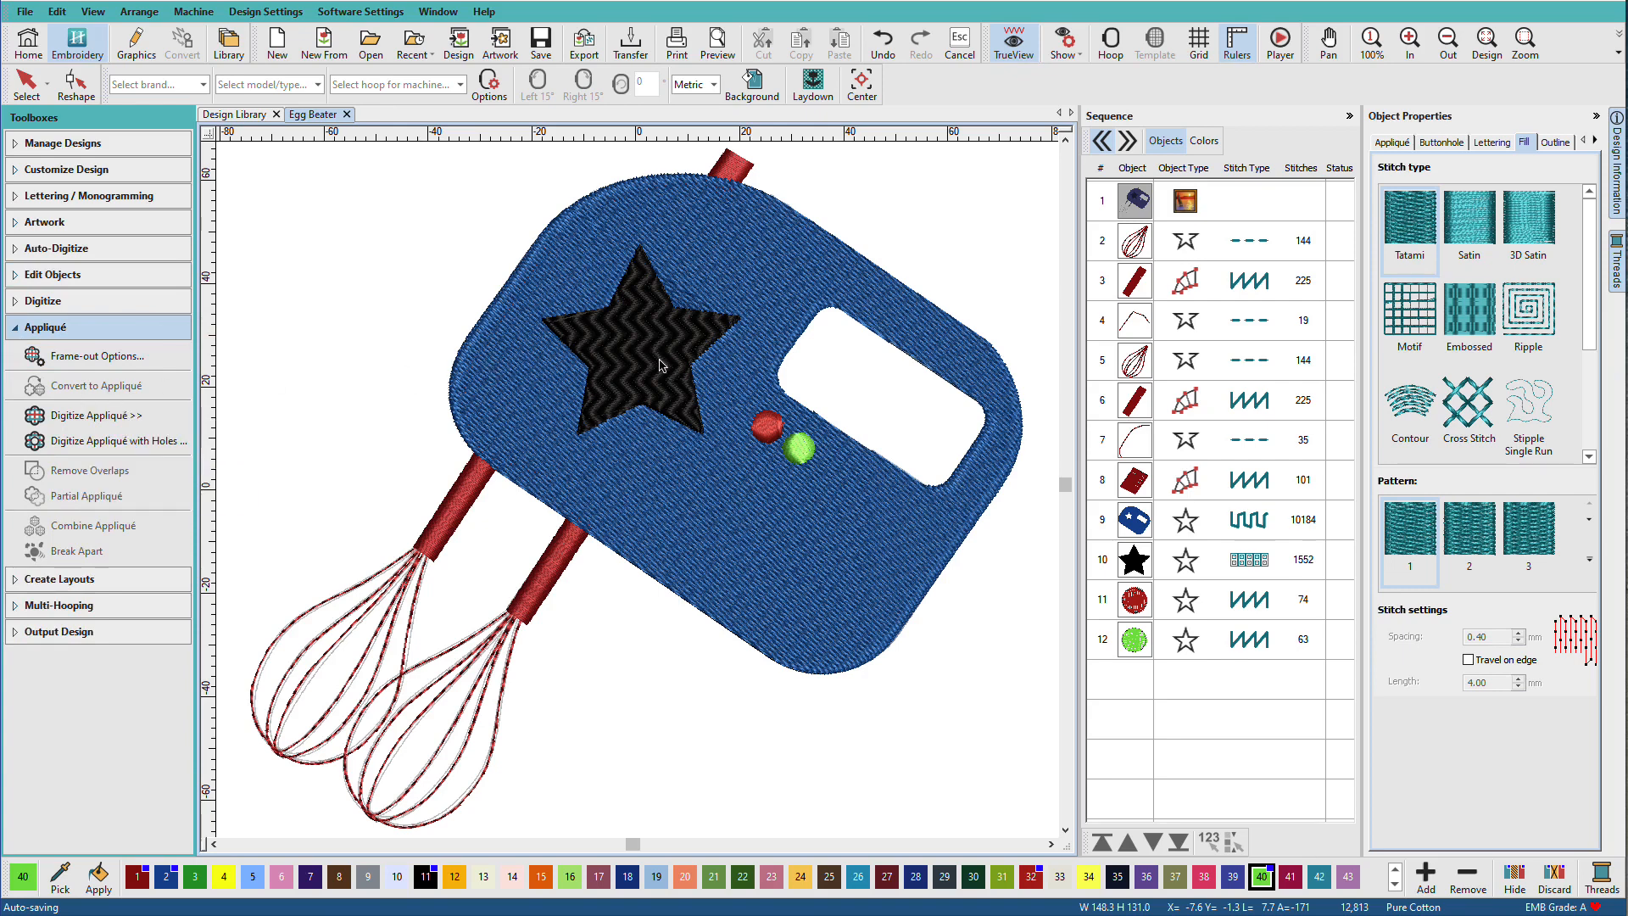
- Convert the black star and then the blue mixer body into appliqué objects
left_click(641, 373)
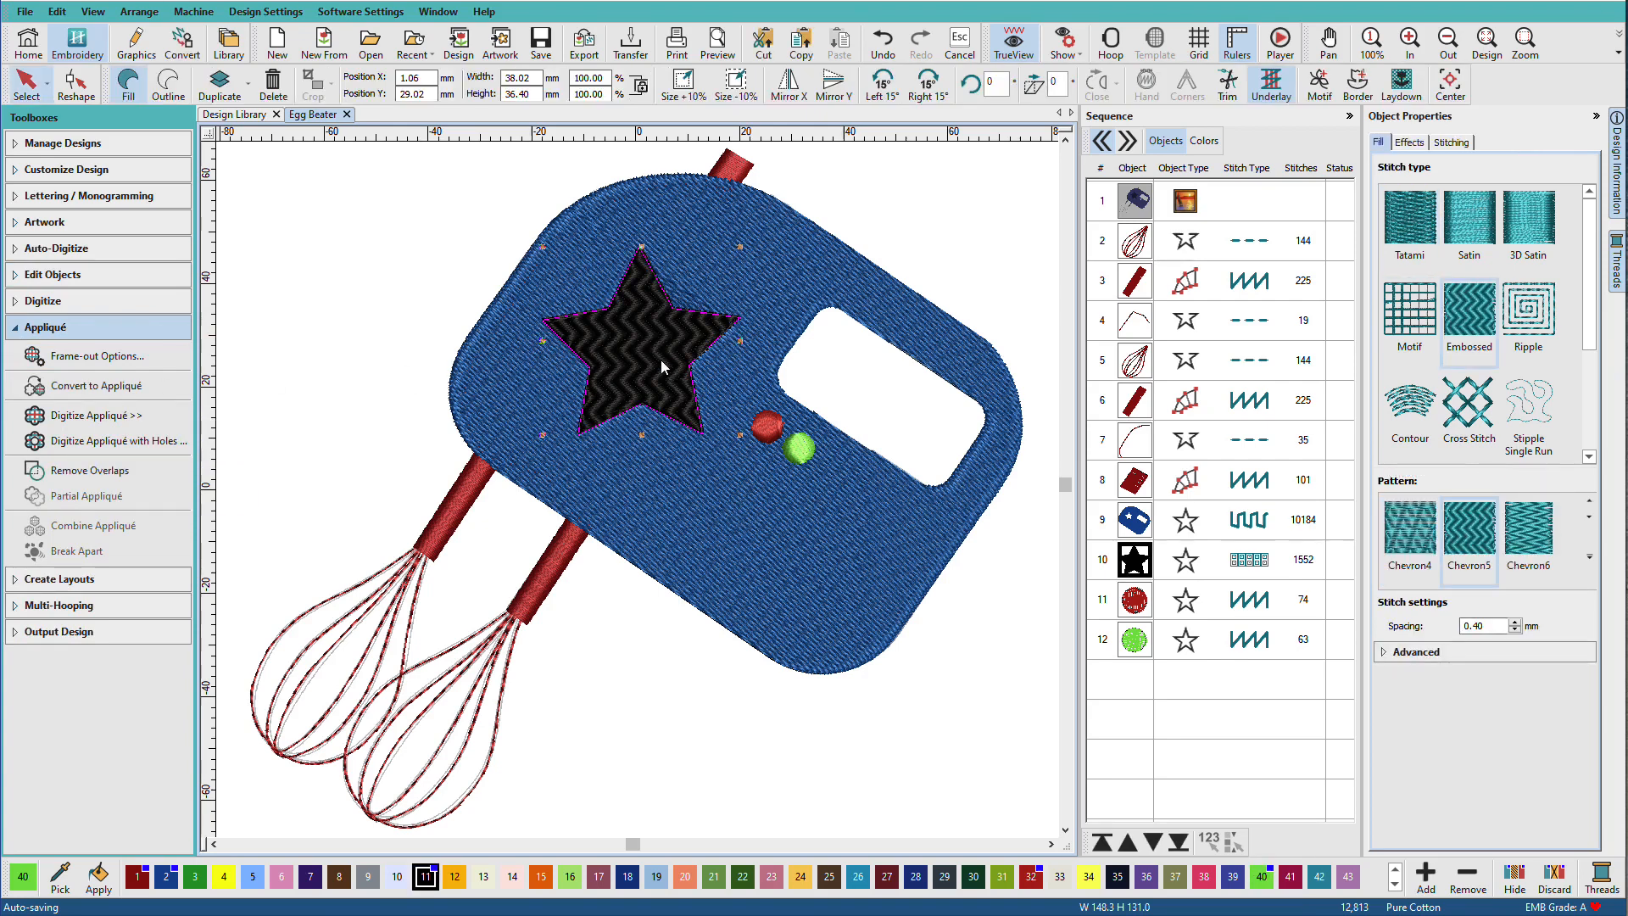
left_click(102, 385)
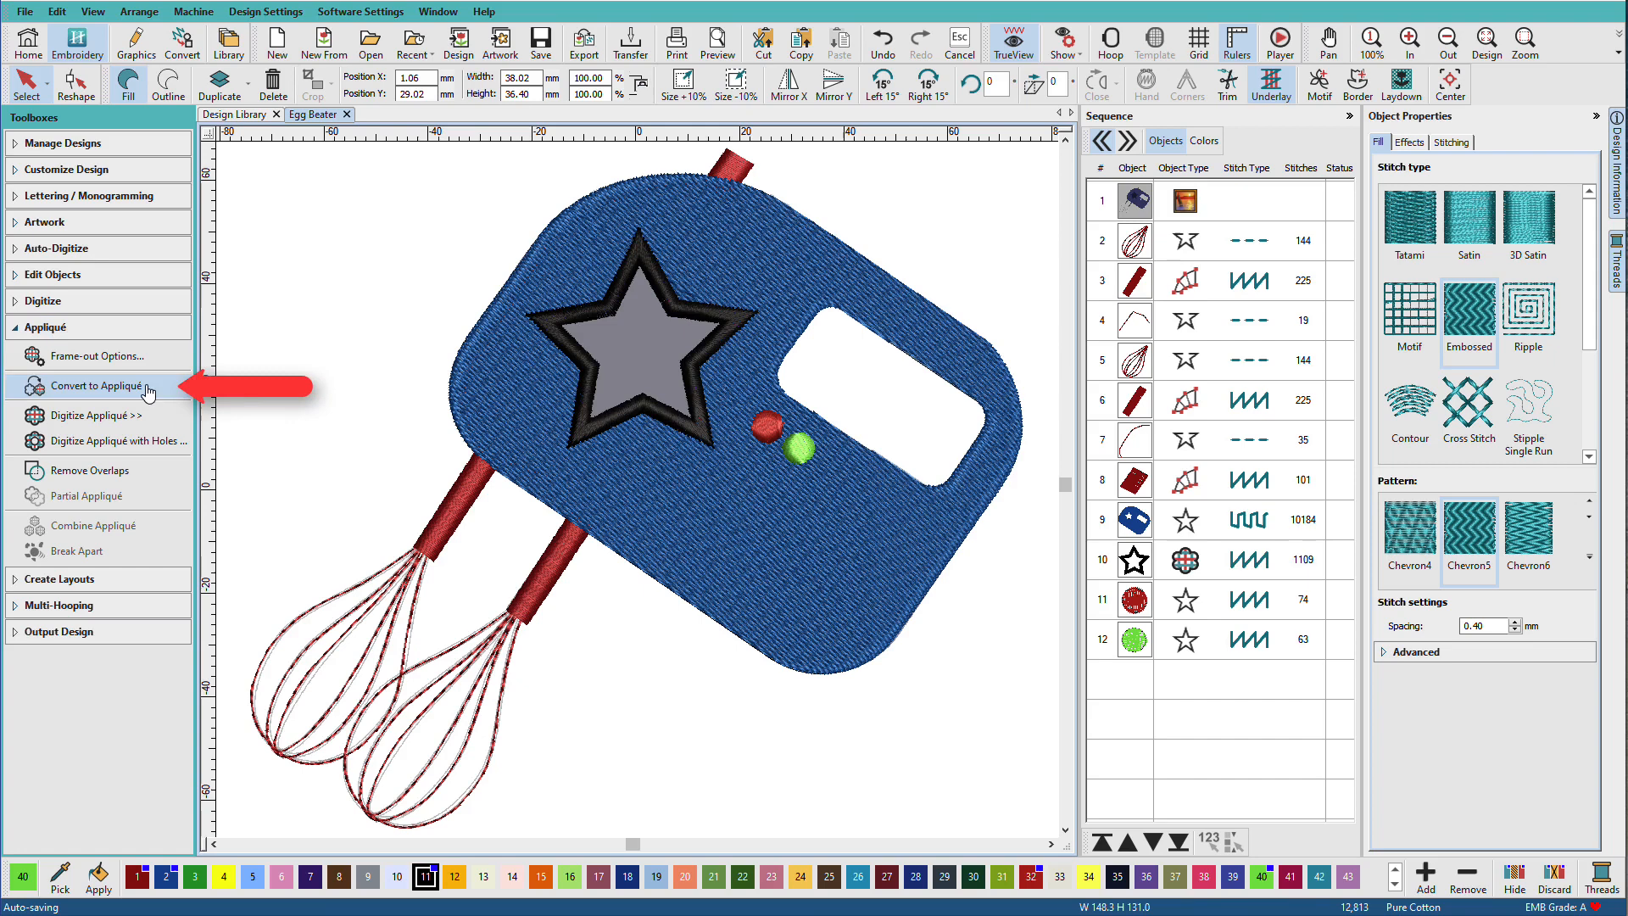
left_click(99, 385)
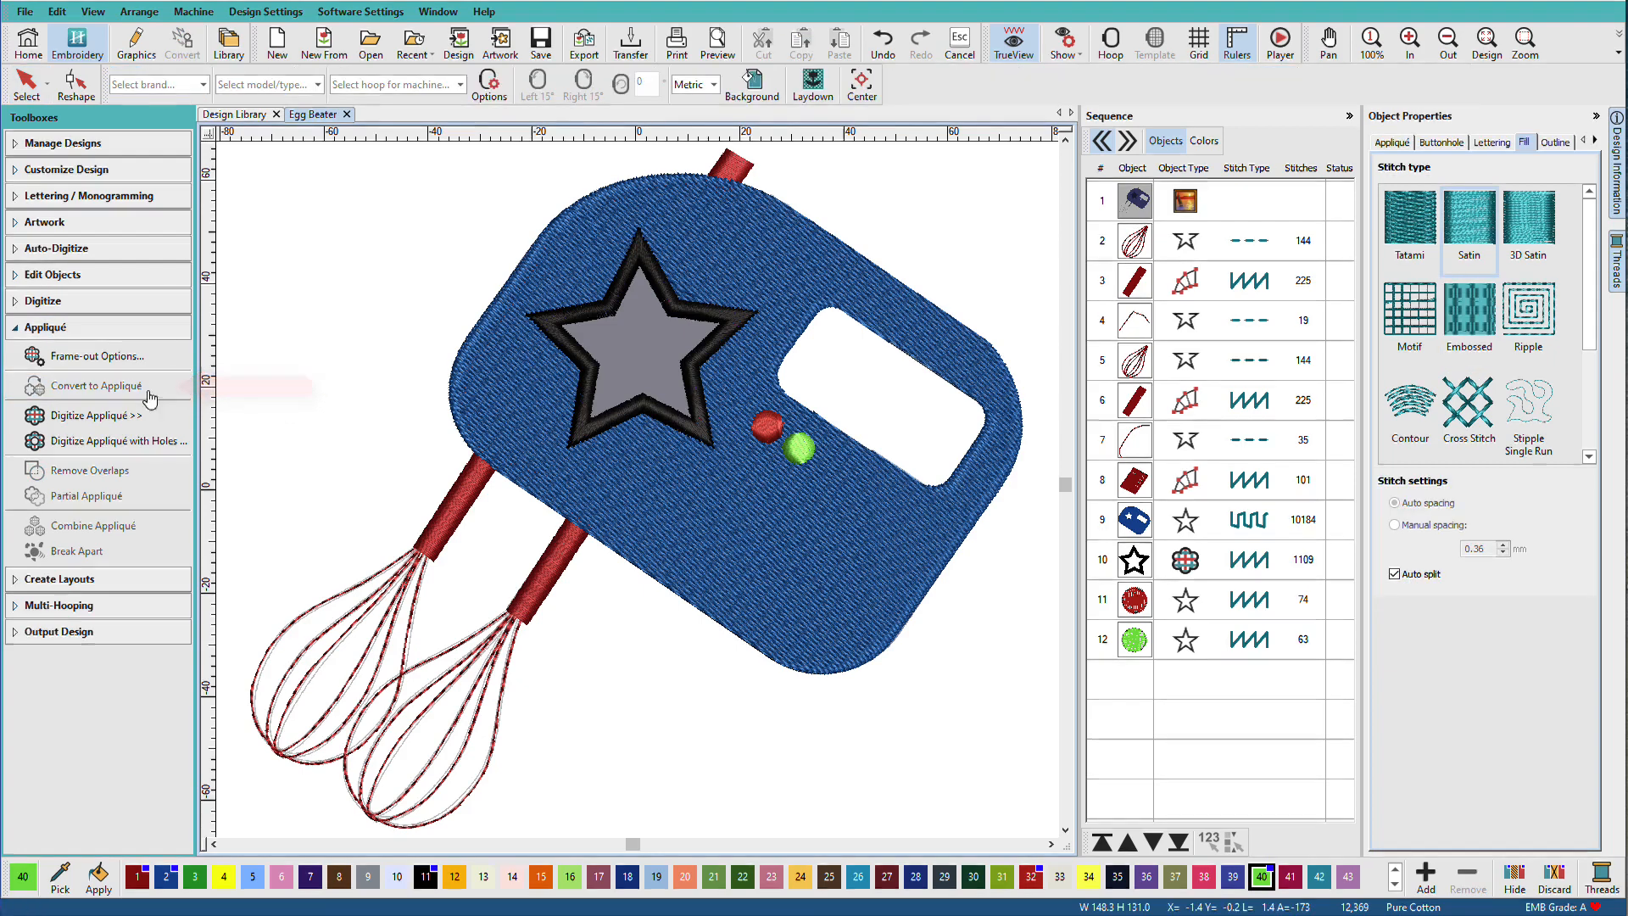
left_click(102, 385)
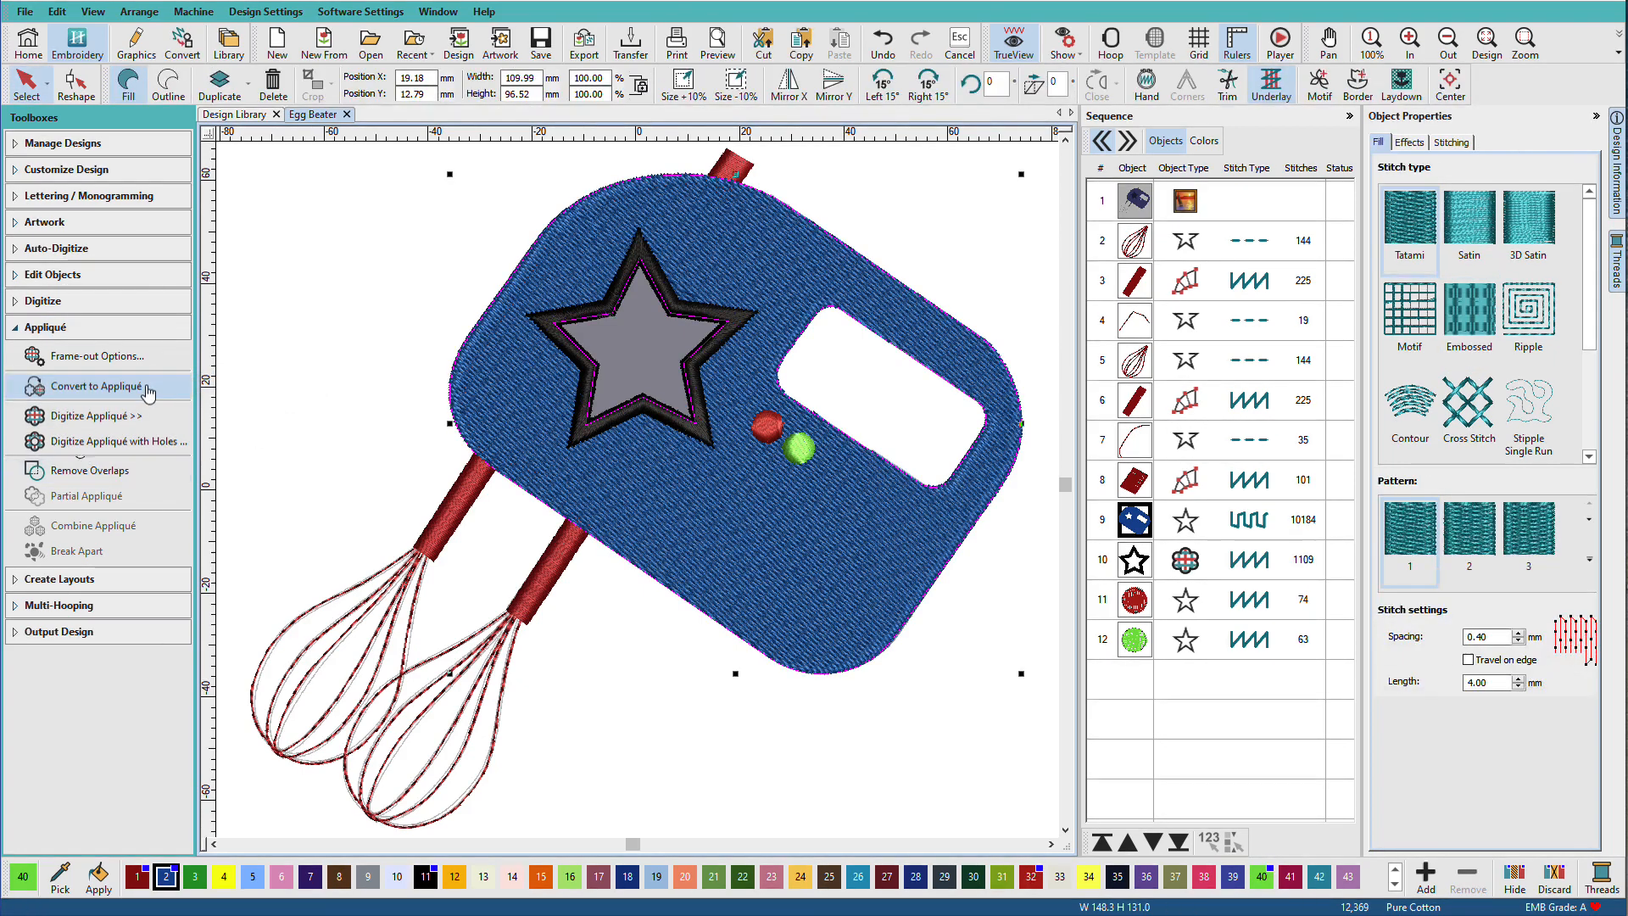
left_click(98, 386)
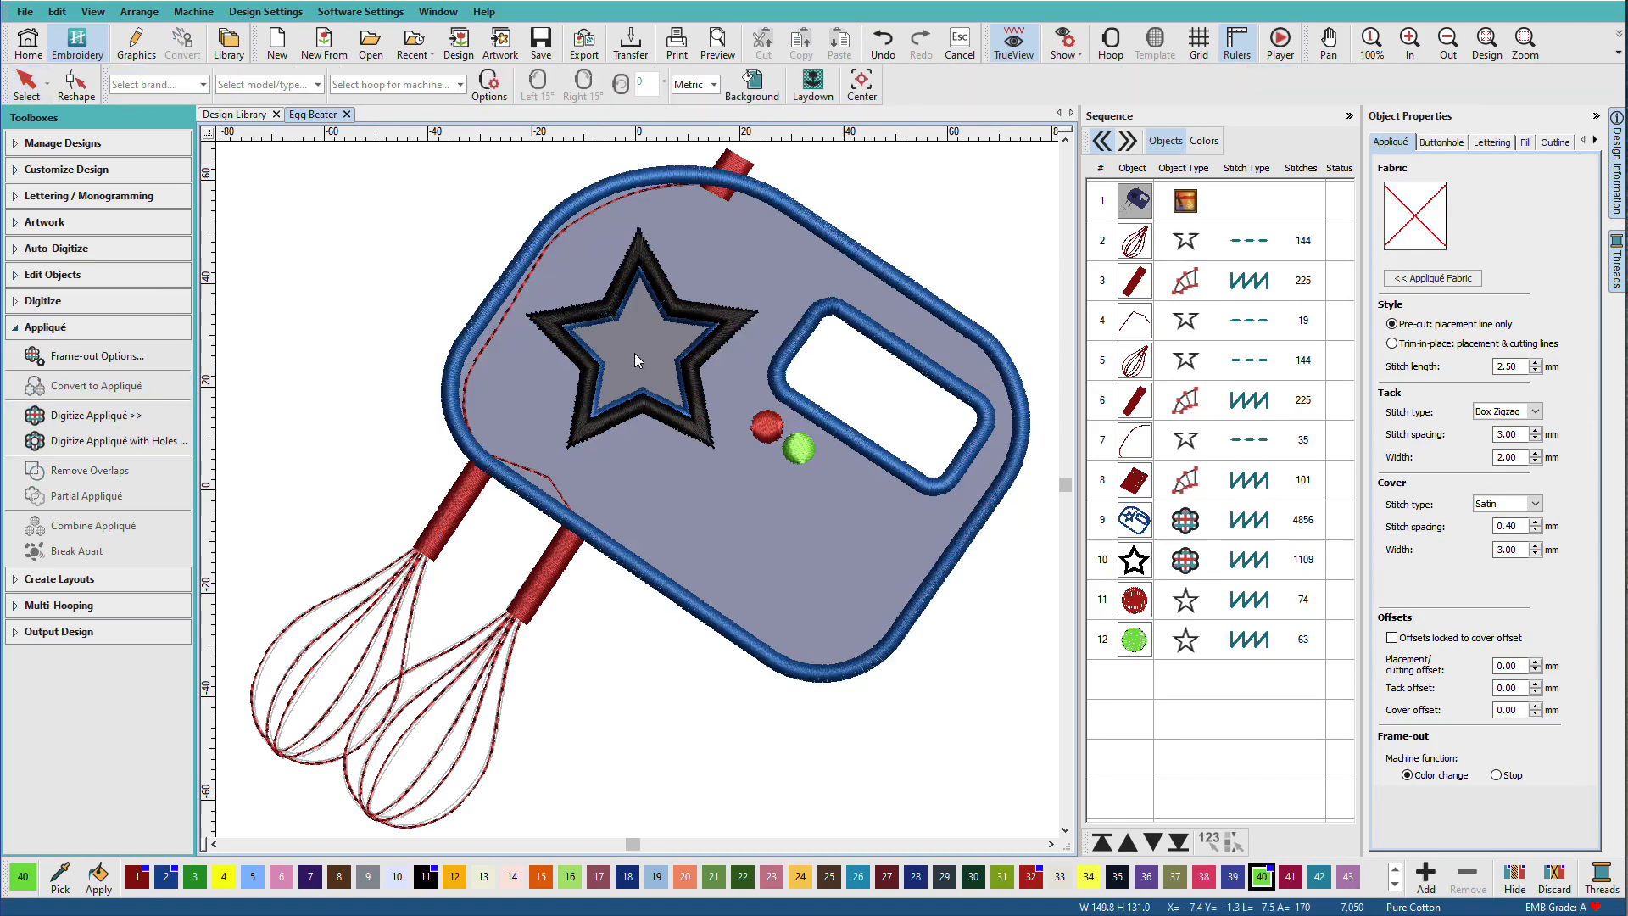
left_click(639, 363)
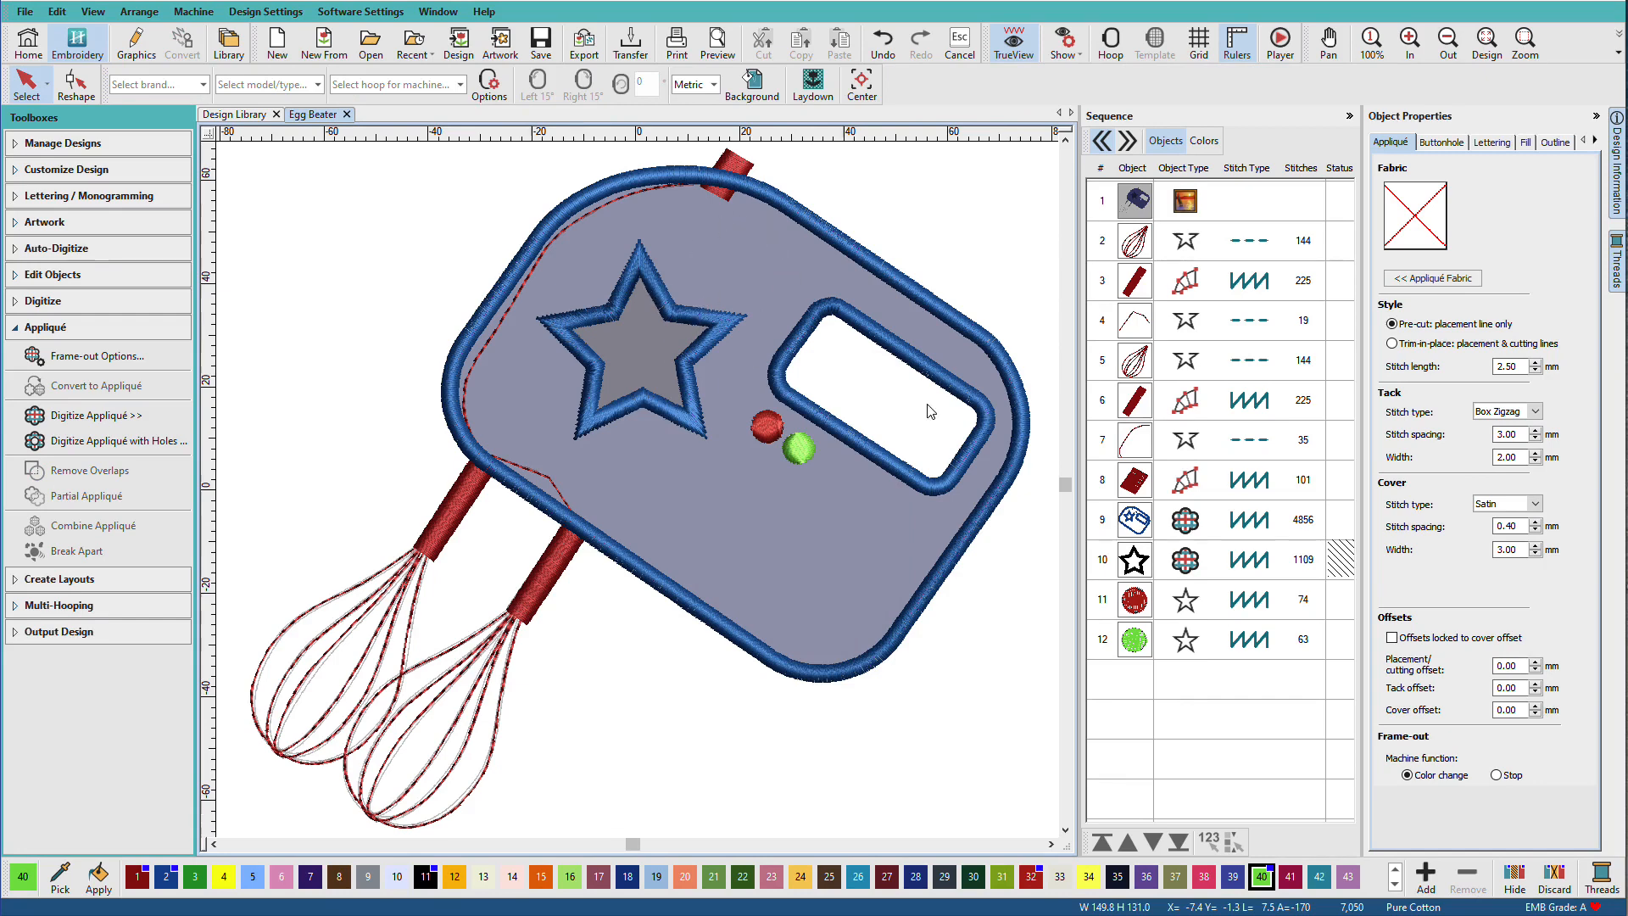
mouse_move(671, 318)
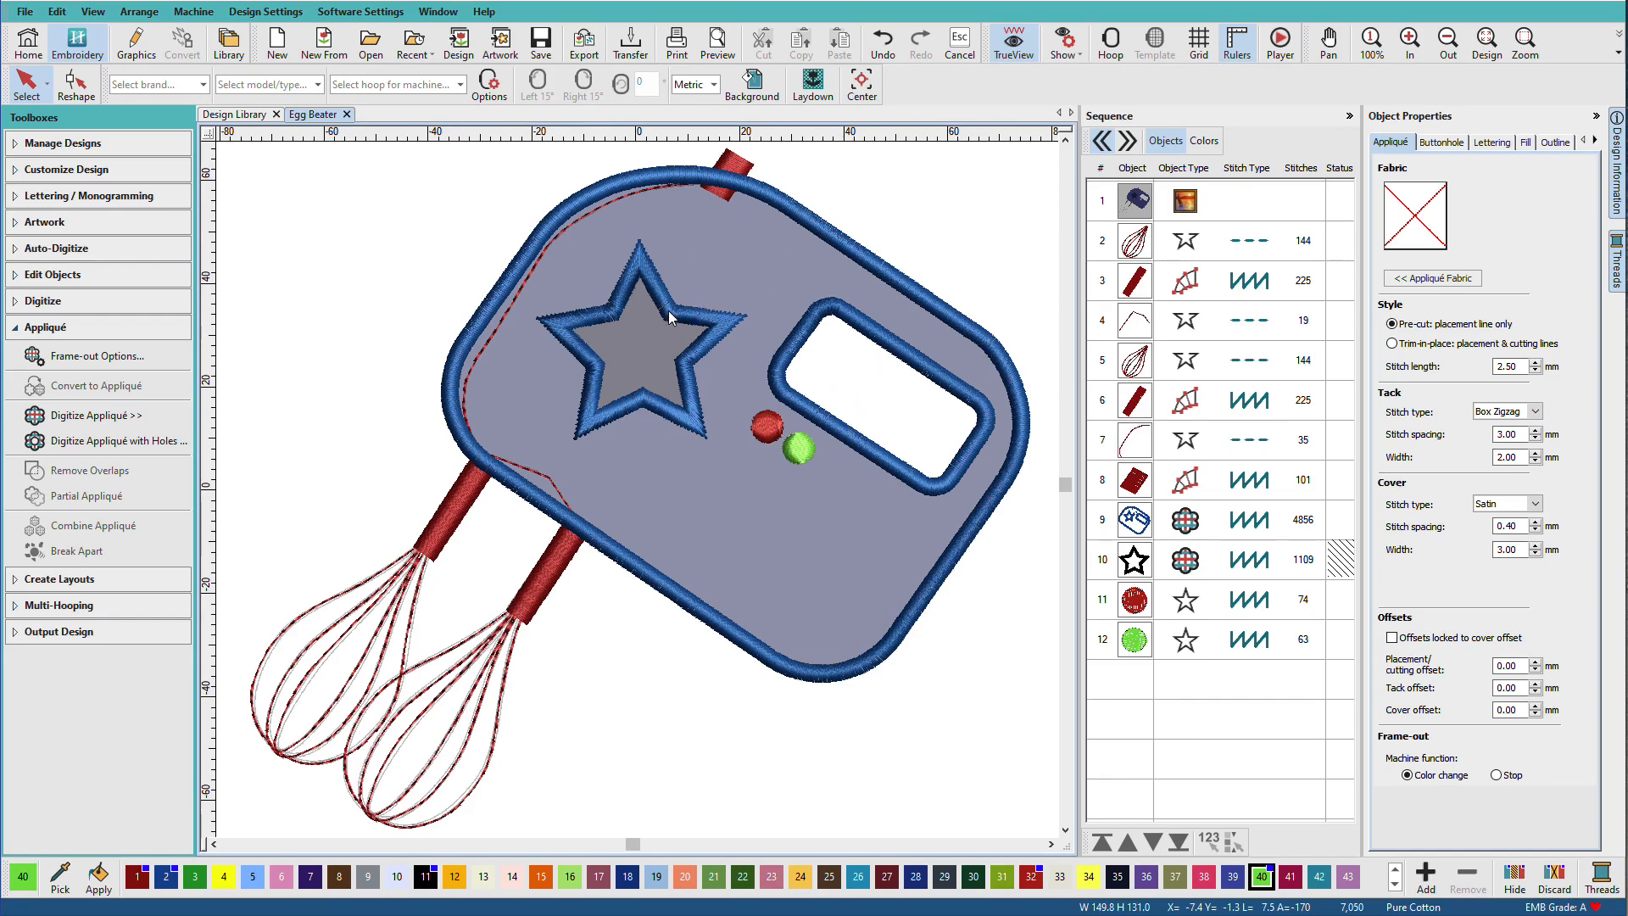
mouse_move(688, 339)
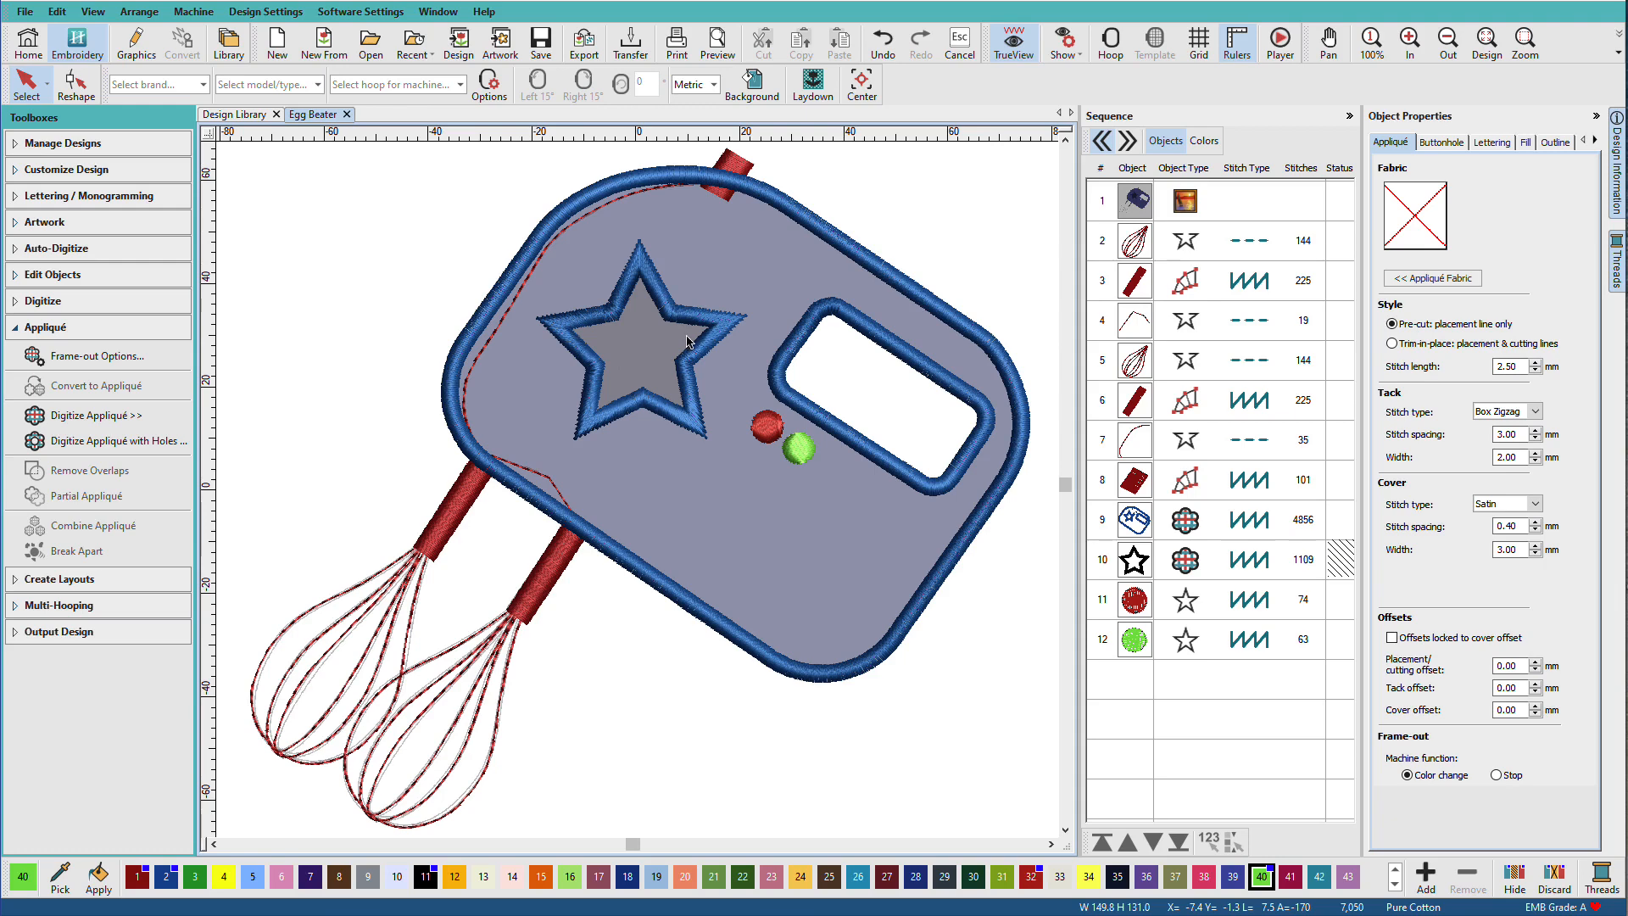
mouse_move(93, 415)
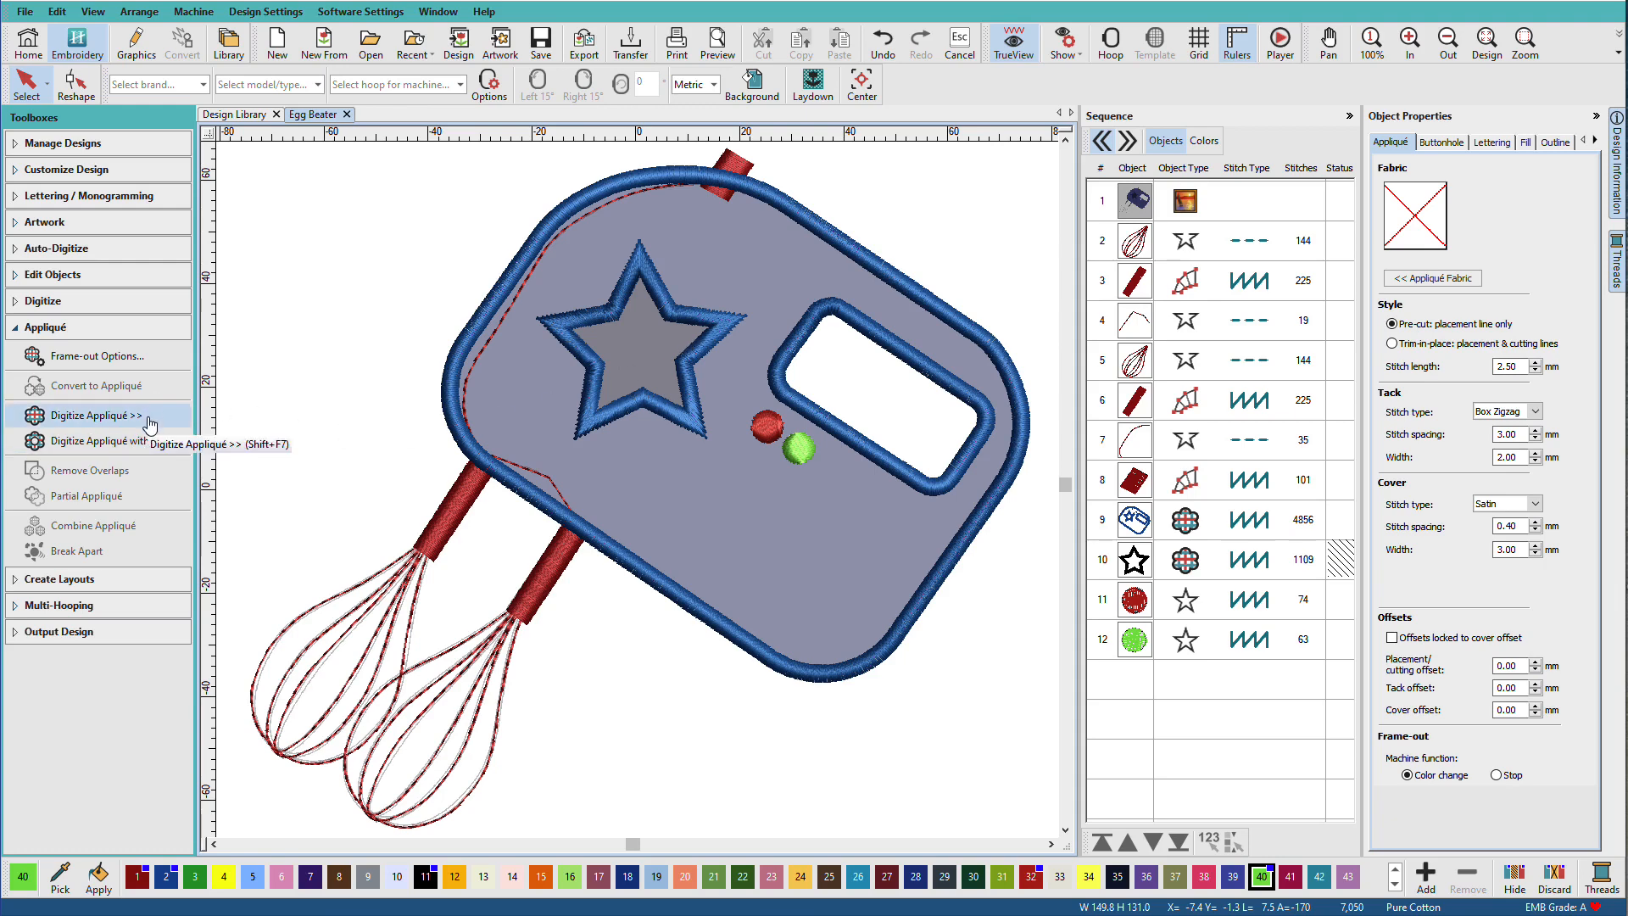
mouse_move(988, 355)
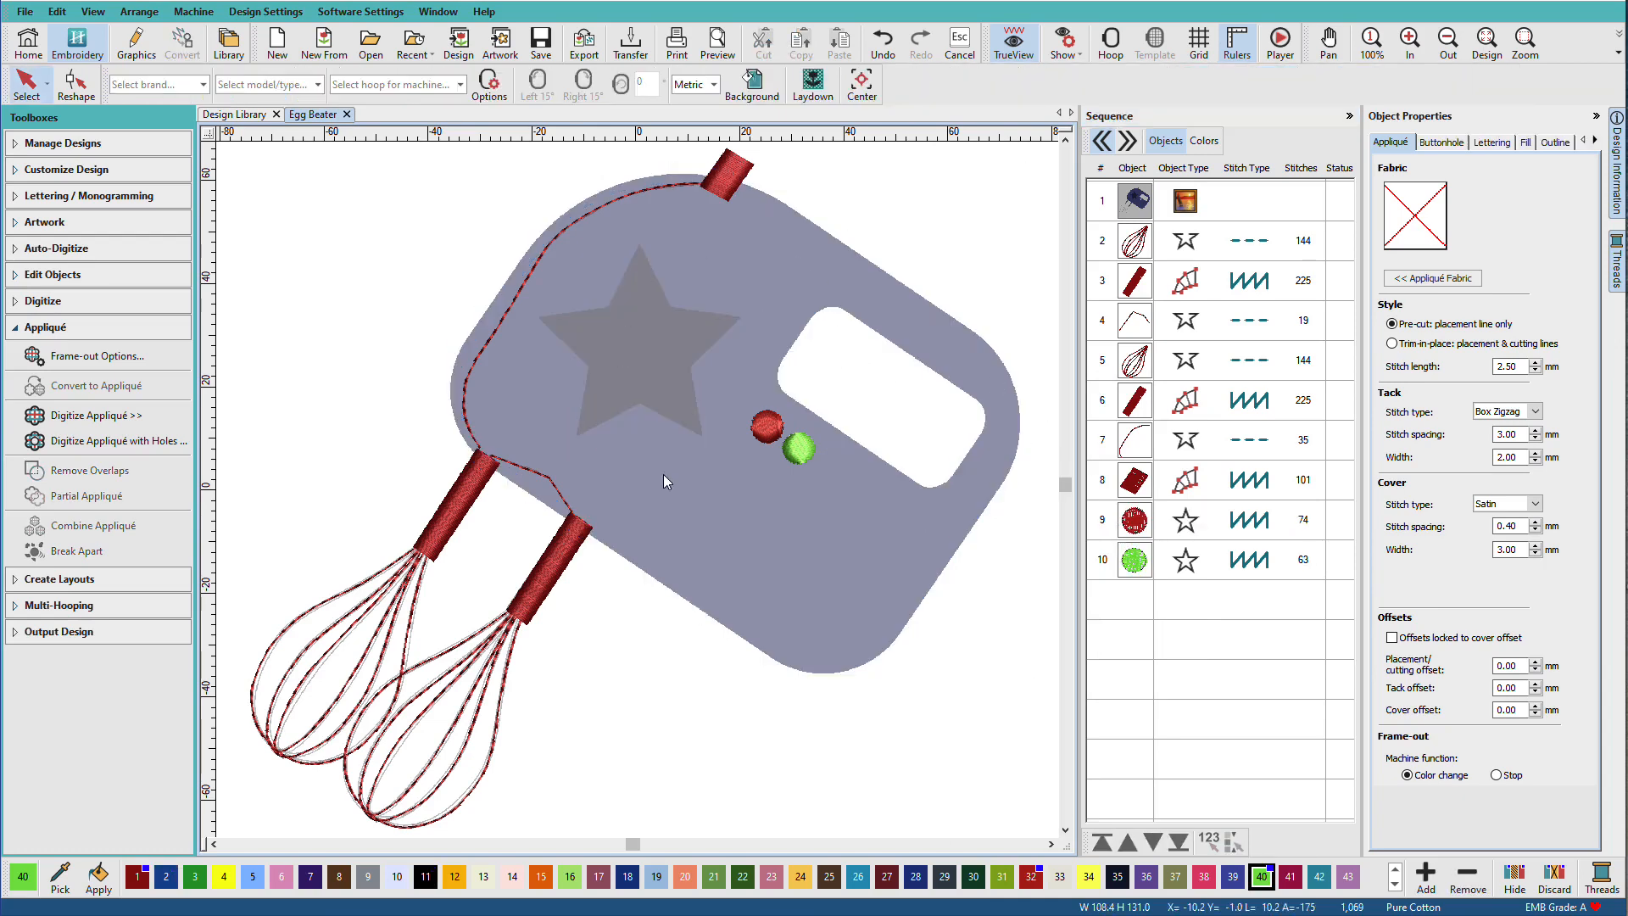
mouse_move(641, 461)
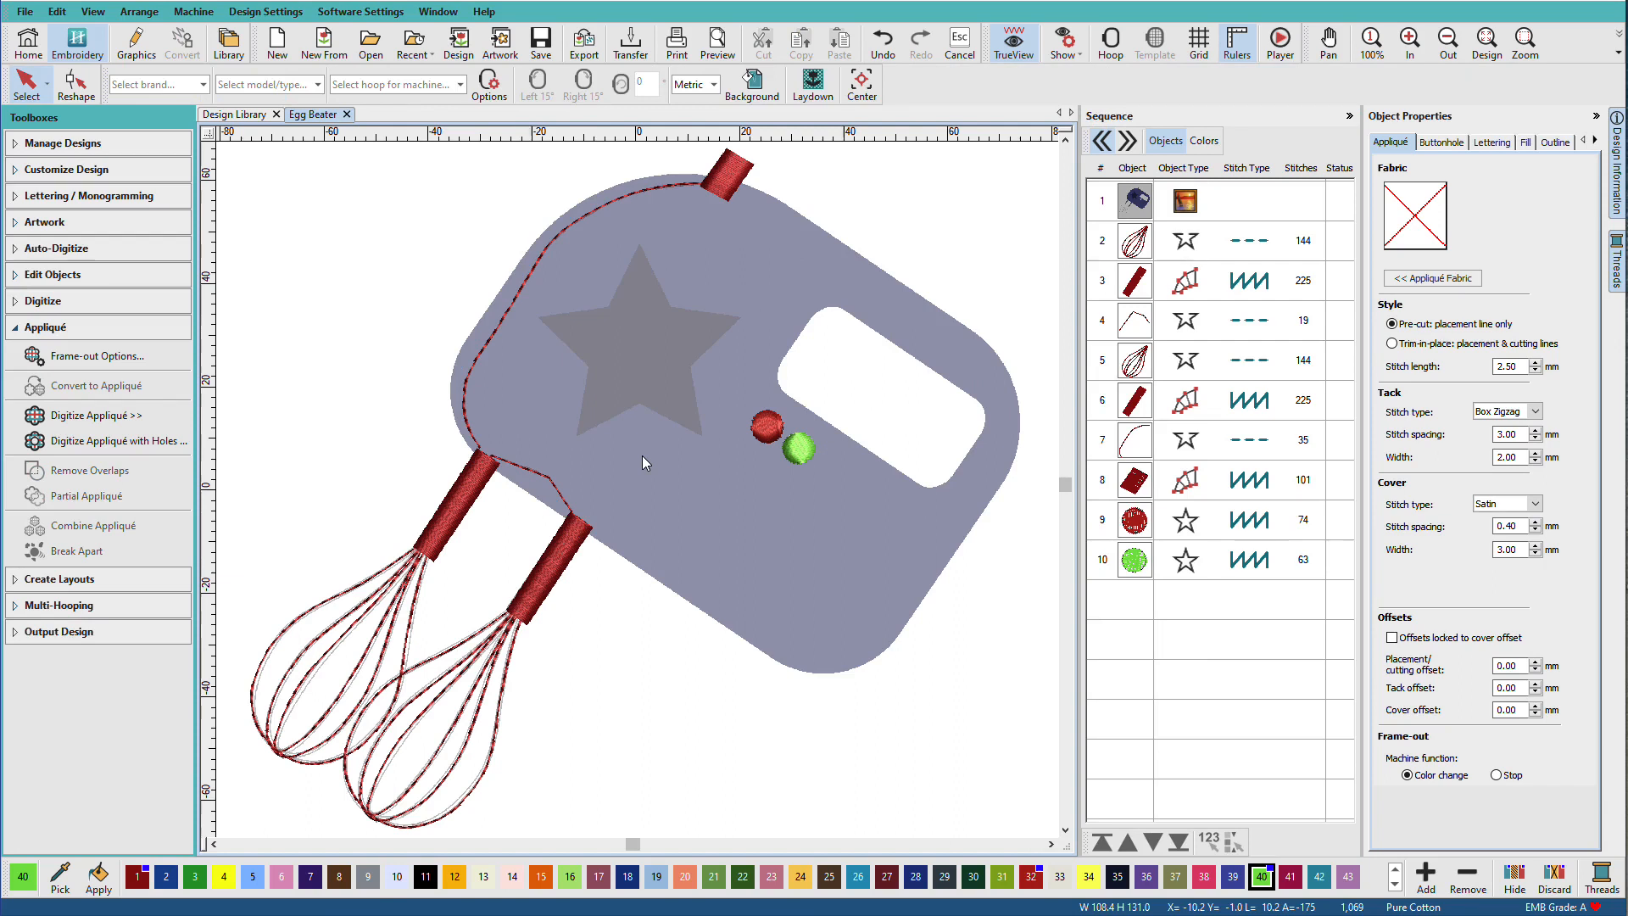
mouse_move(633, 346)
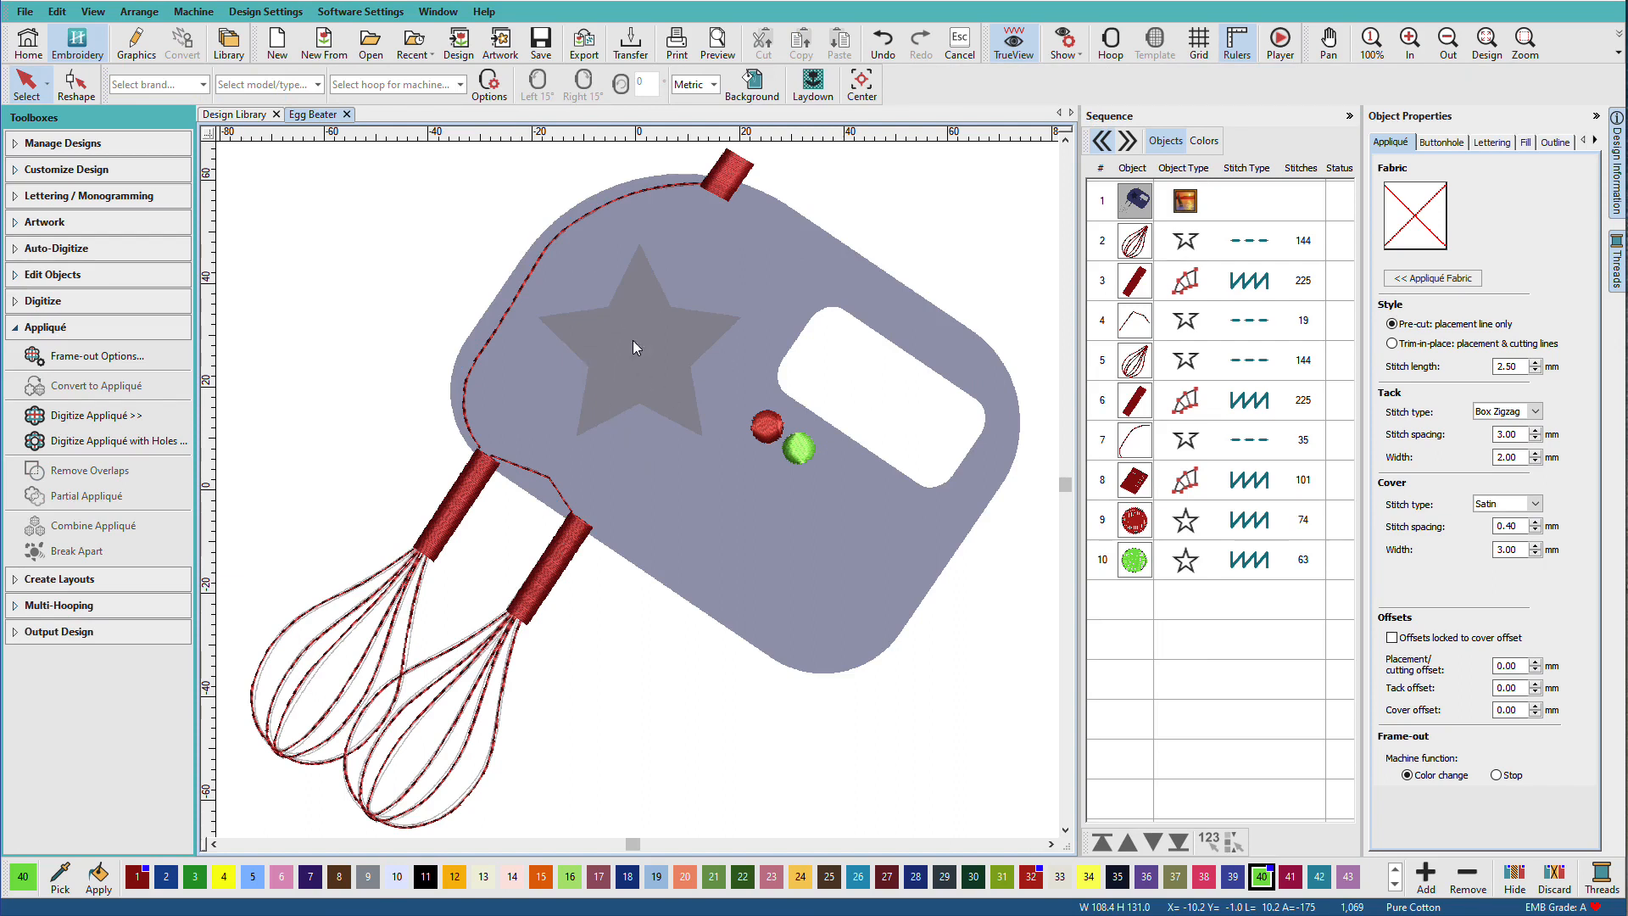
mouse_move(839, 368)
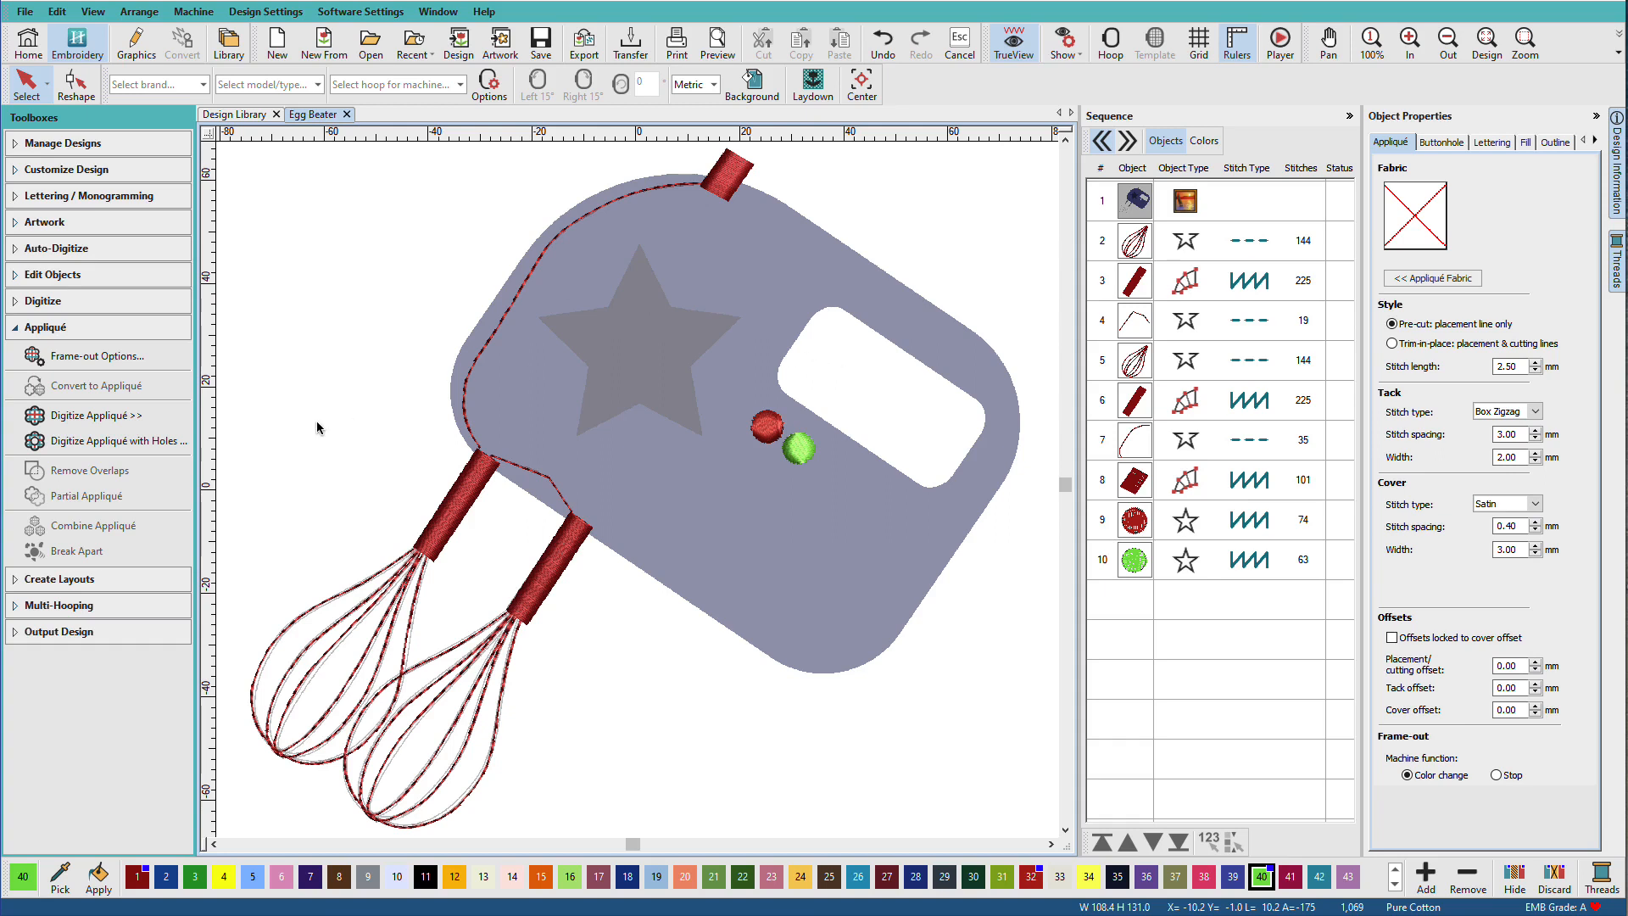
mouse_move(131, 441)
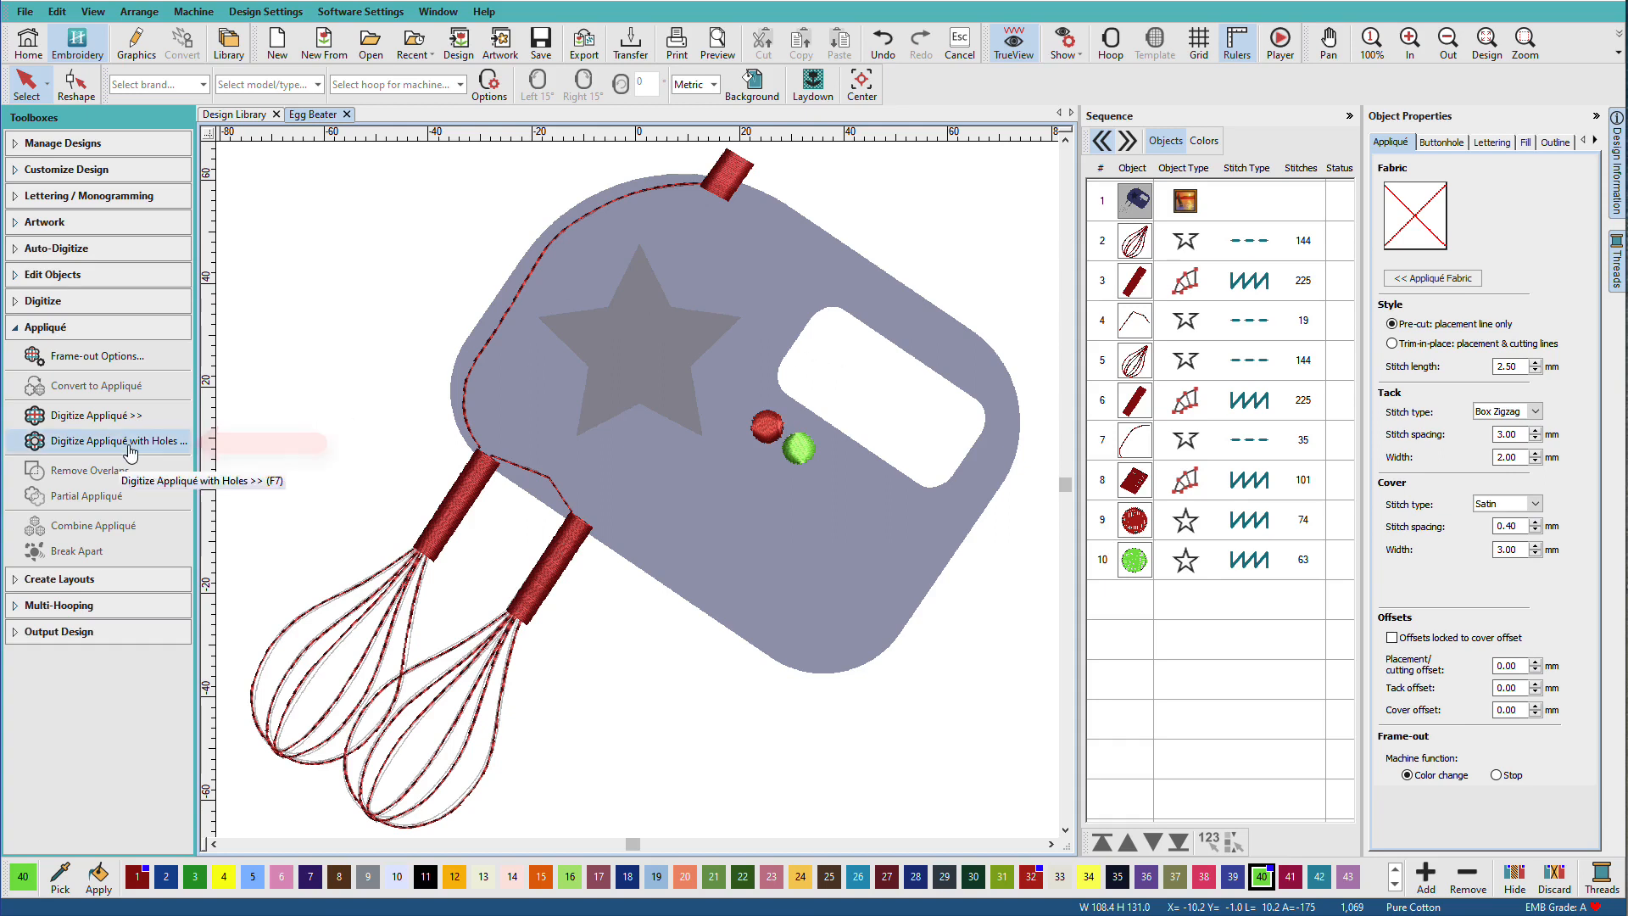
mouse_move(124, 441)
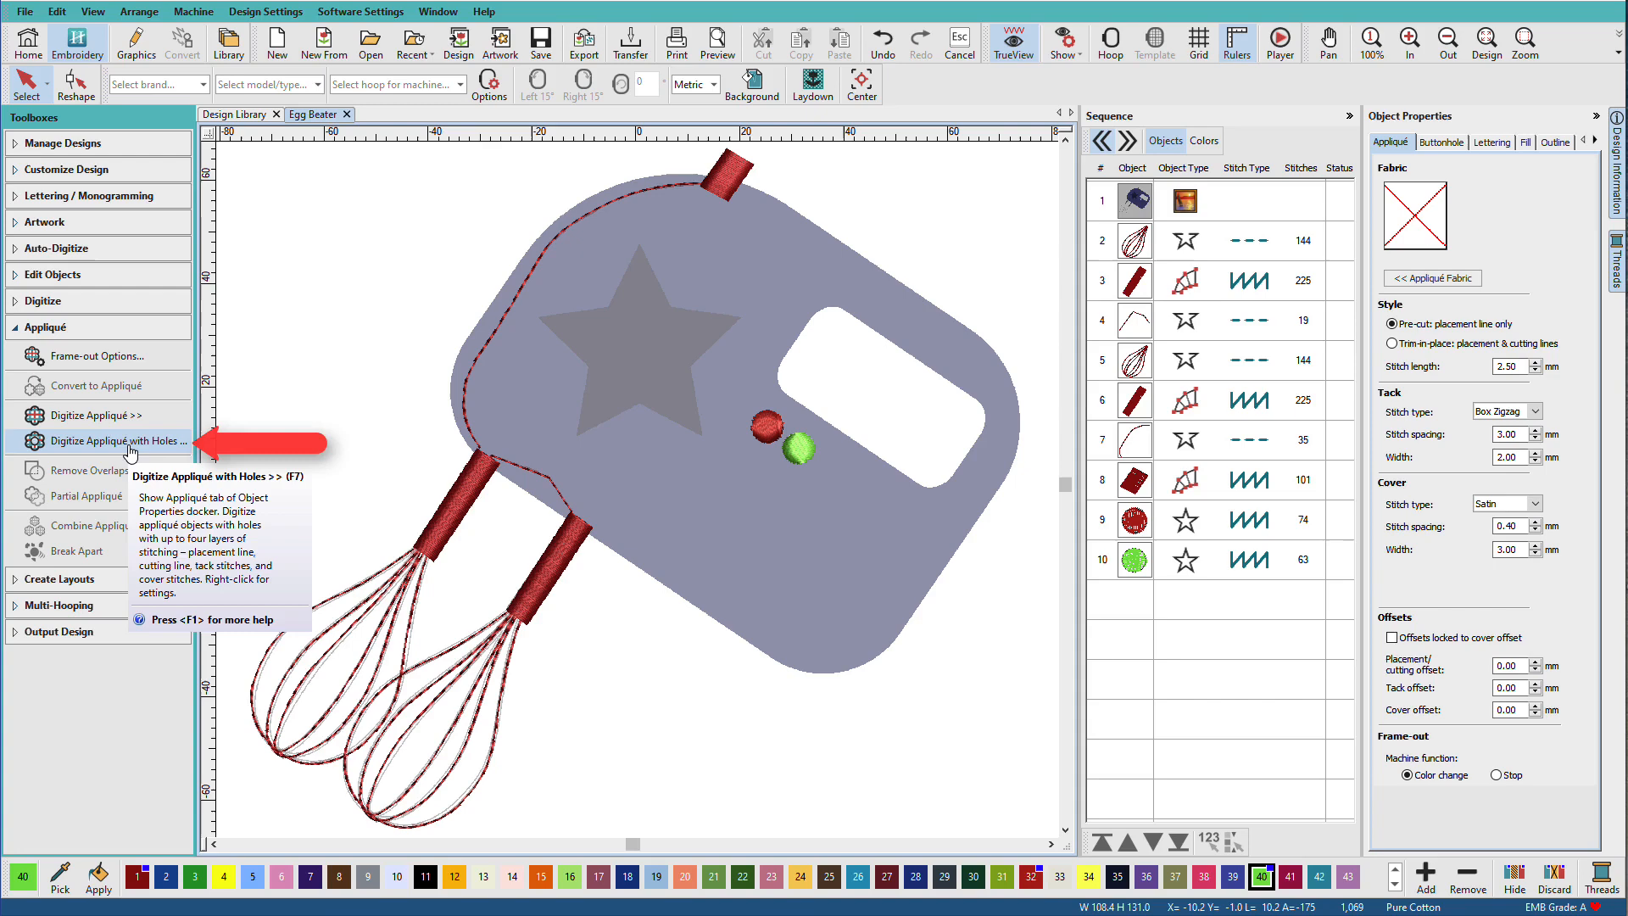
- Digitize the mixer body outline as an appliqué with the window opening cut out as a hole
left_click(123, 440)
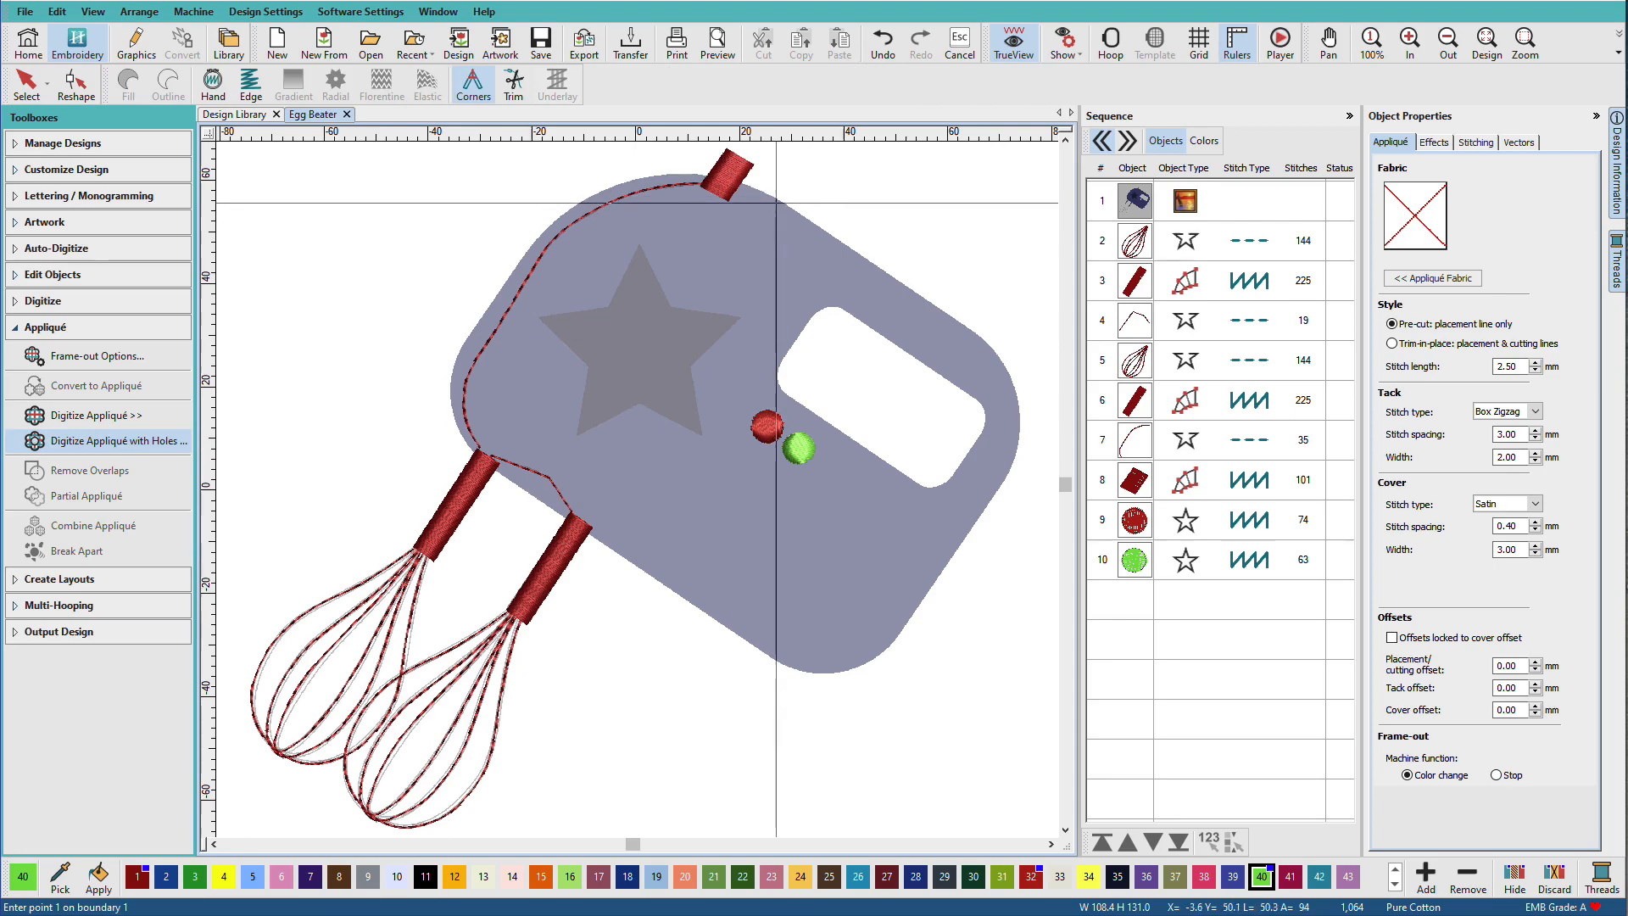
left_click(965, 326)
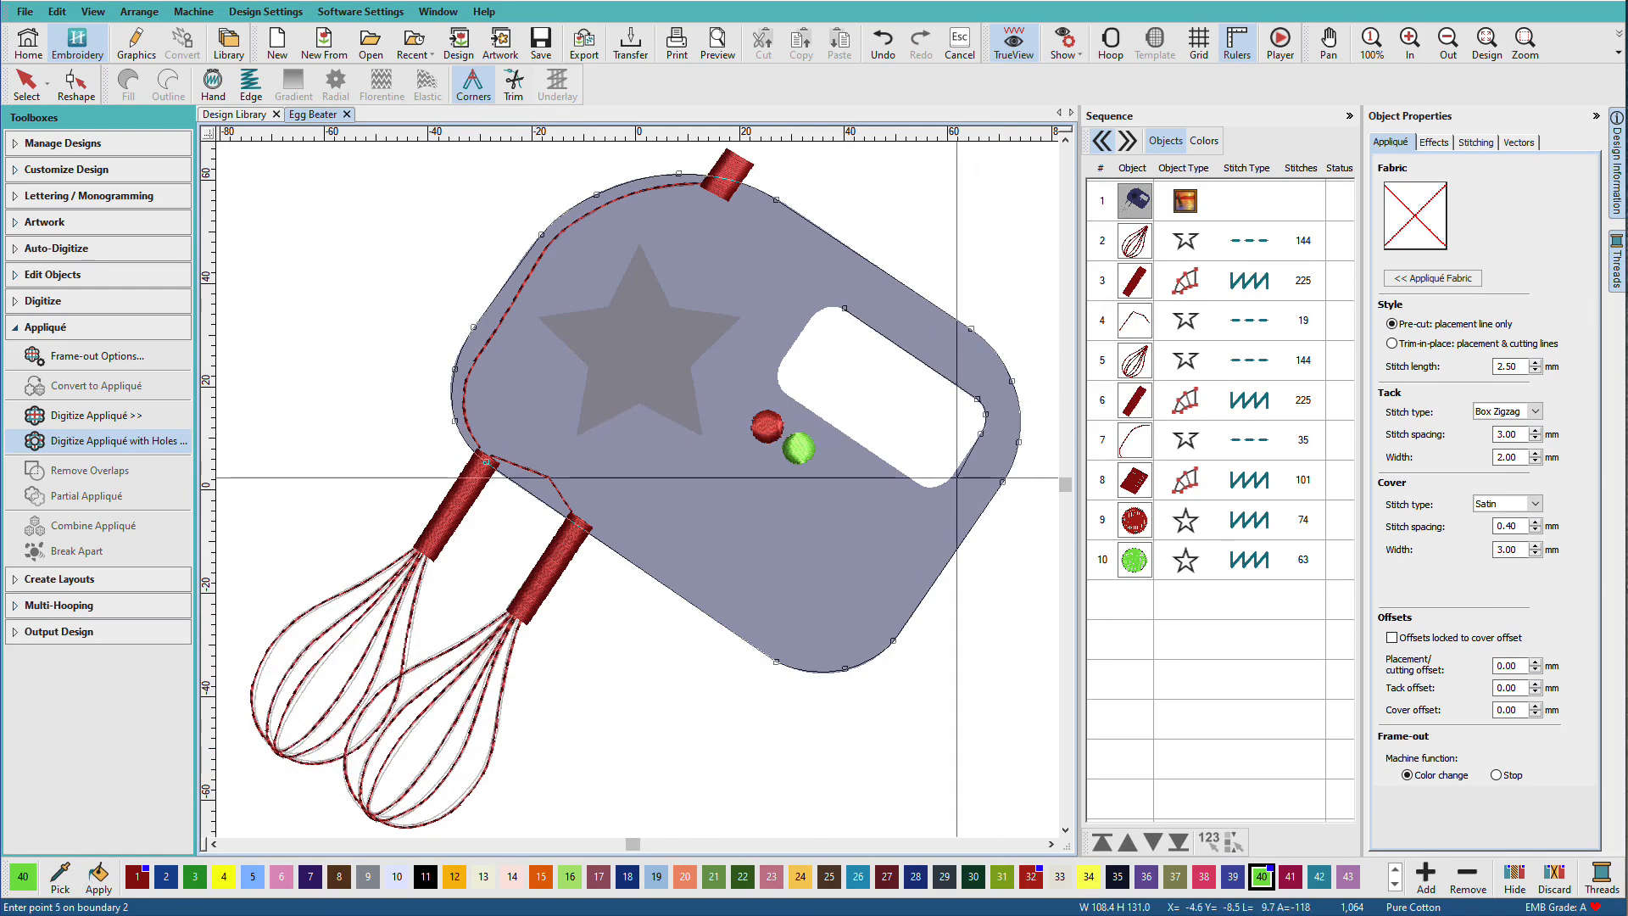
left_click(936, 486)
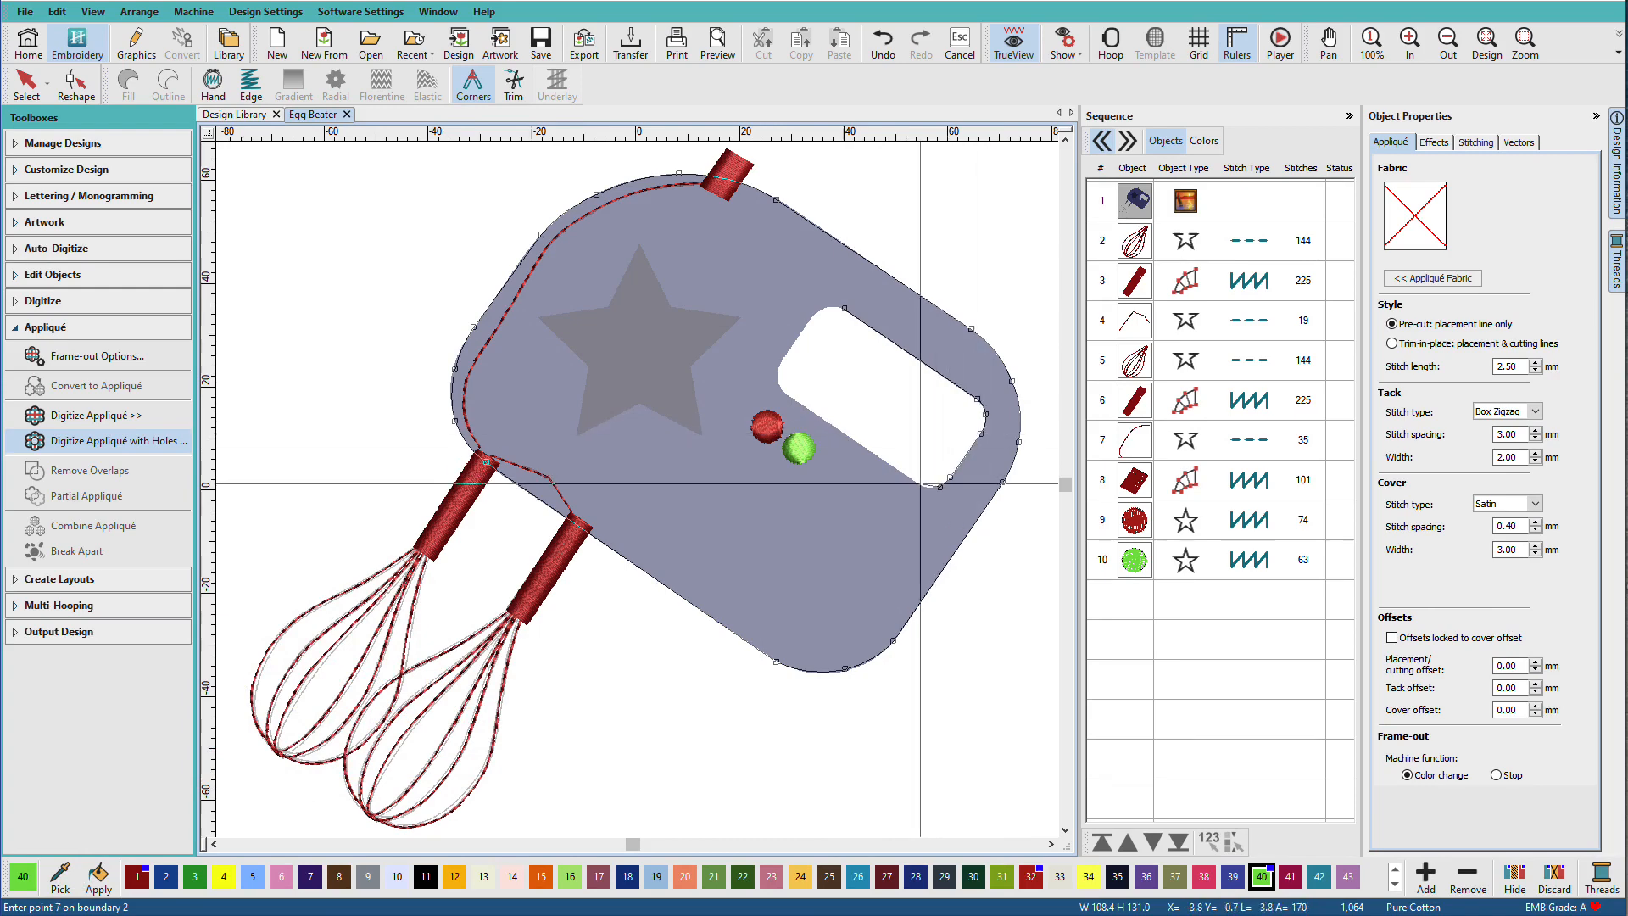
left_click(929, 484)
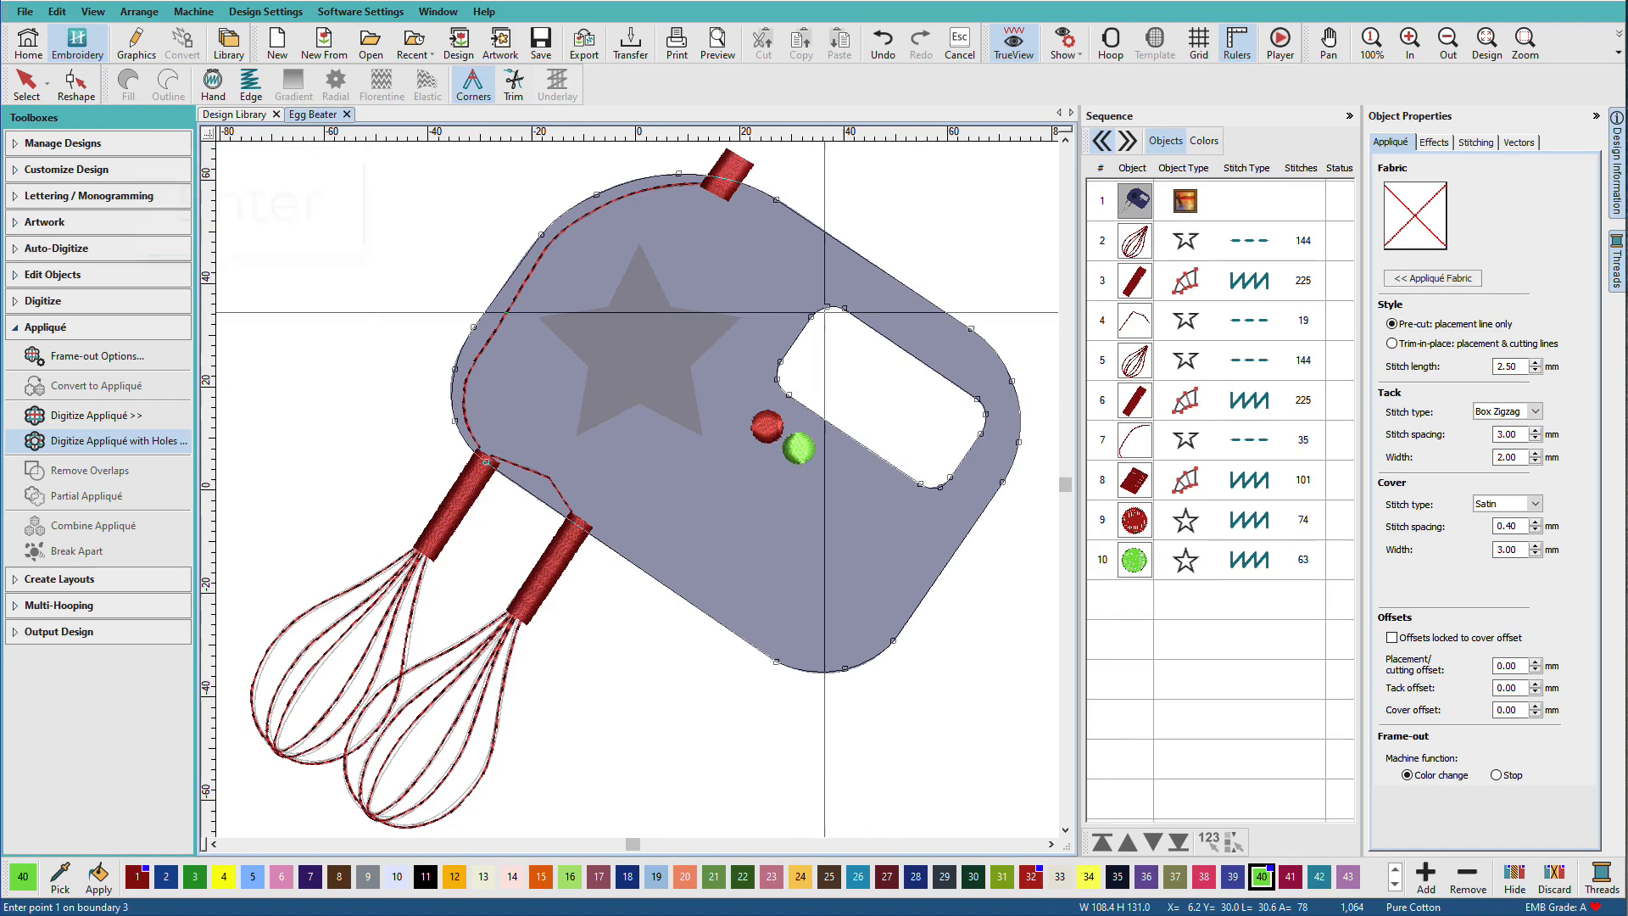
key("Enter")
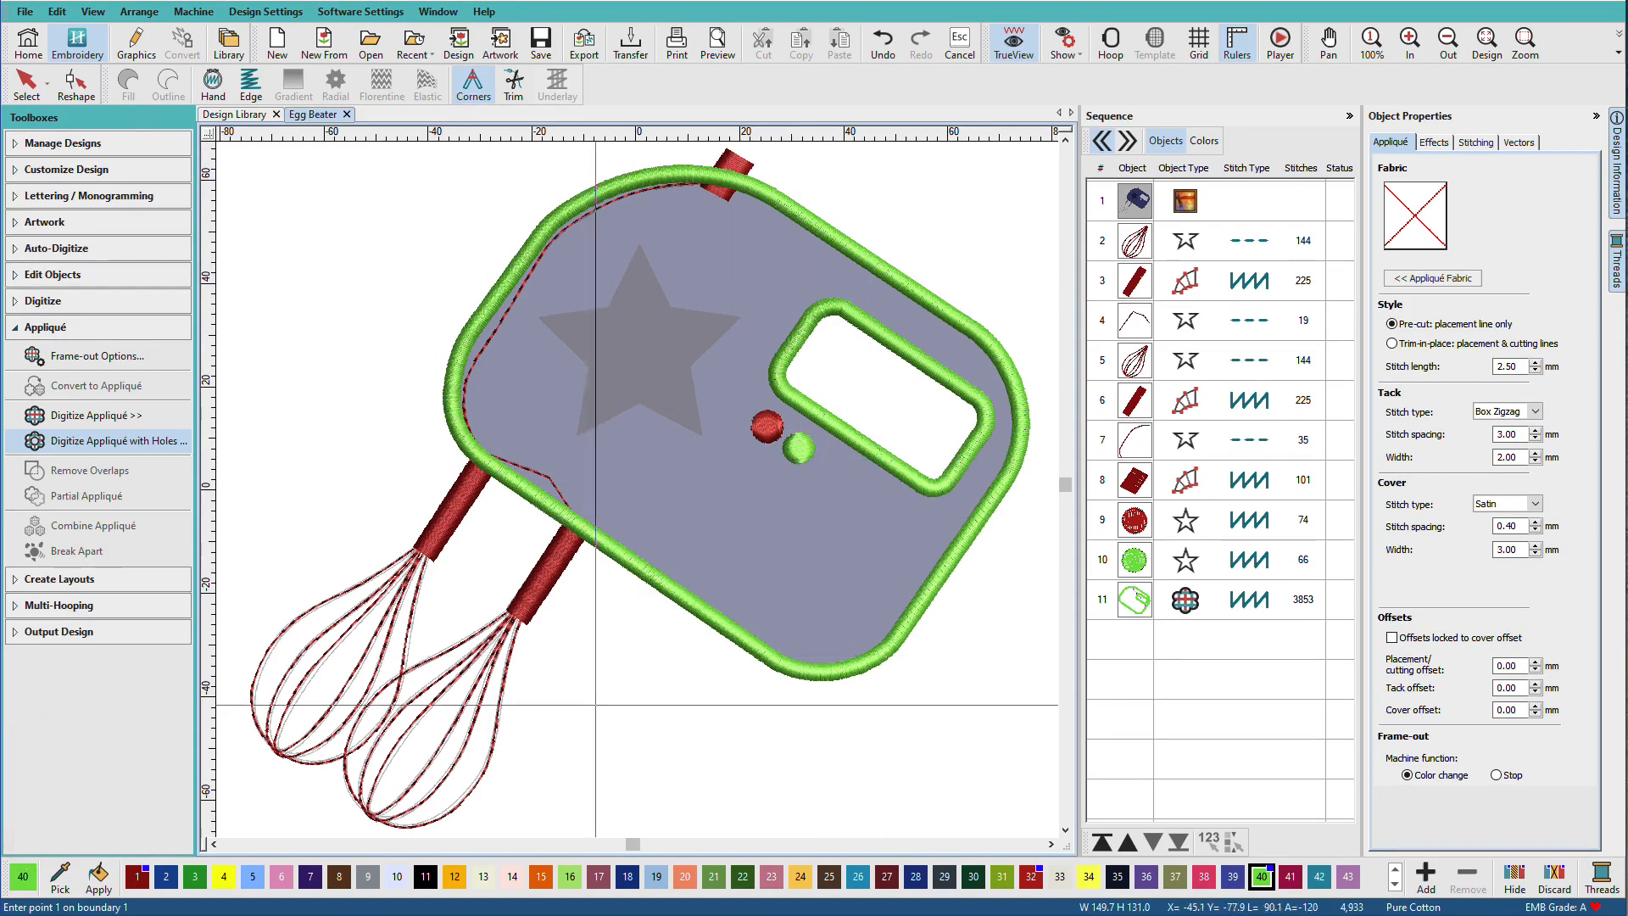
- Recolour the mixer body appliqué's satin cover to blue thread 2
left_click(1134, 598)
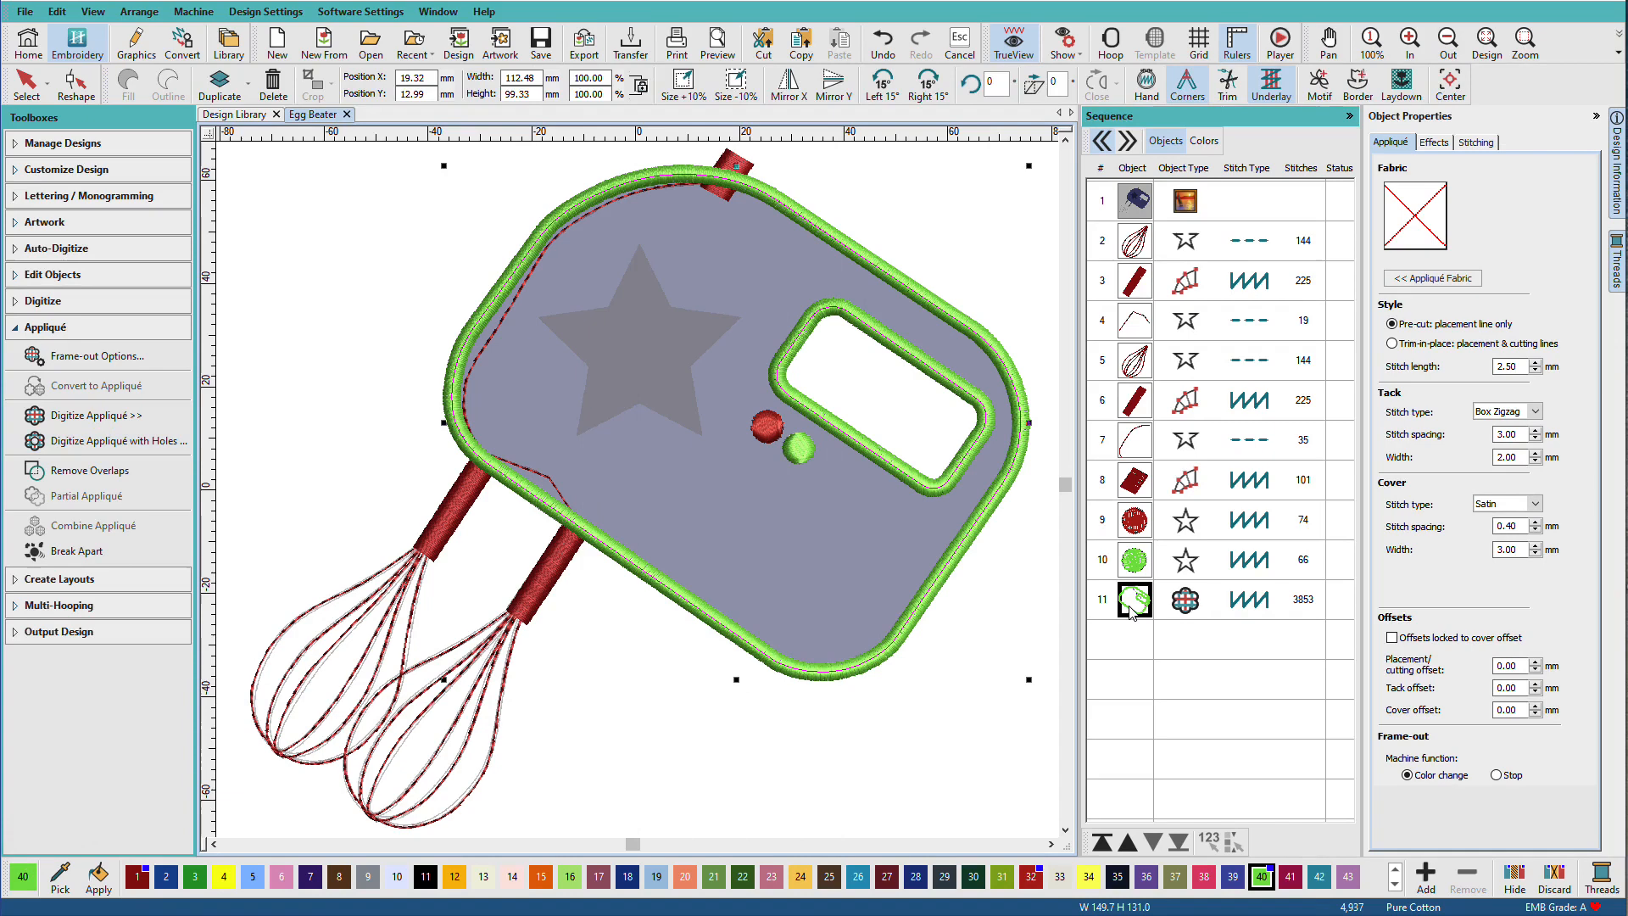
left_click(165, 876)
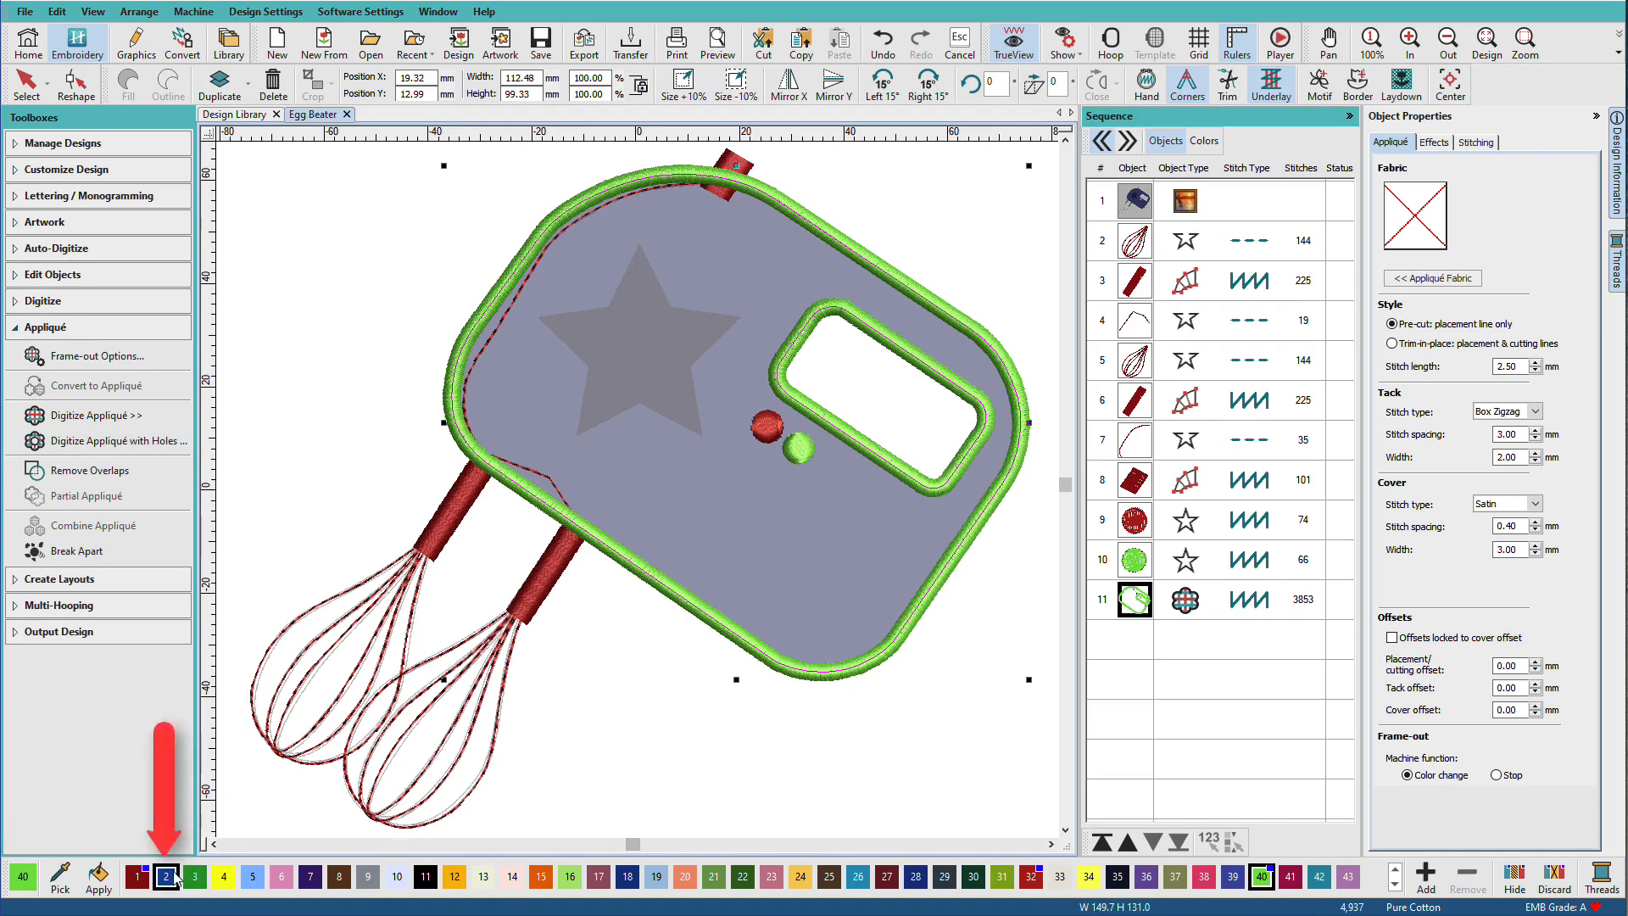
left_click(1135, 598)
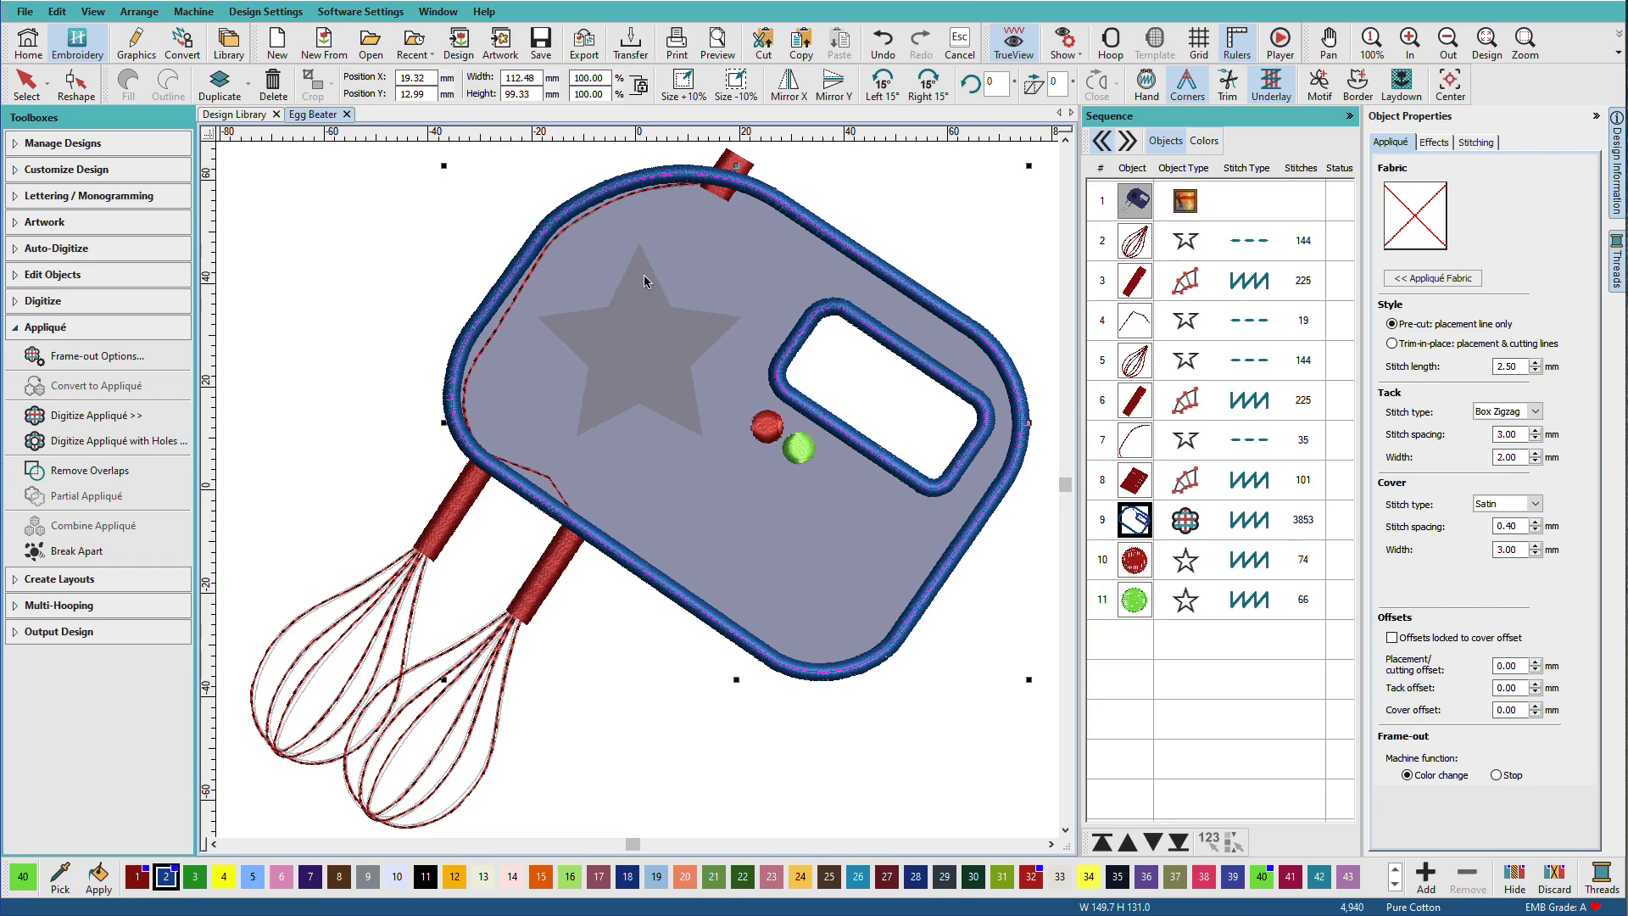
mouse_move(98, 414)
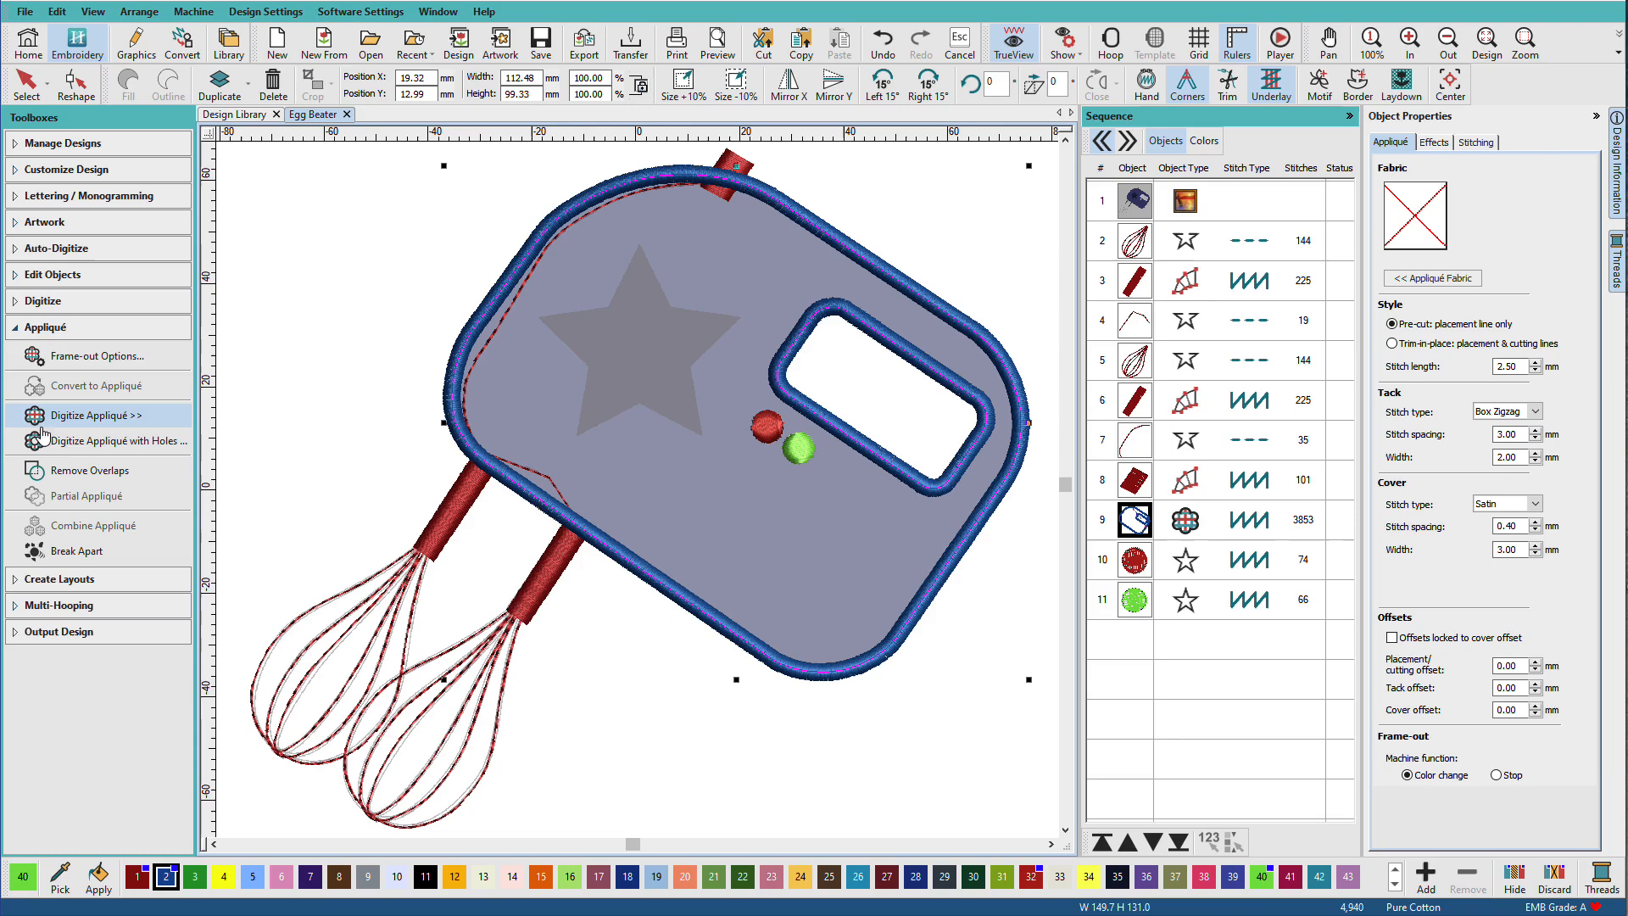
- Digitize a star appliqué on the mixer body and give it yellow thread 12
left_click(94, 414)
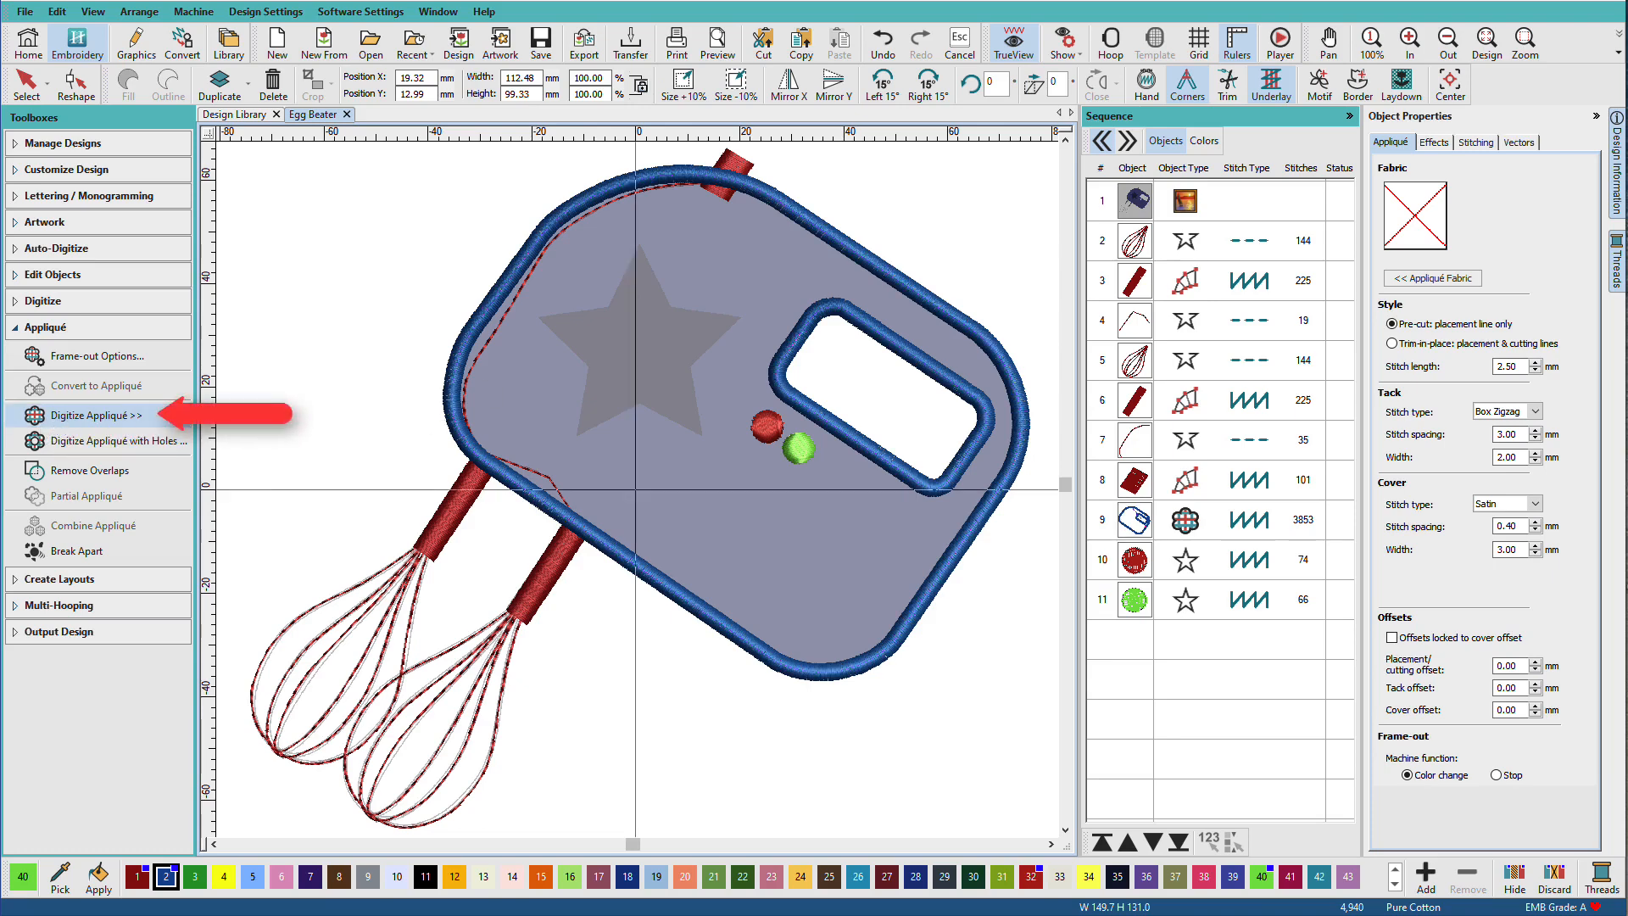
left_click(95, 414)
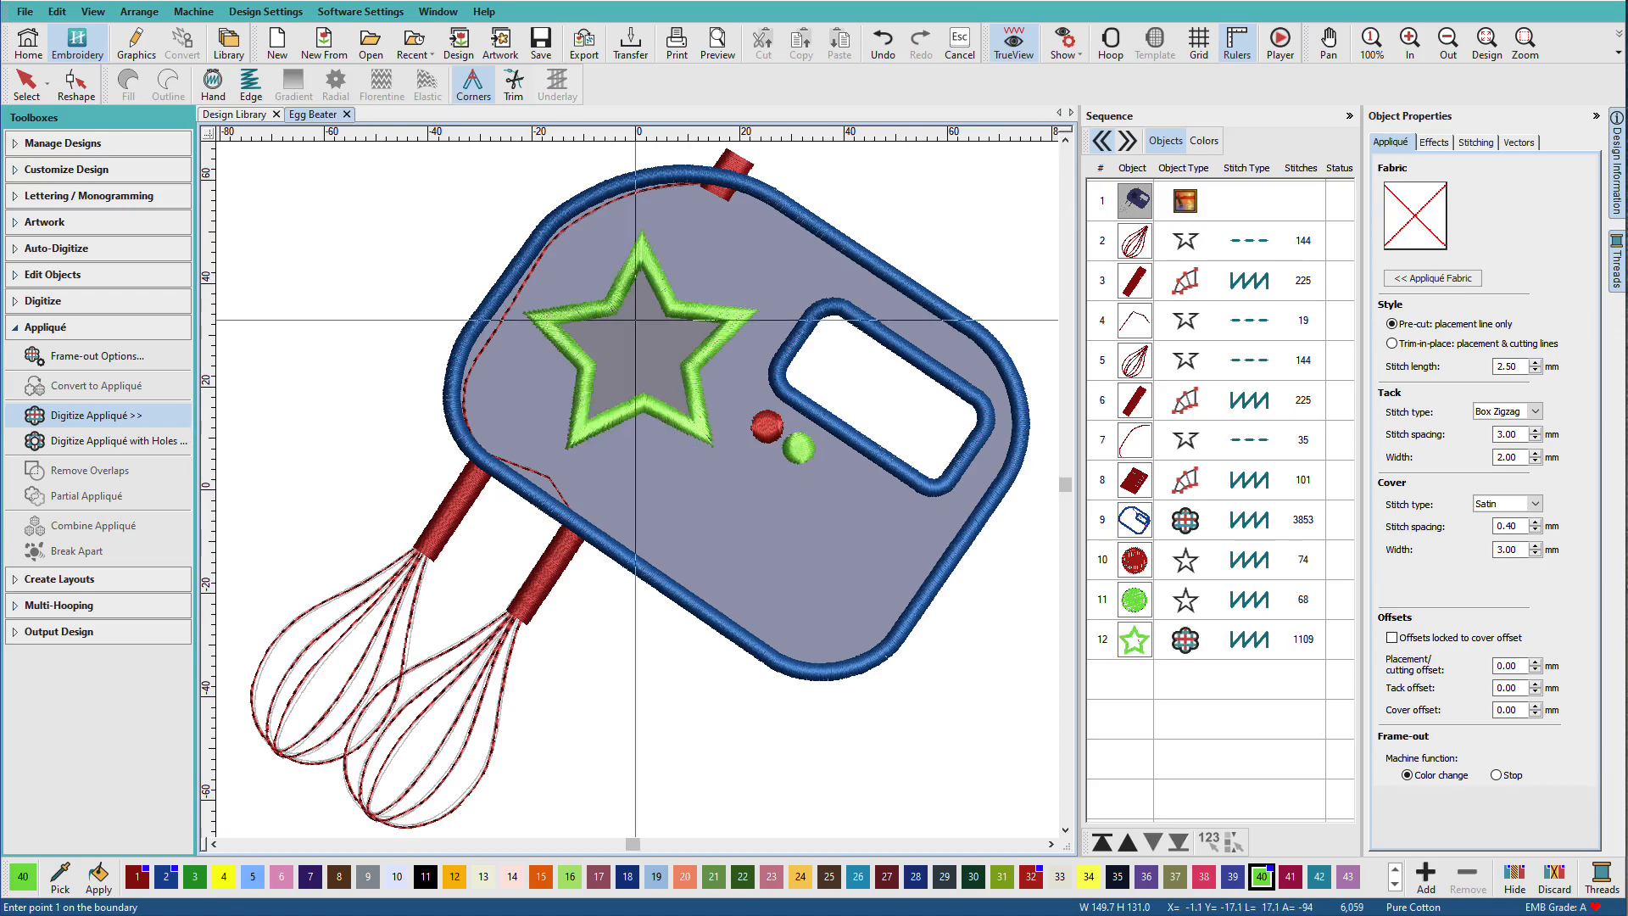
left_click(641, 342)
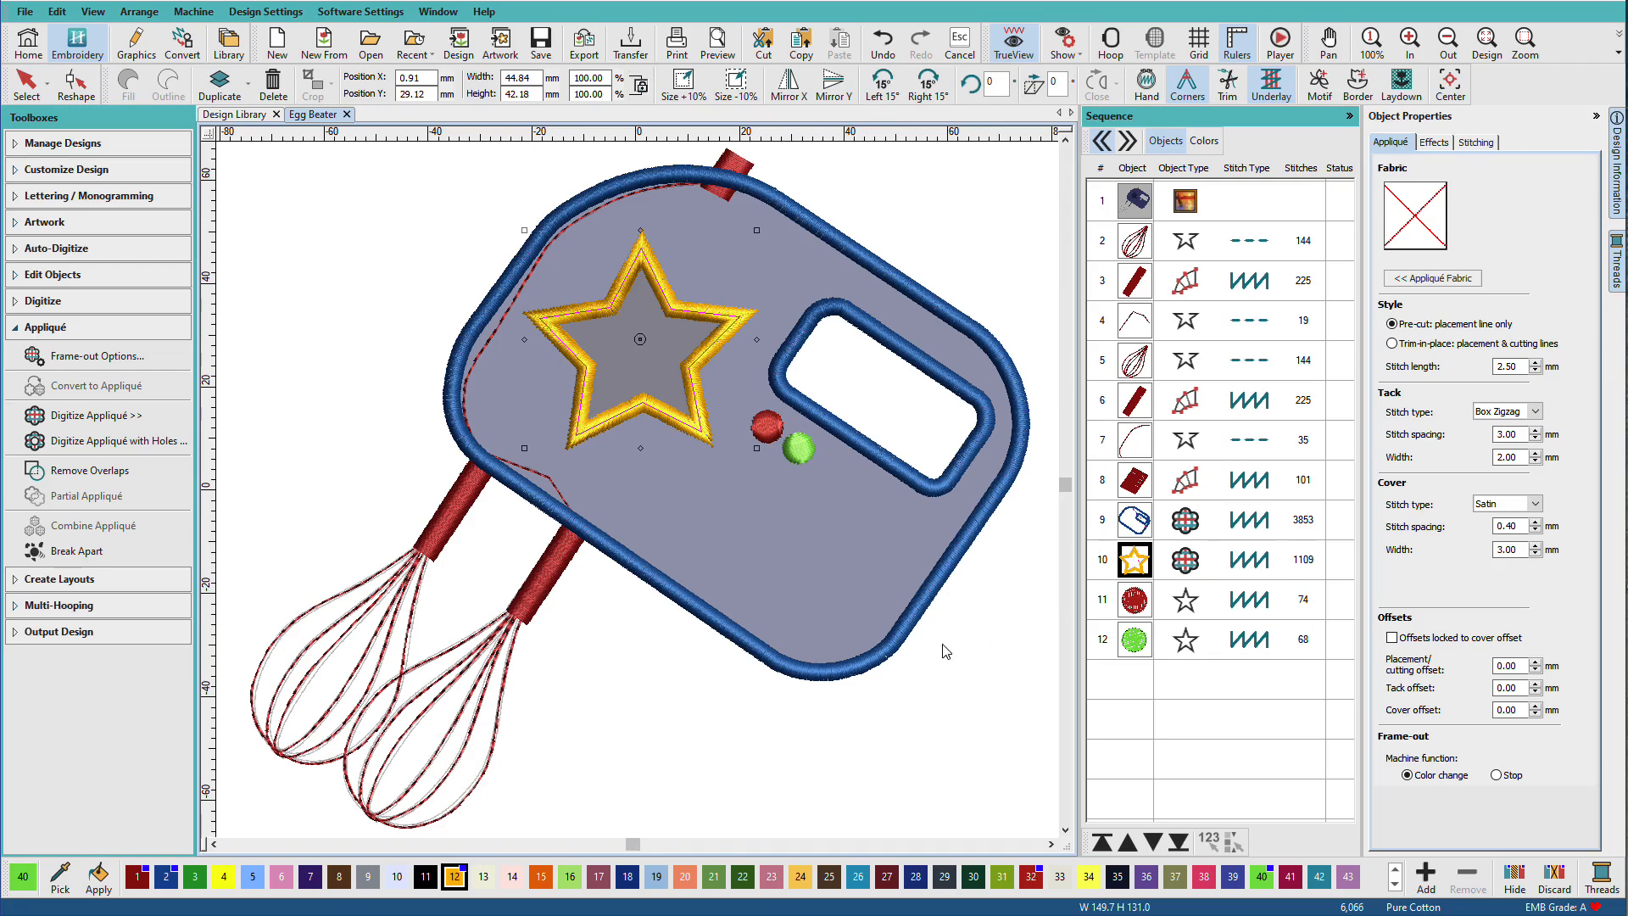
mouse_move(1300, 319)
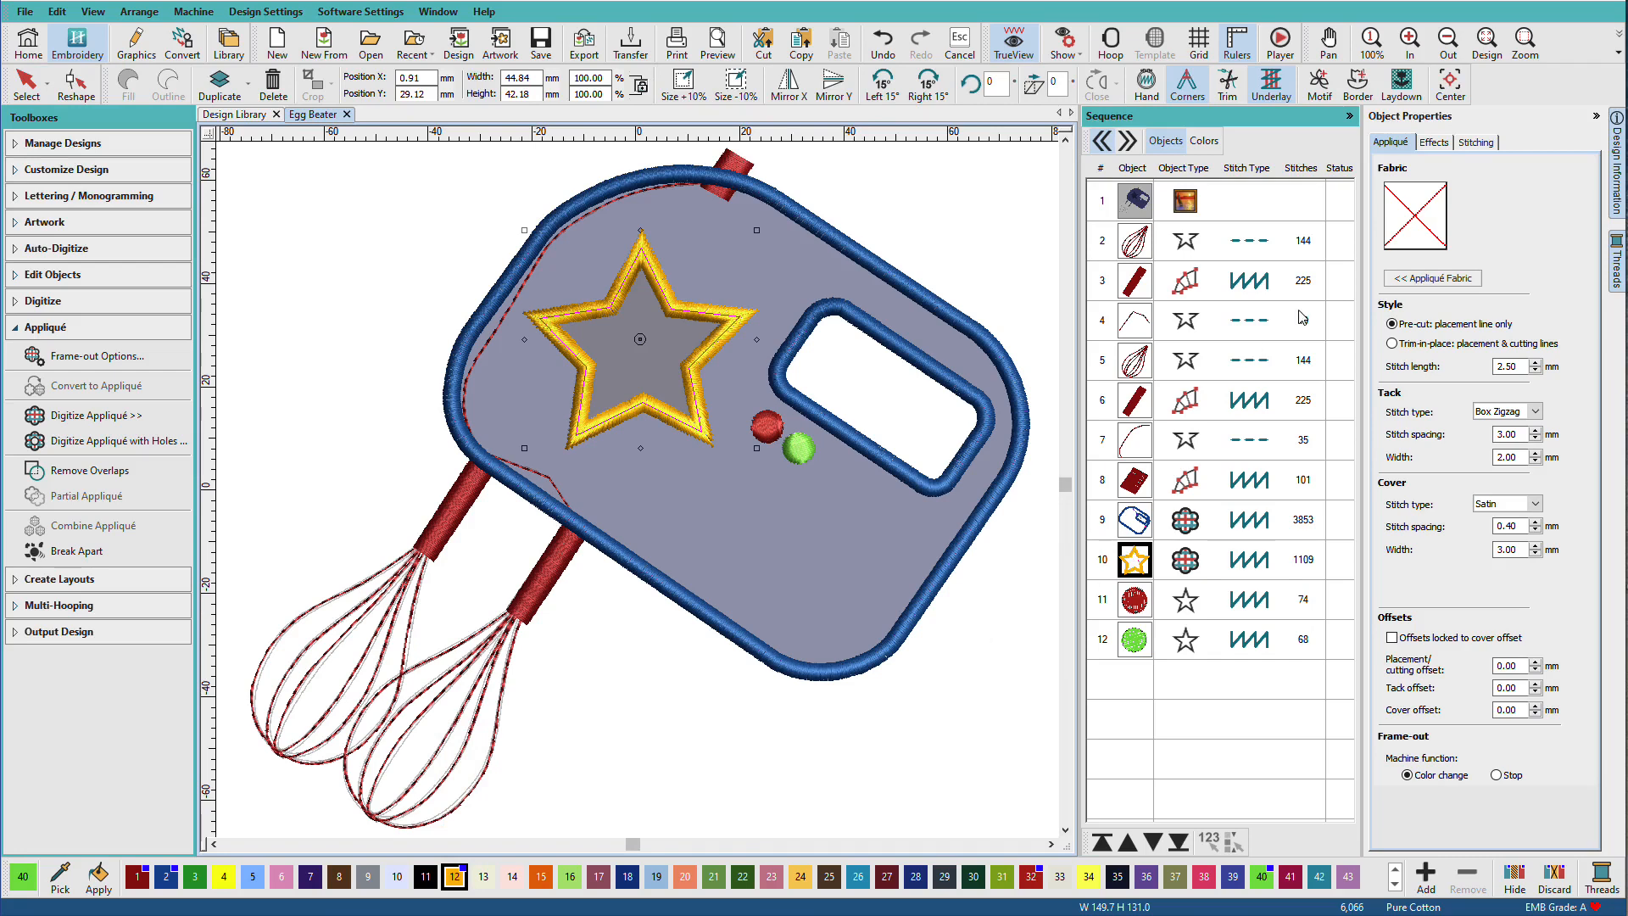
- List the sequence by colour and keep Box Zigzag tack and Satin cover stitches for the star
left_click(1174, 141)
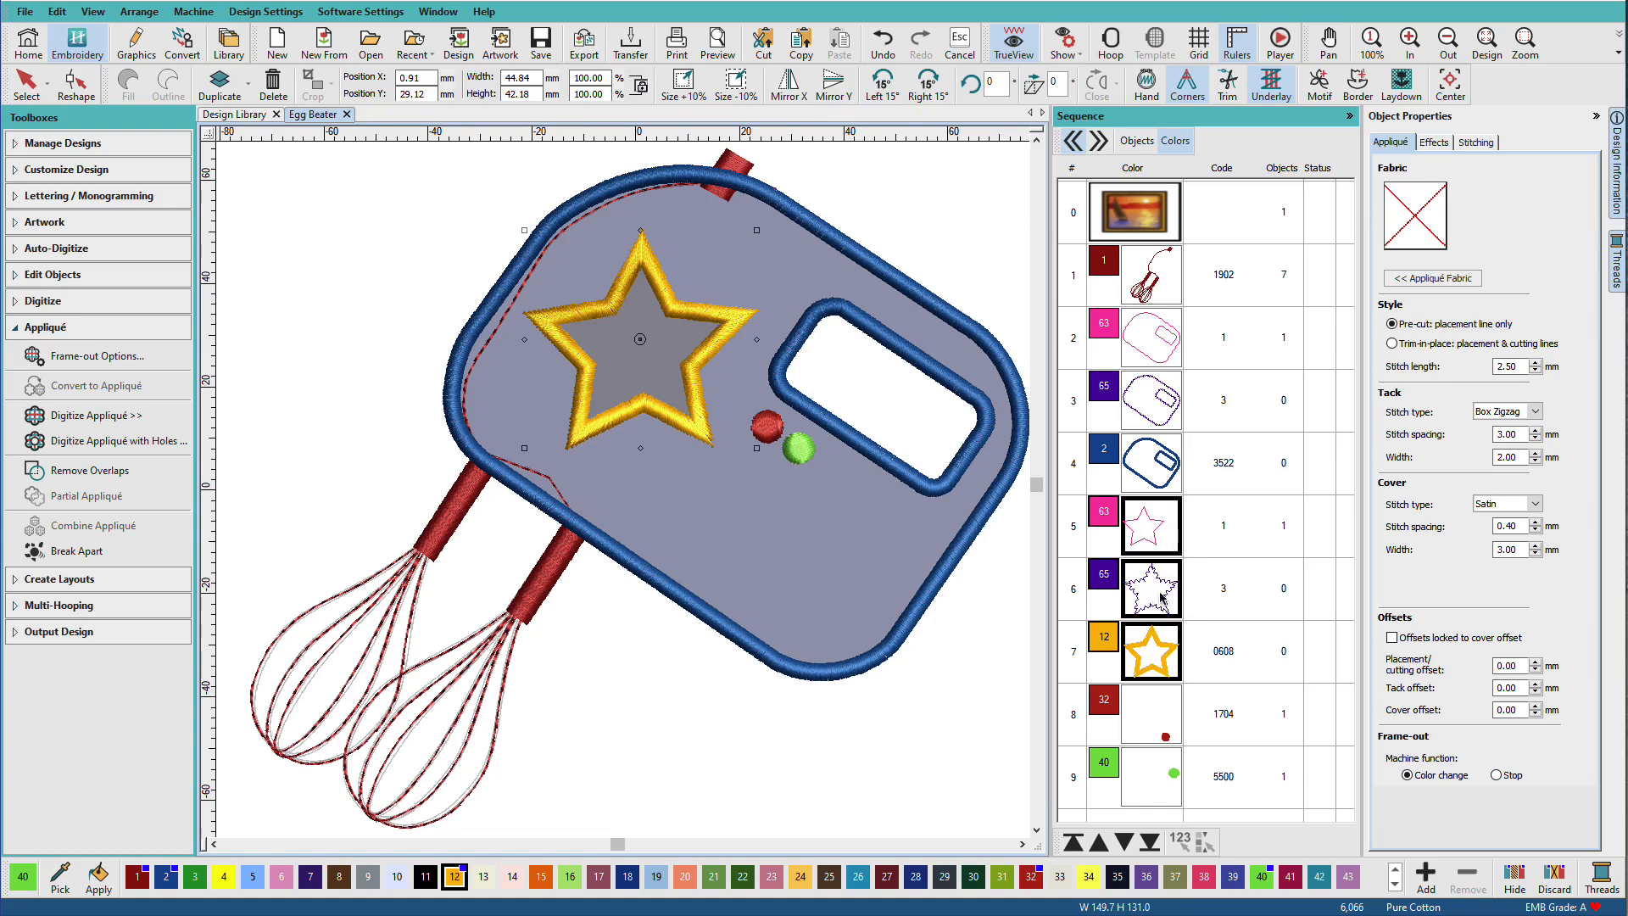
mouse_move(1163, 655)
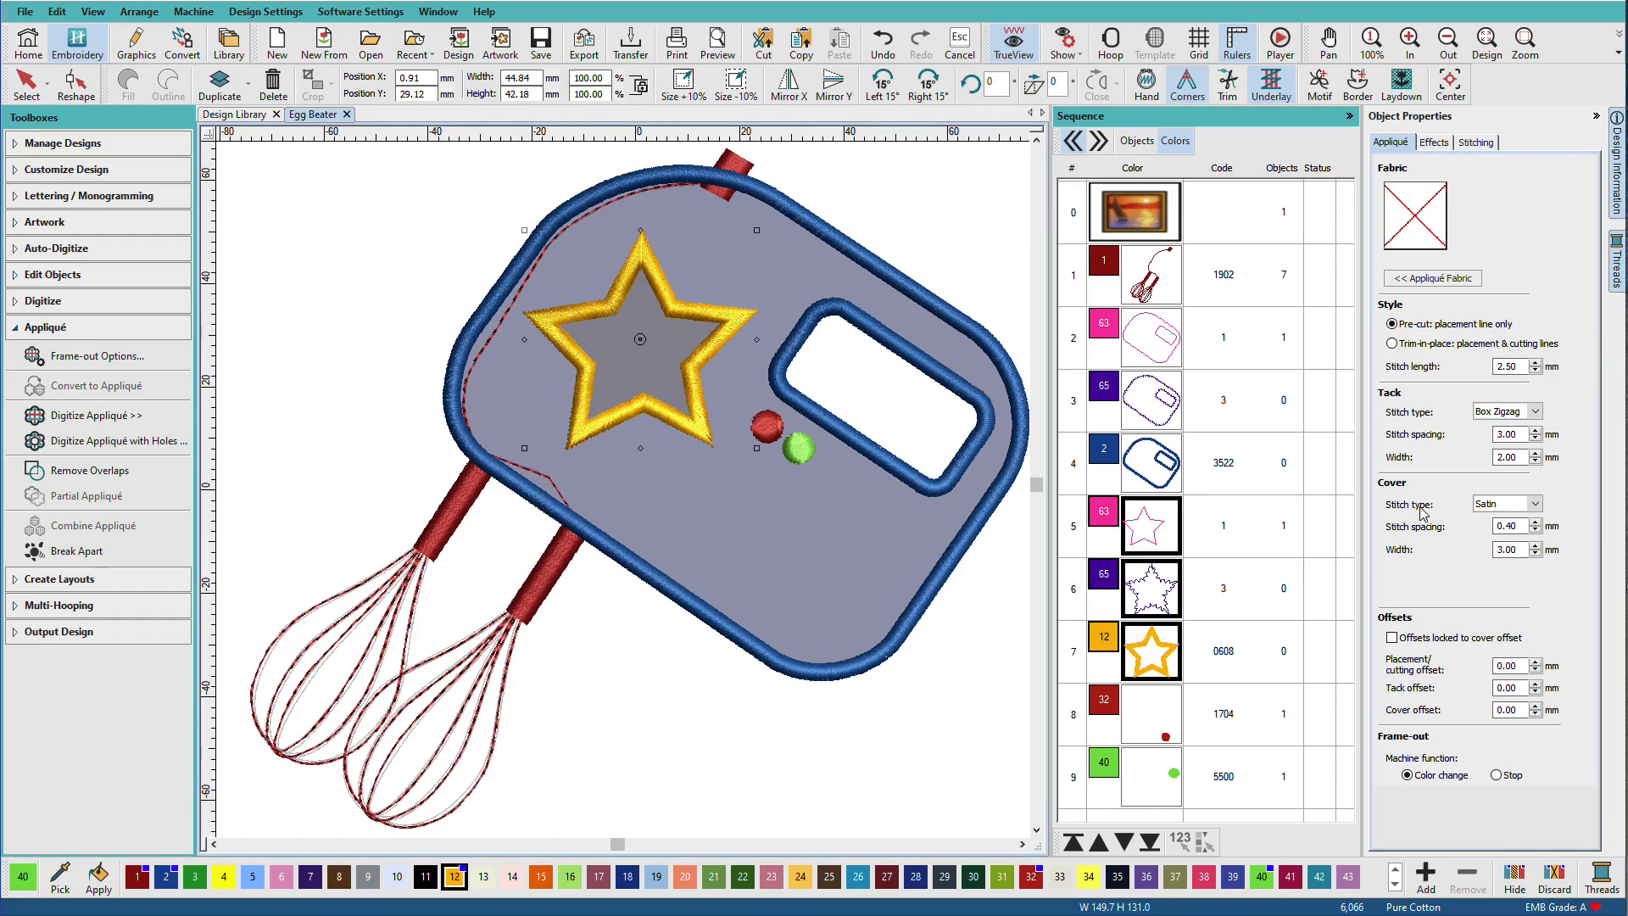
mouse_move(1458, 373)
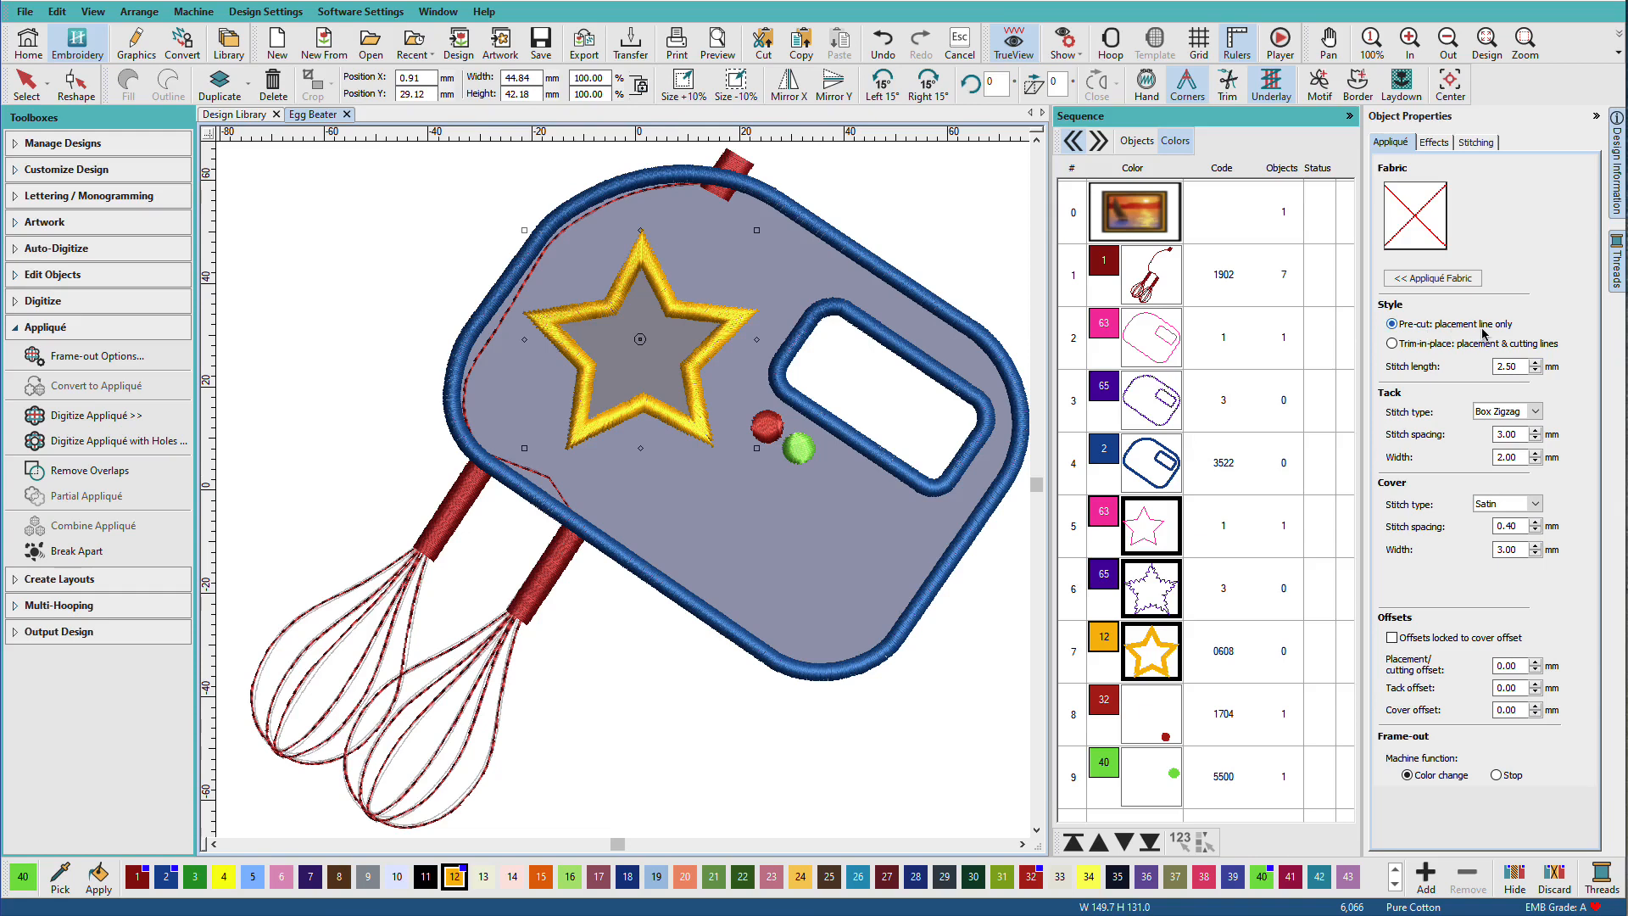
mouse_move(1522, 329)
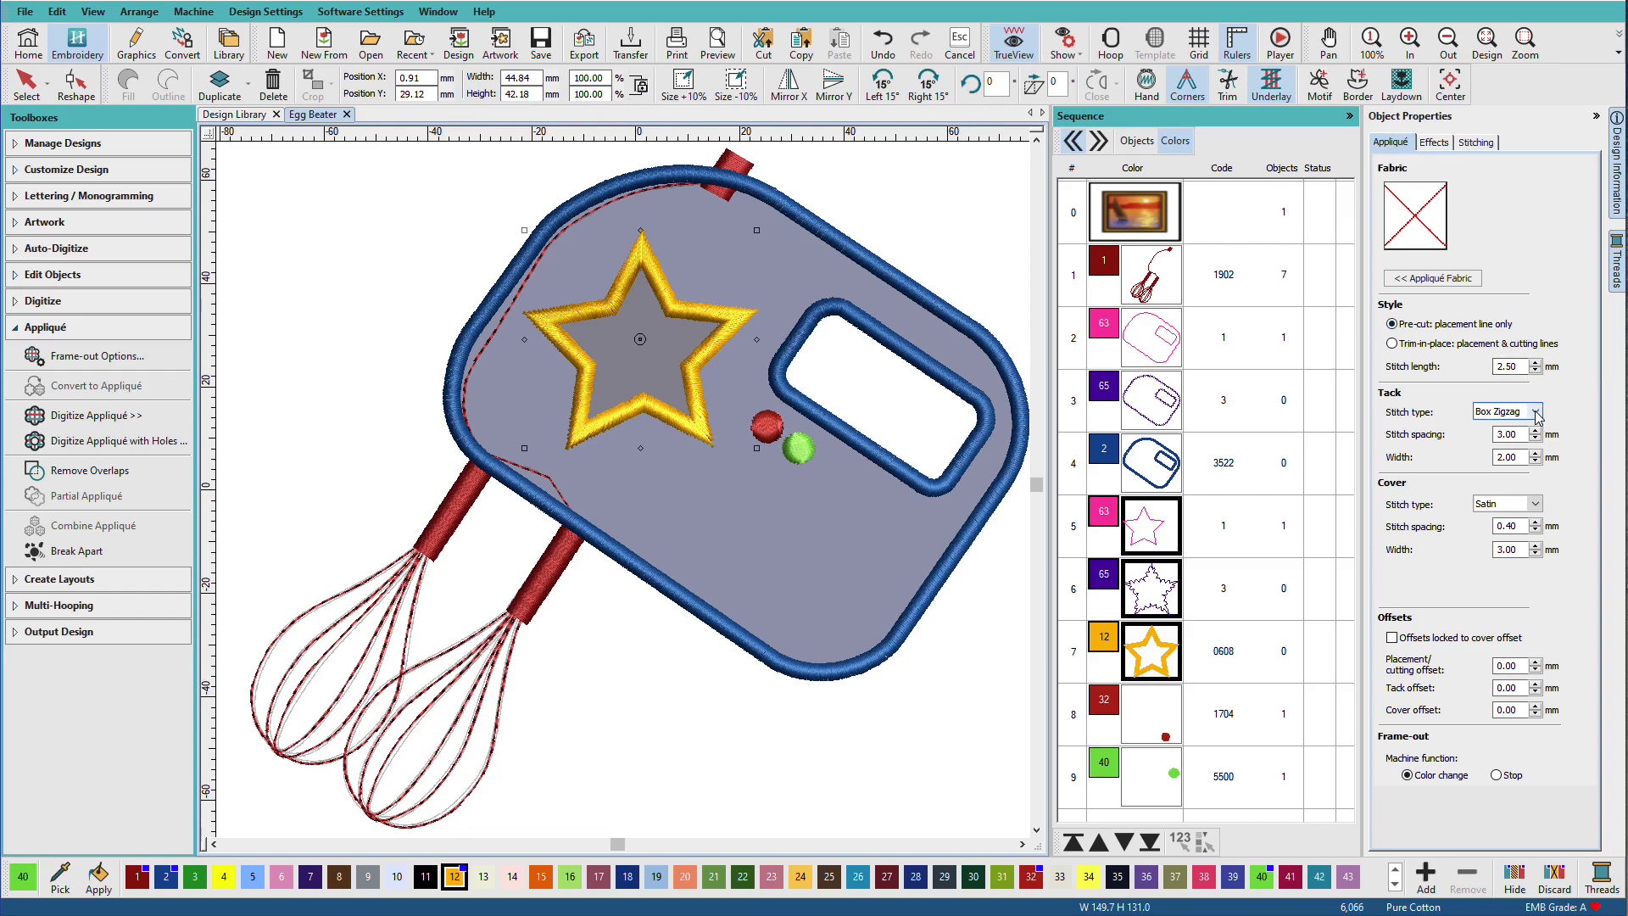
left_click(1536, 410)
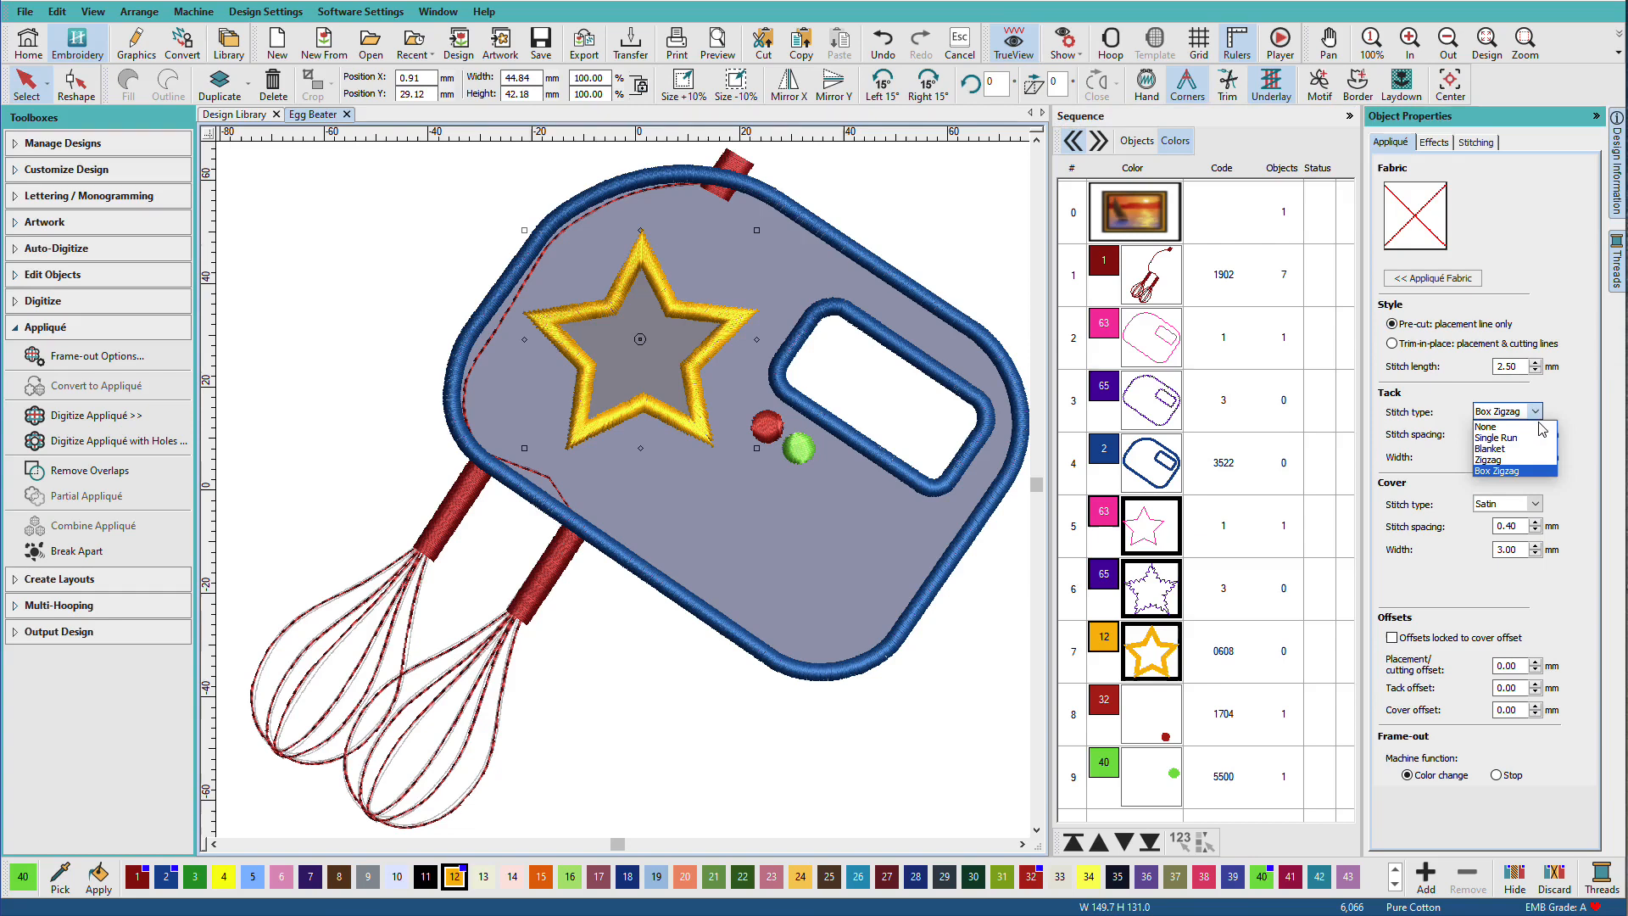
left_click(1506, 470)
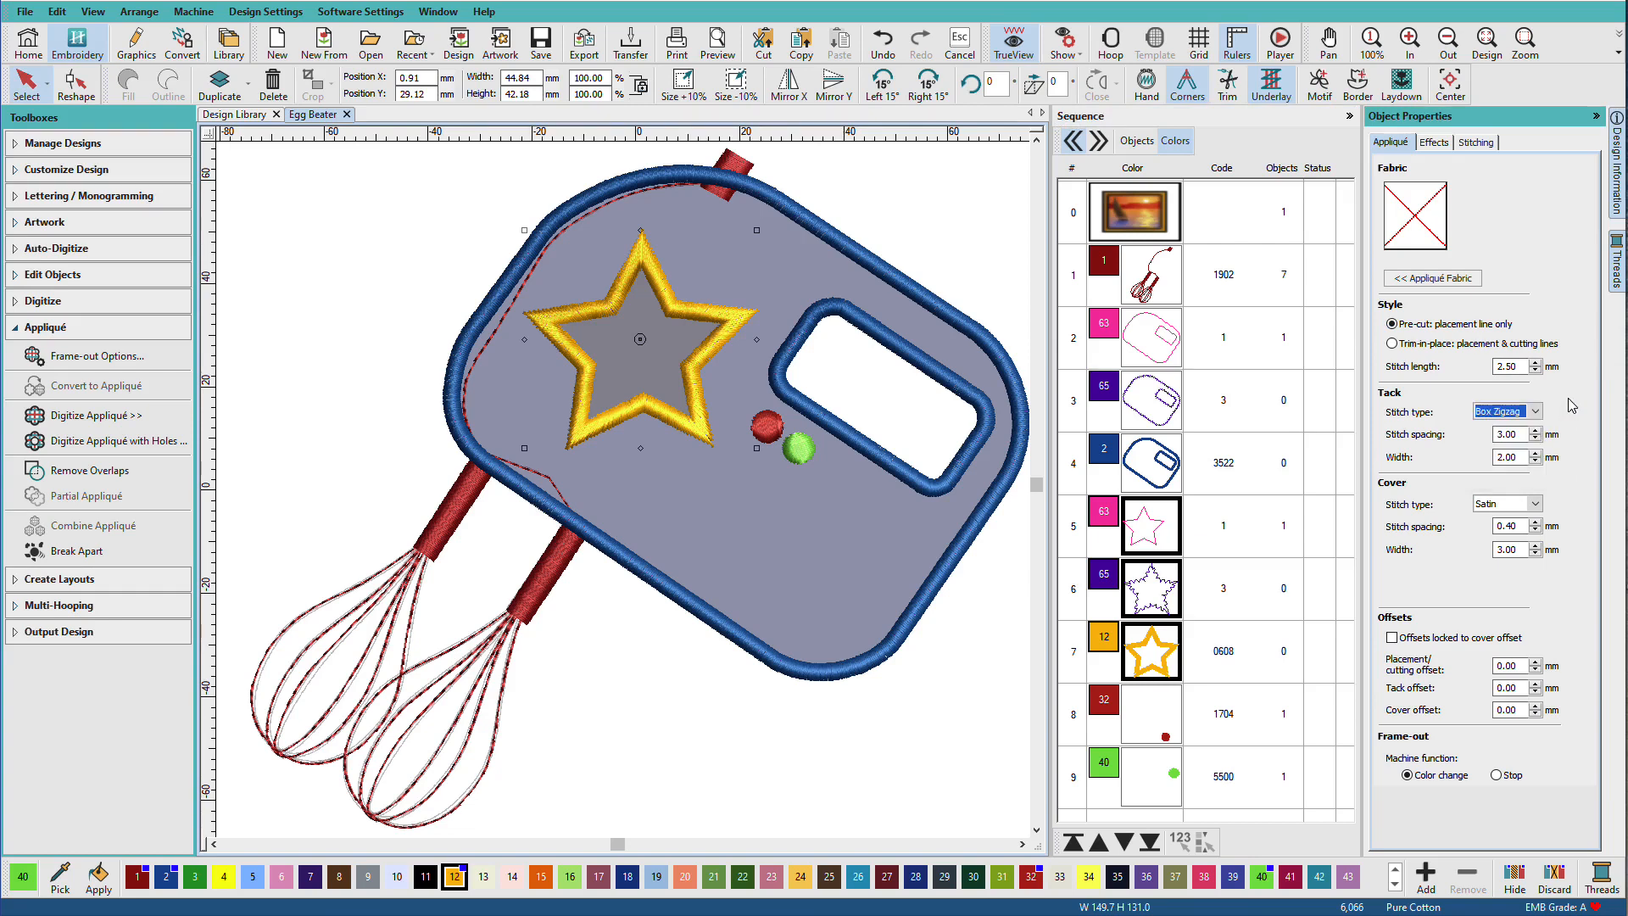
left_click(1539, 504)
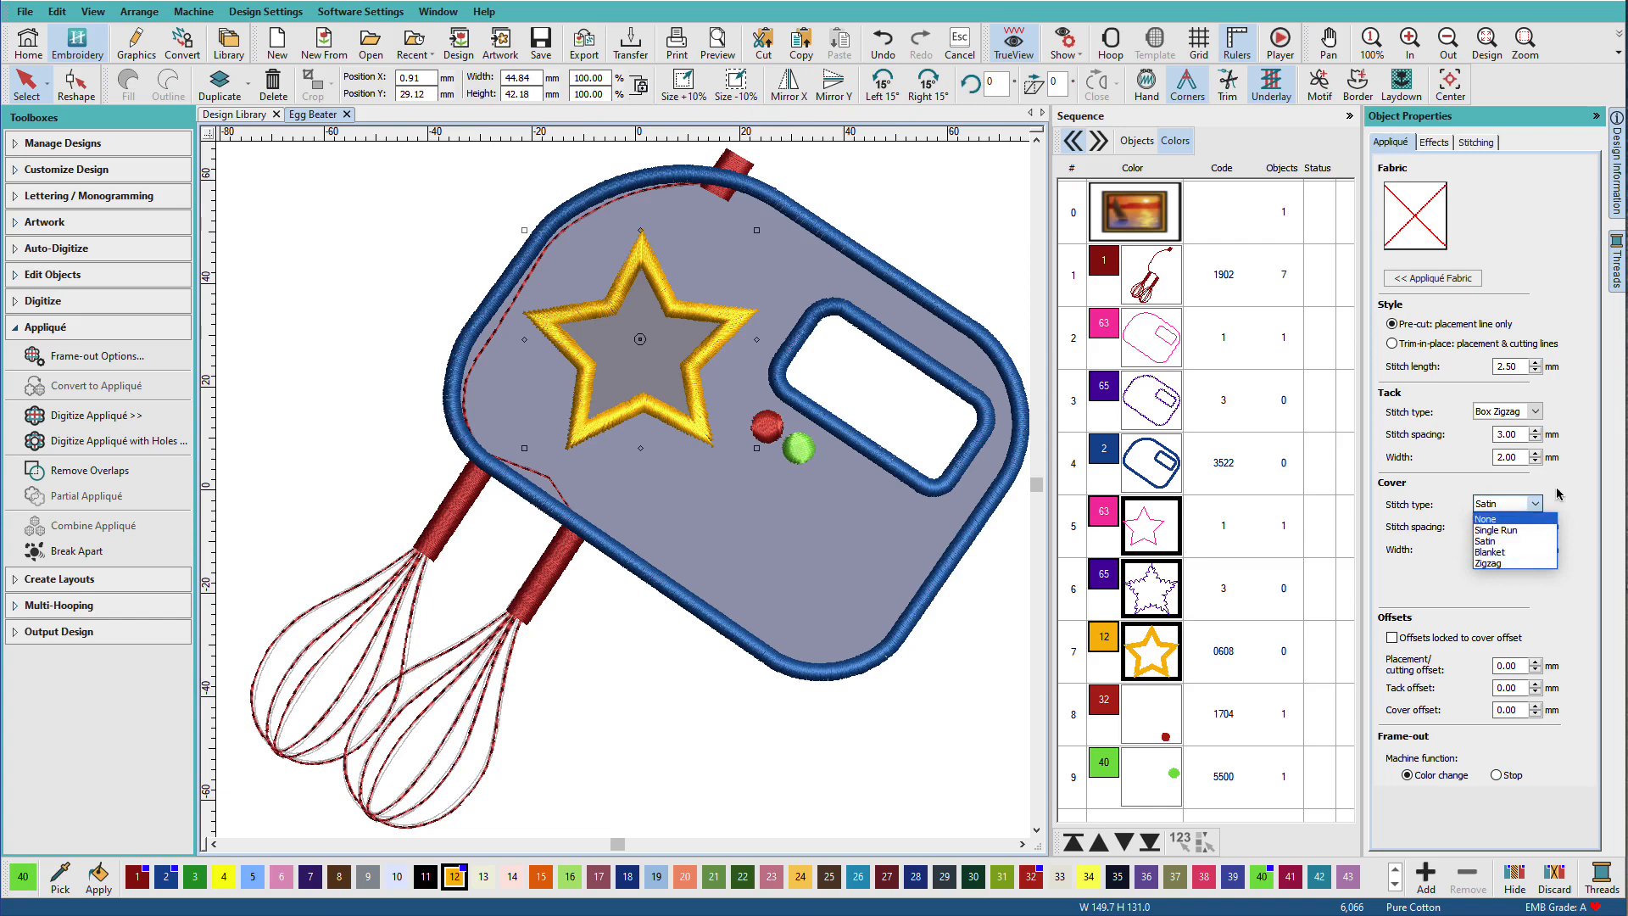
left_click(1489, 541)
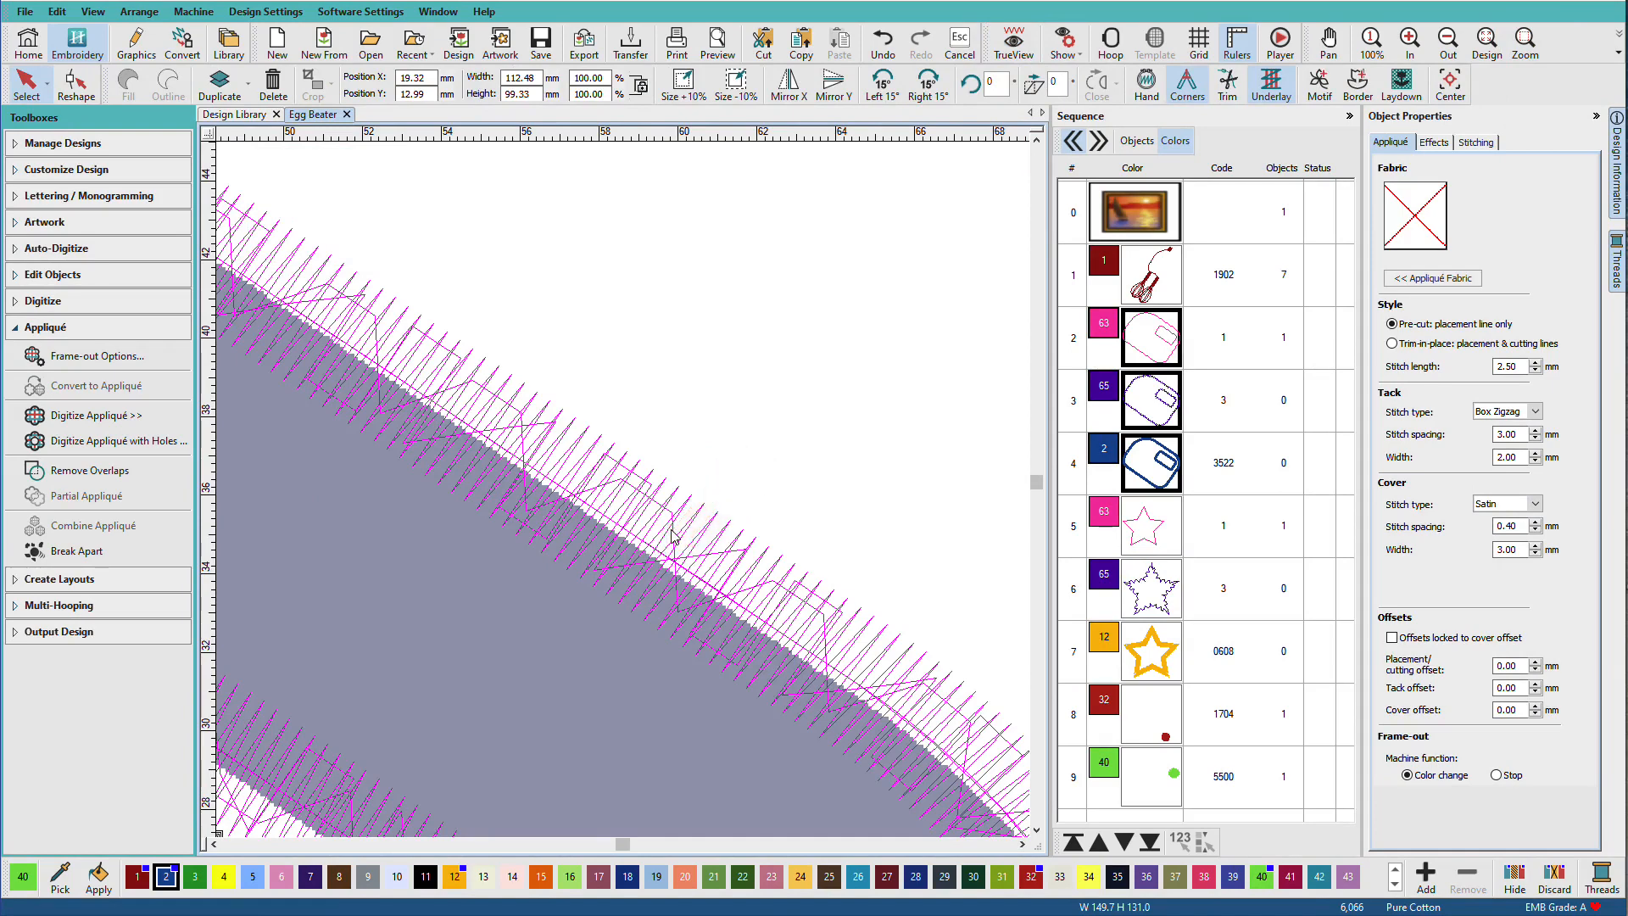
mouse_move(756, 556)
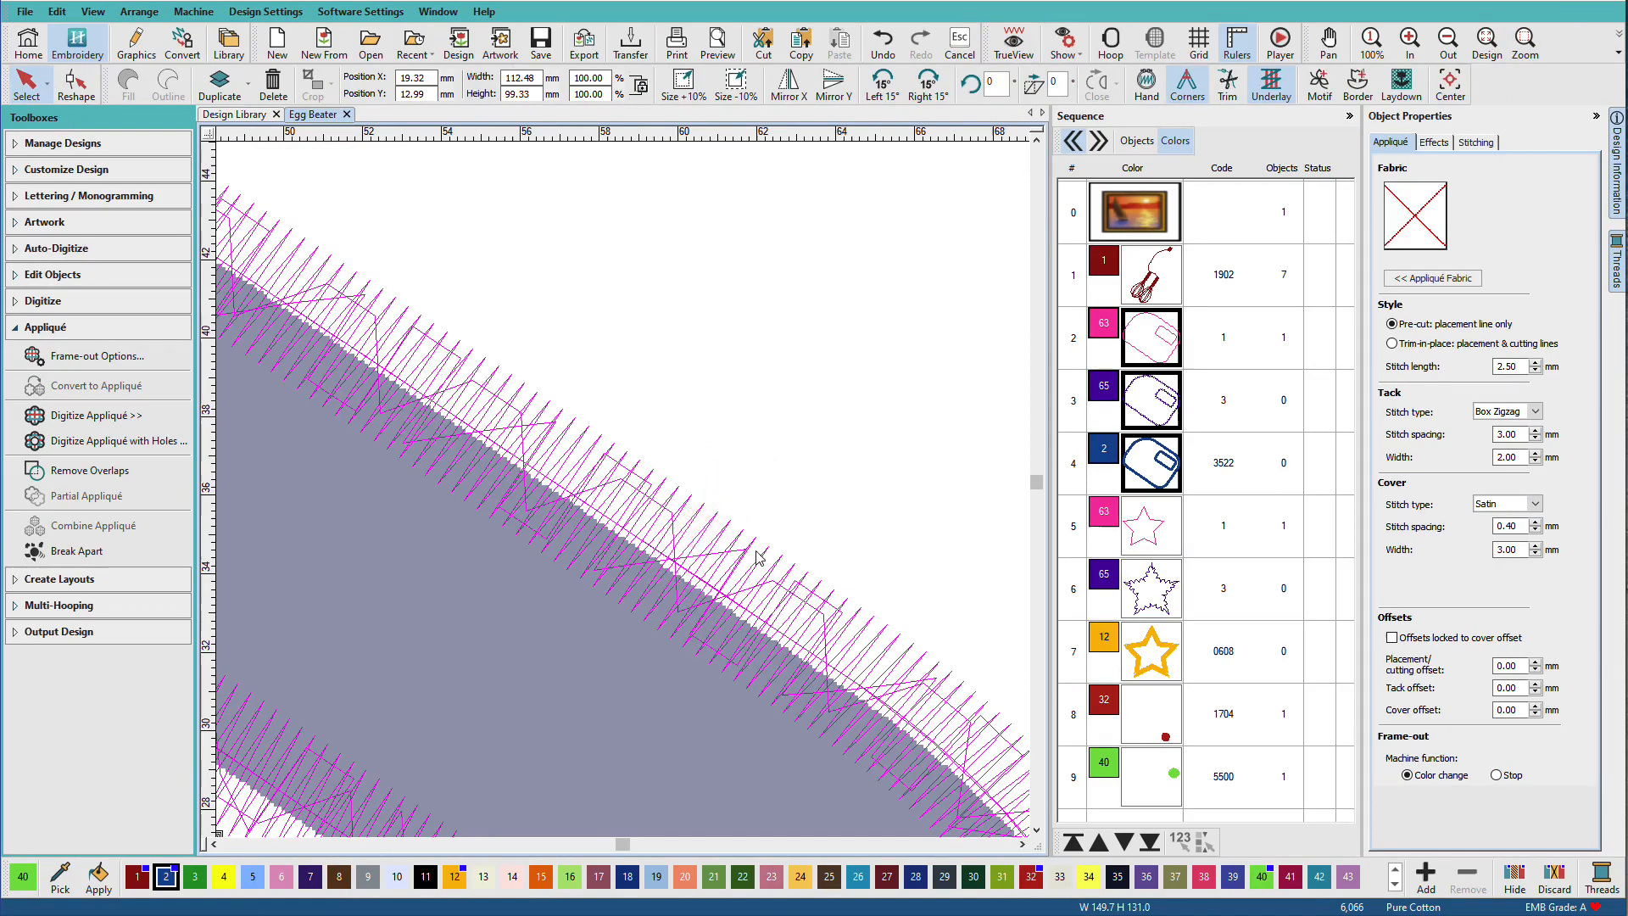
mouse_move(773, 597)
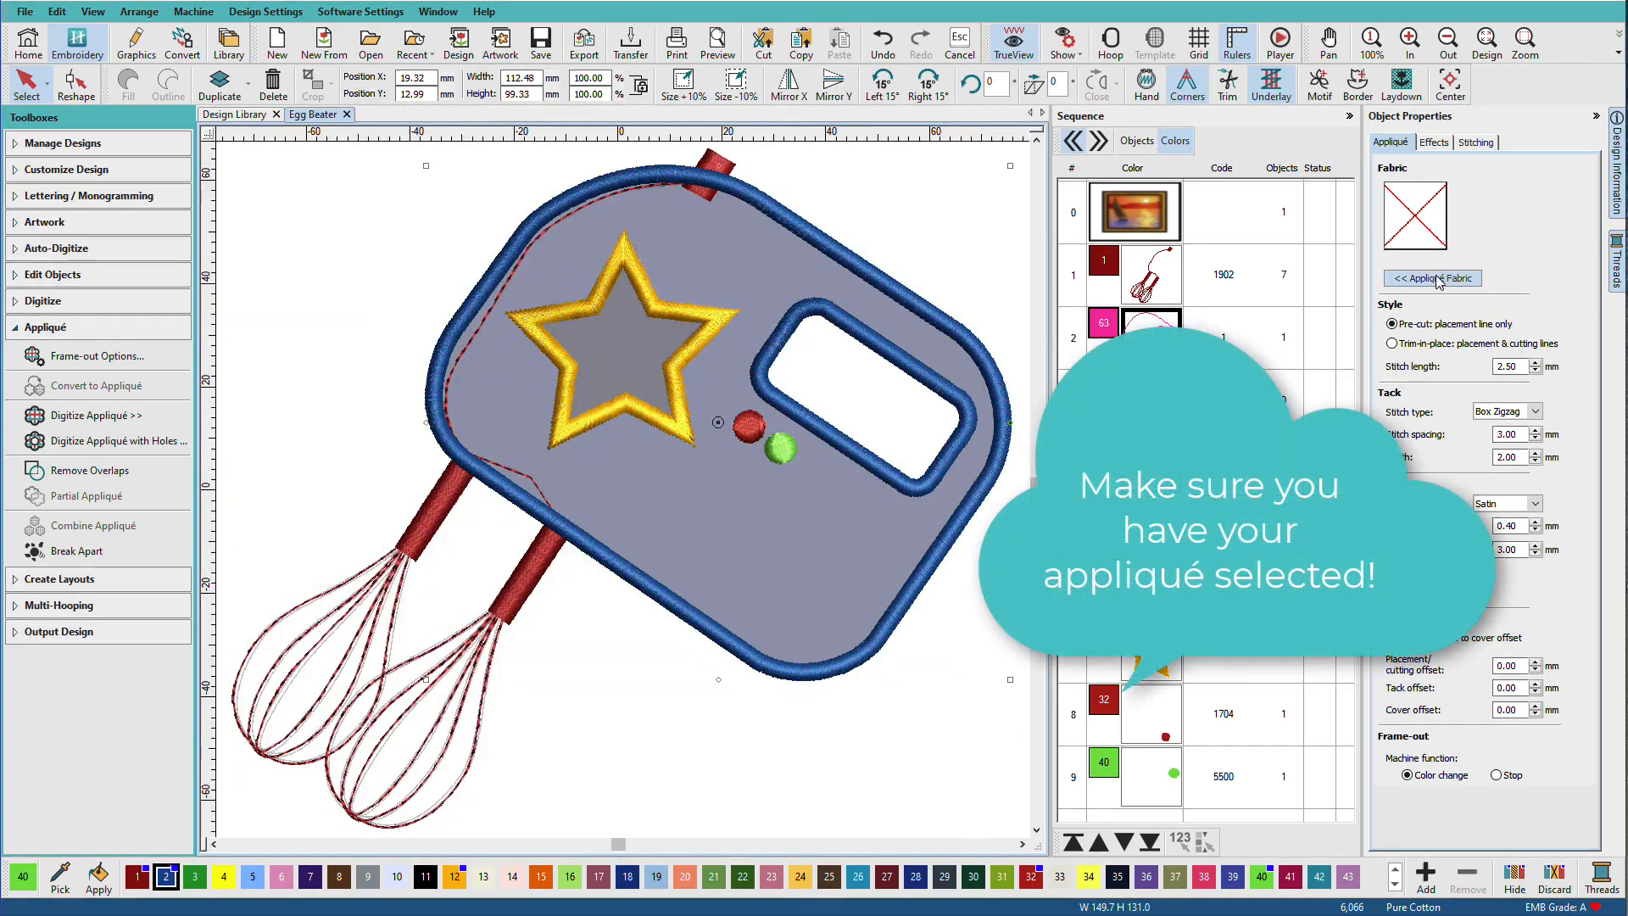
- Choose a custom fabric image for the mixer body and browse for a pattern file
left_click(1432, 278)
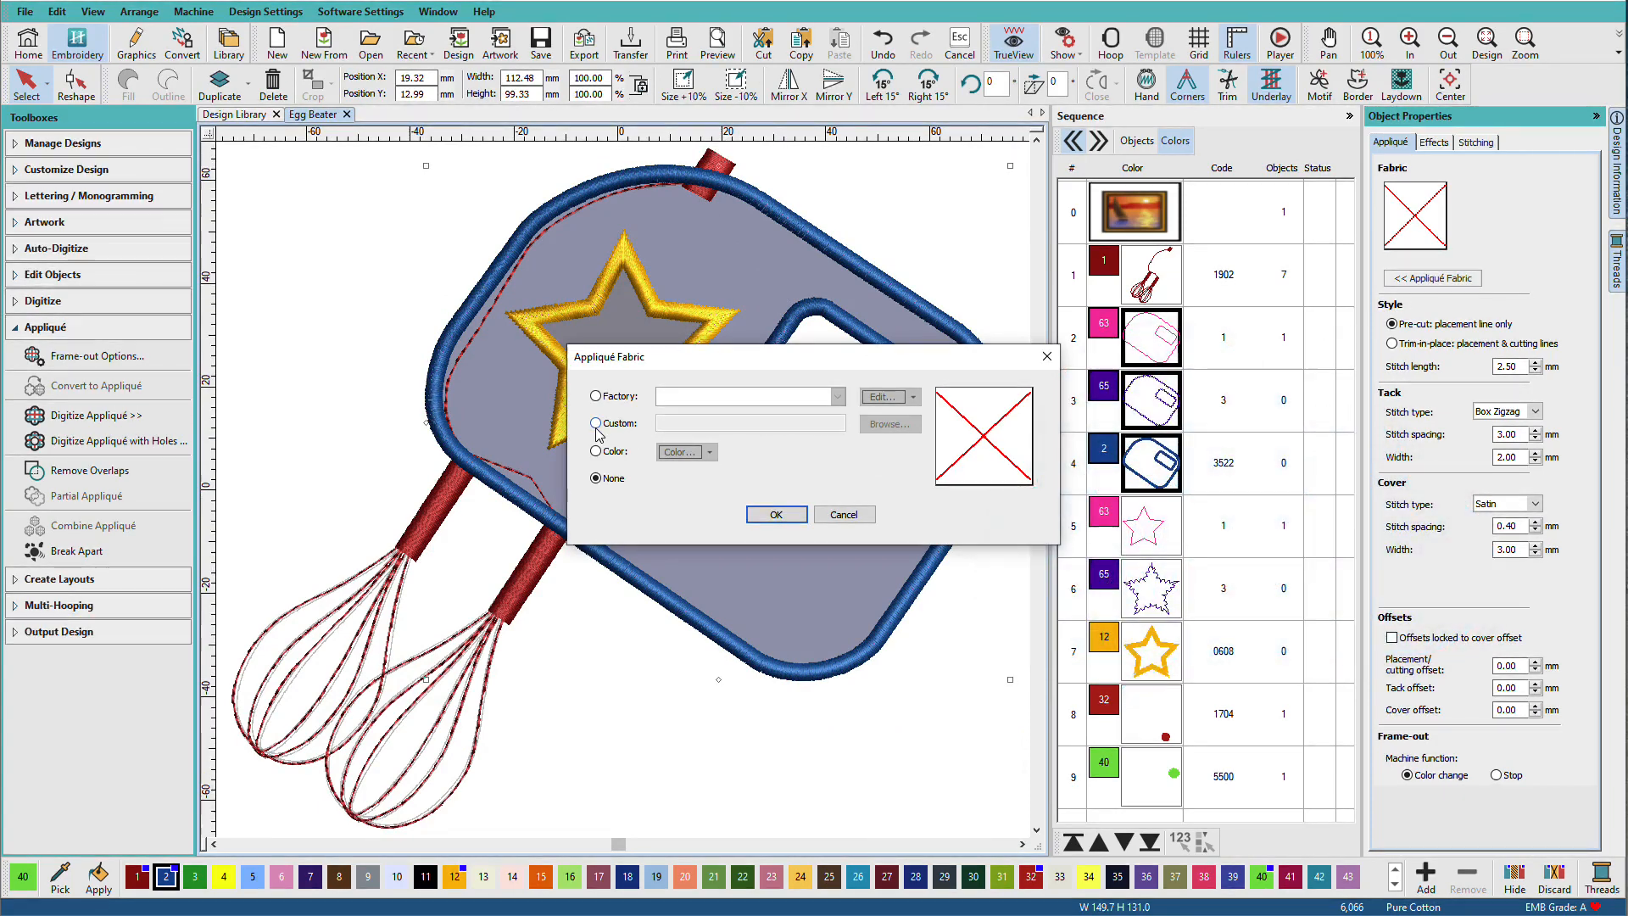
left_click(595, 422)
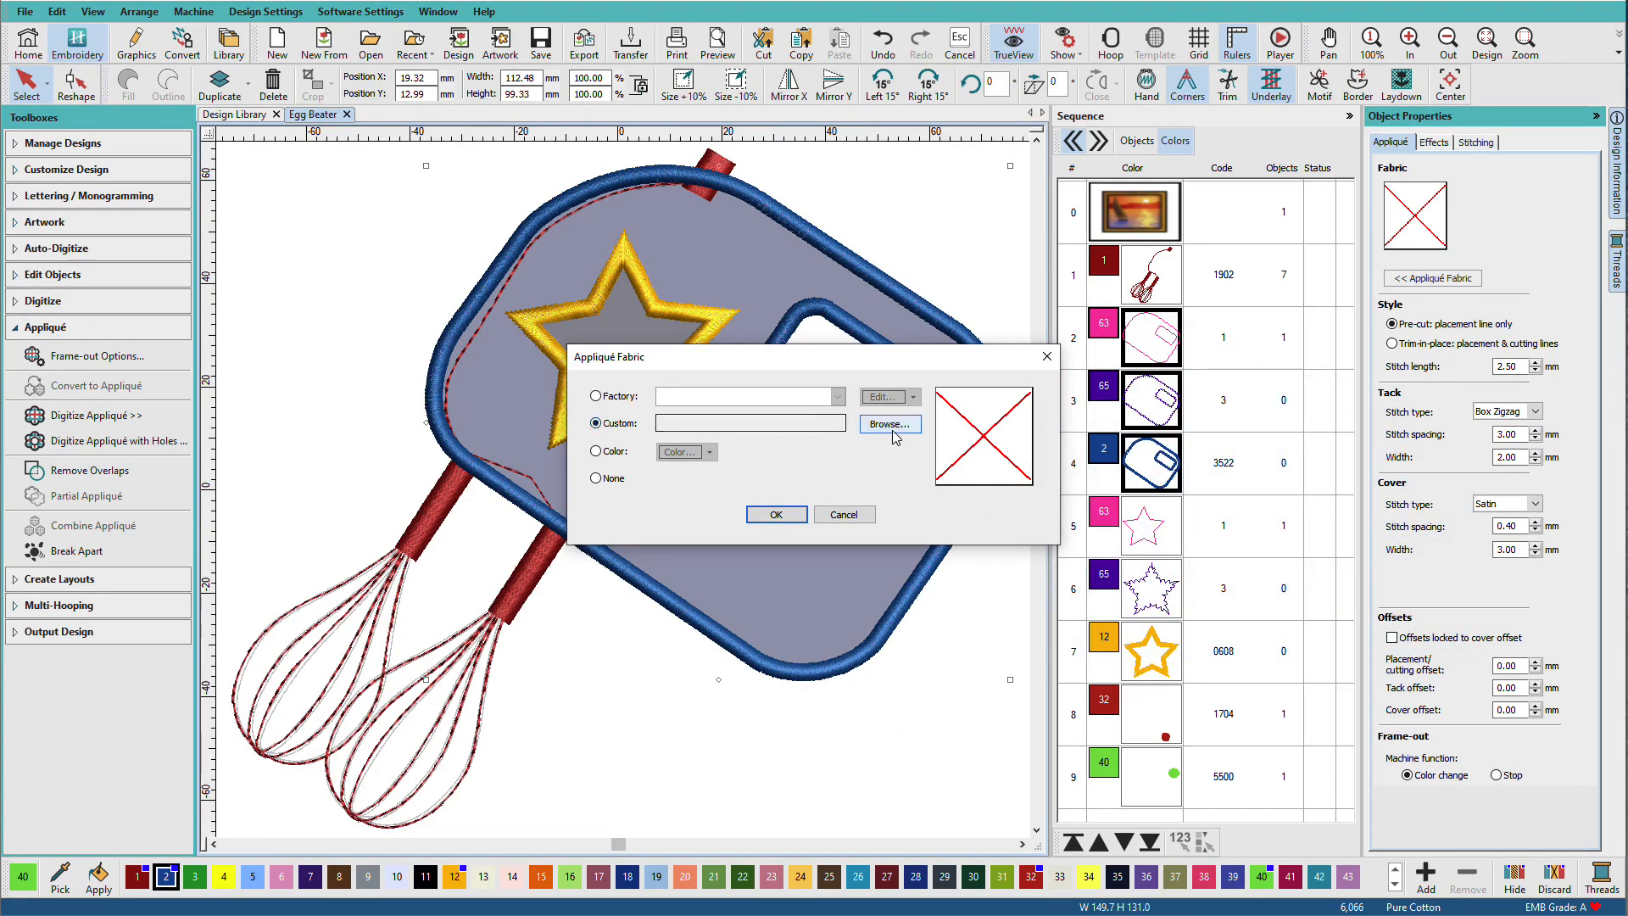
left_click(886, 424)
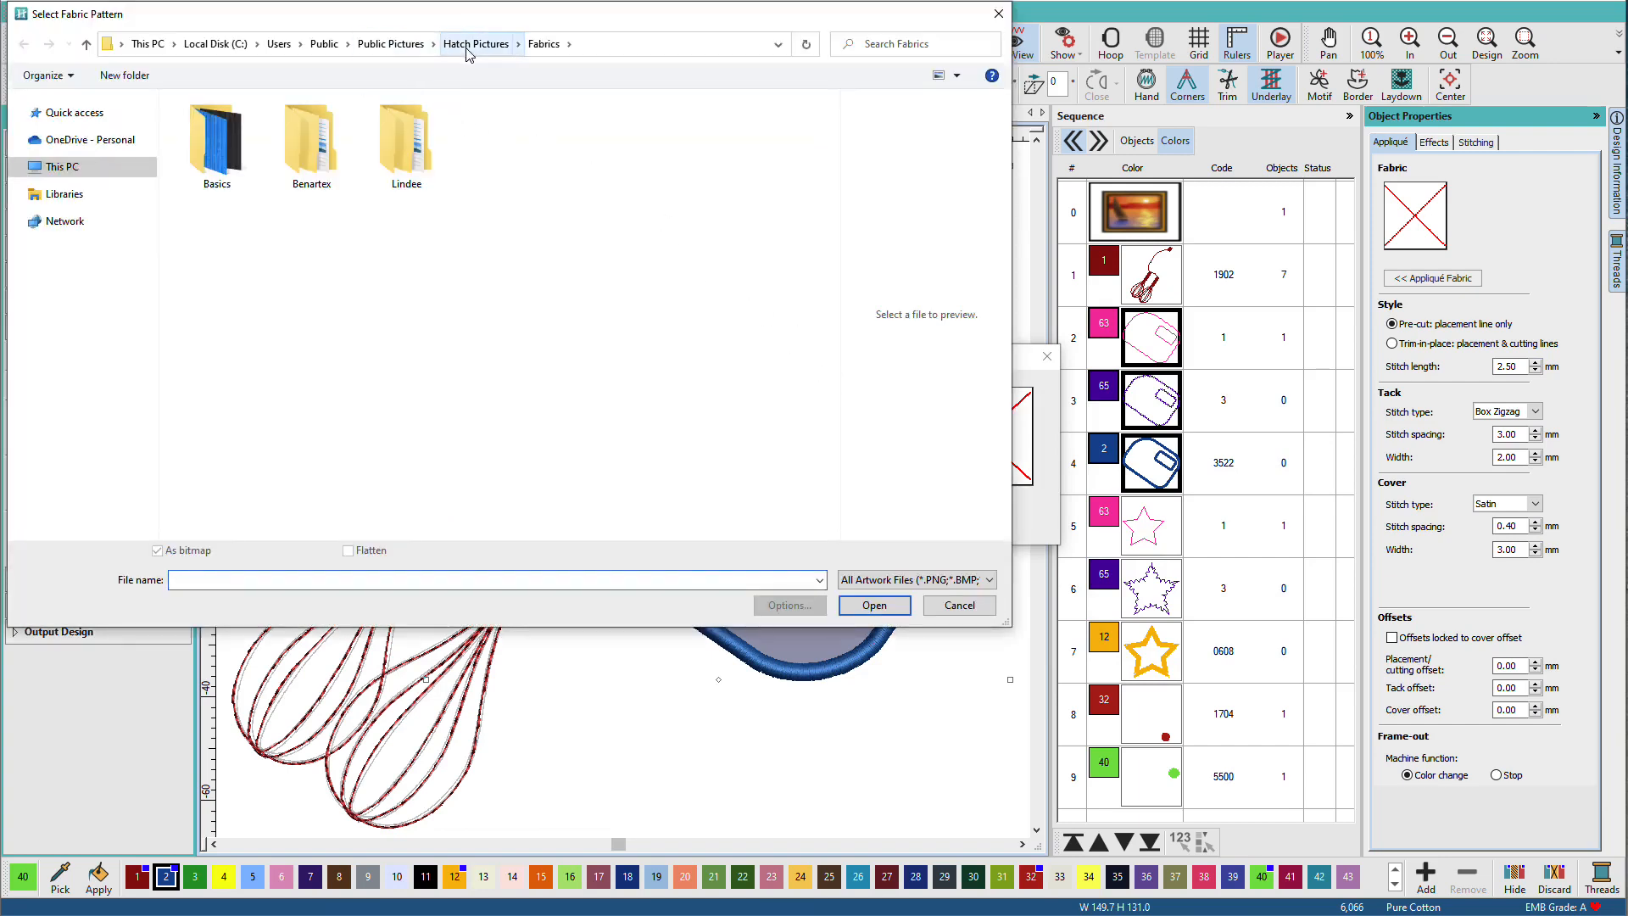
left_click(310, 140)
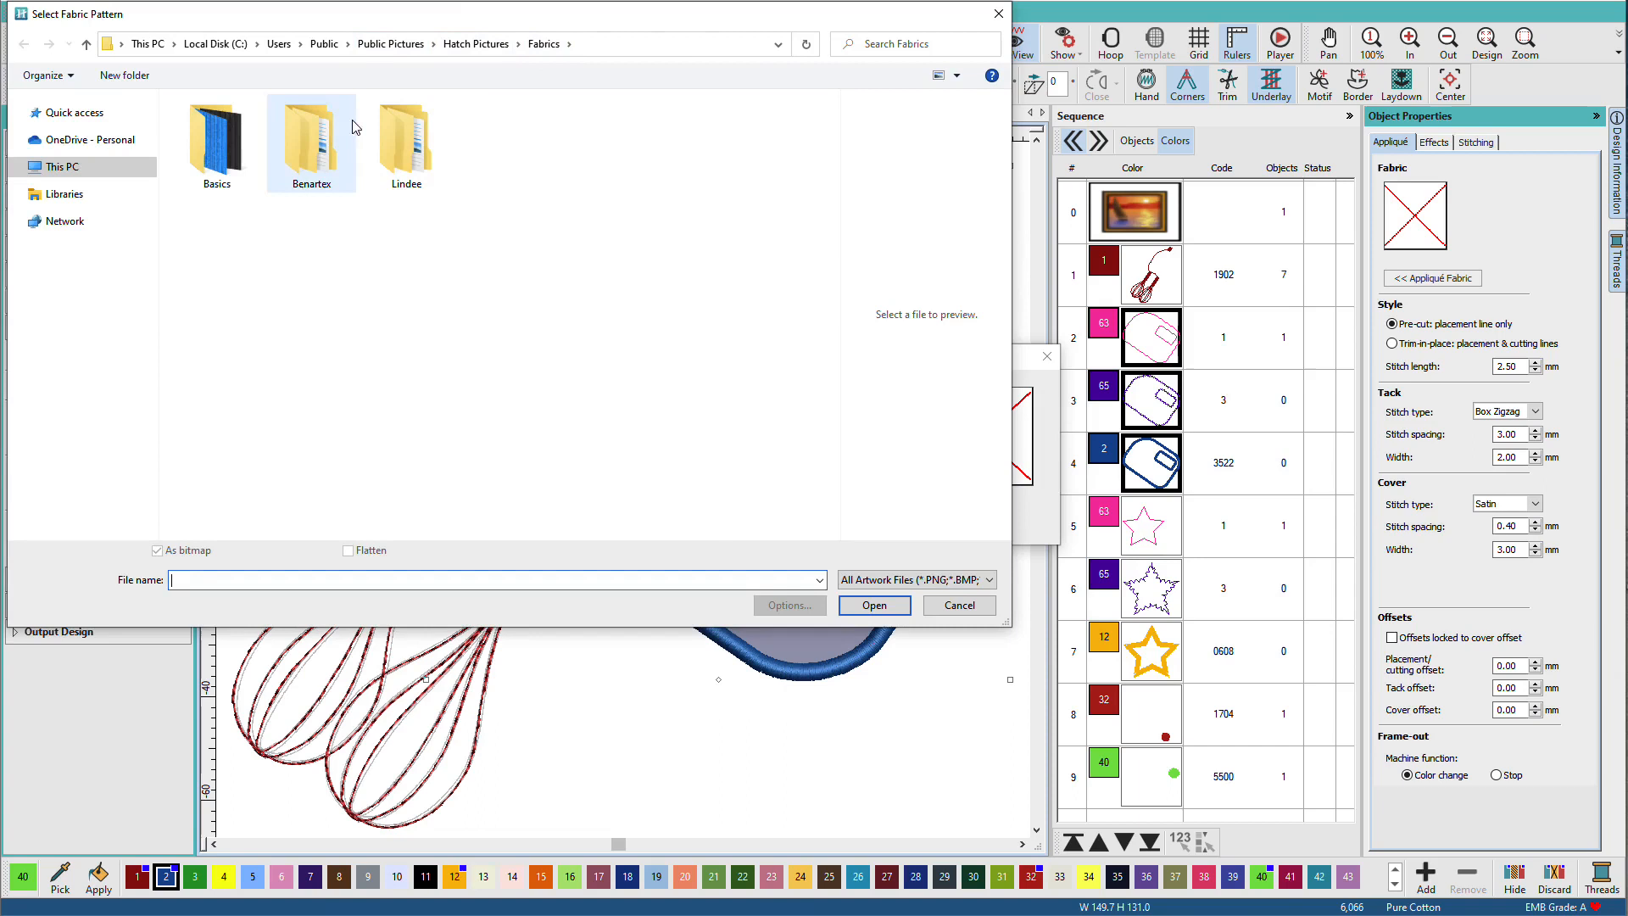
mouse_move(325, 190)
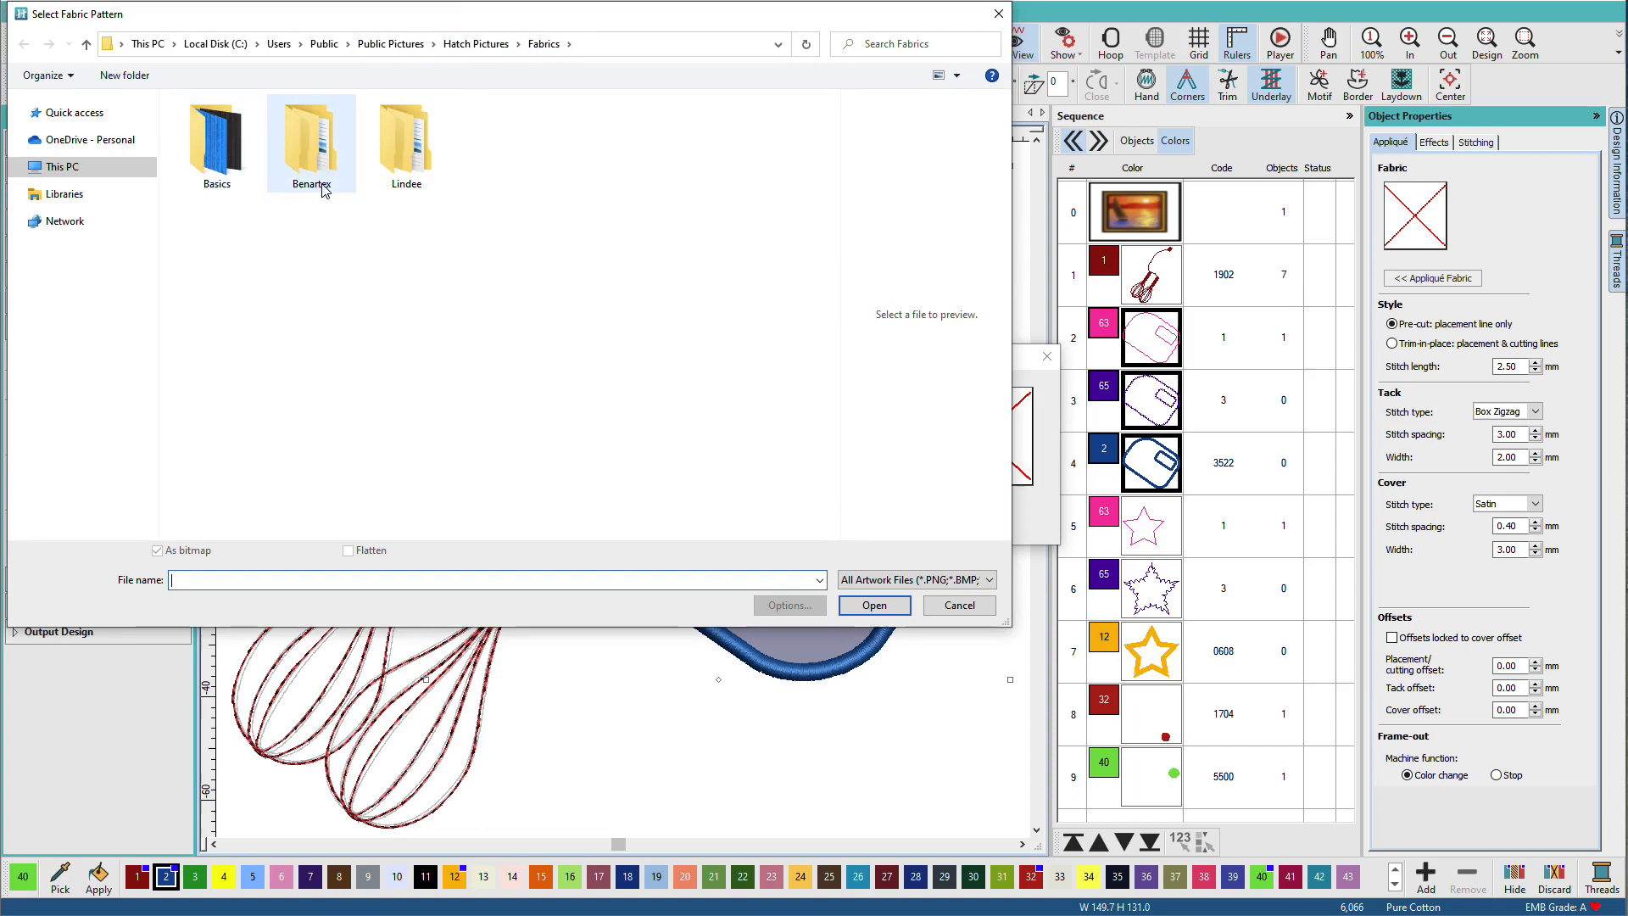
mouse_move(405, 168)
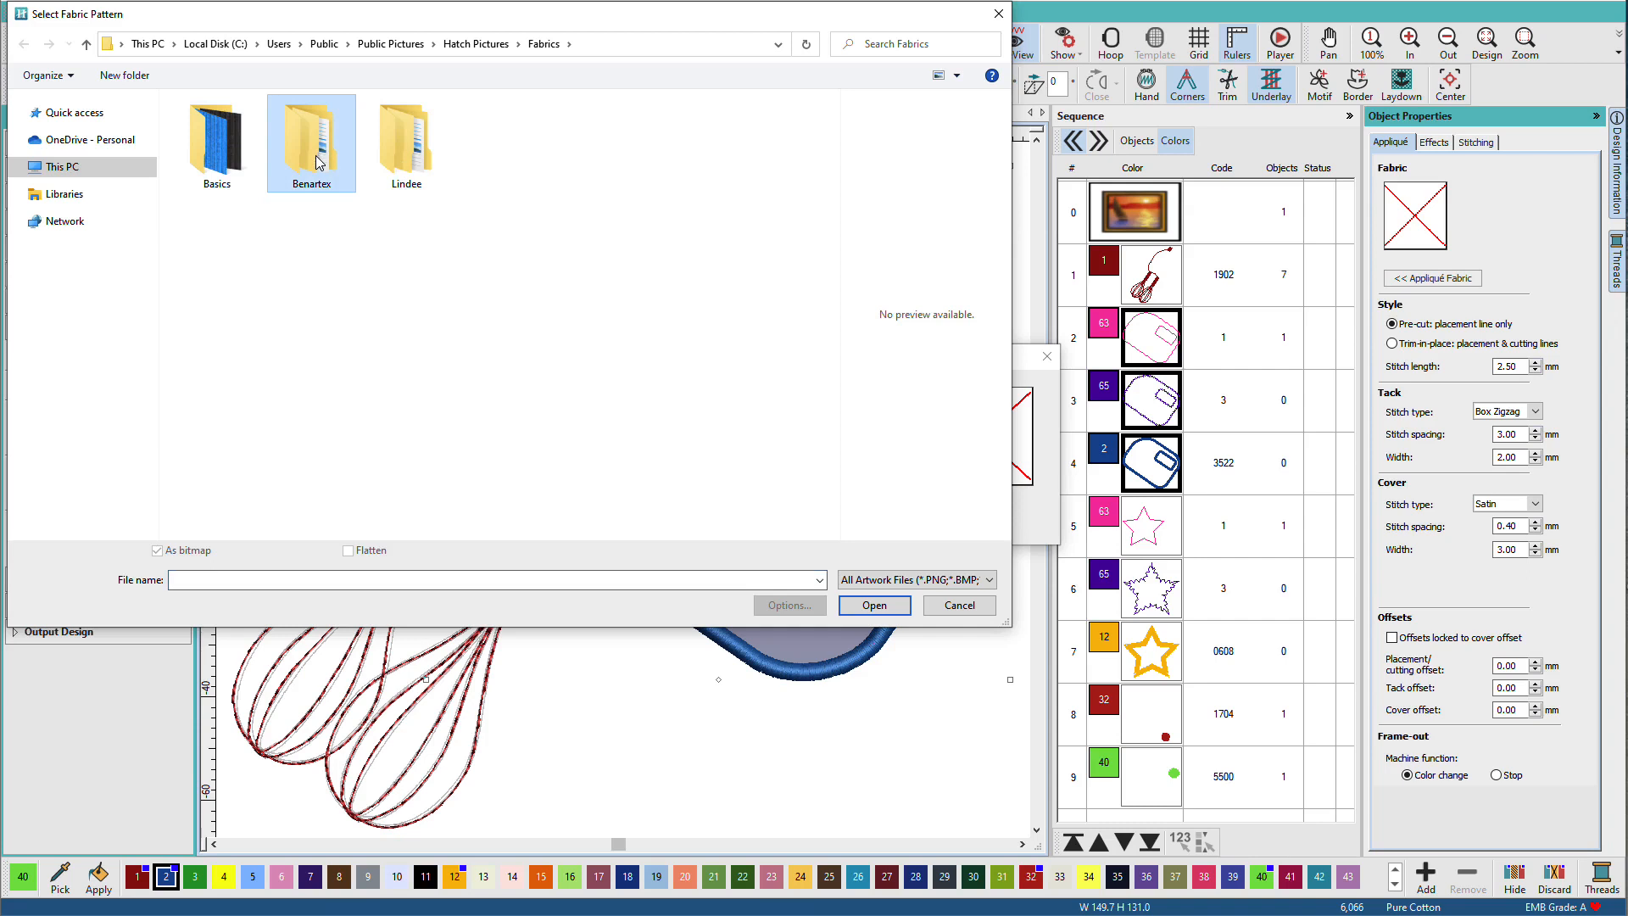
mouse_move(317, 165)
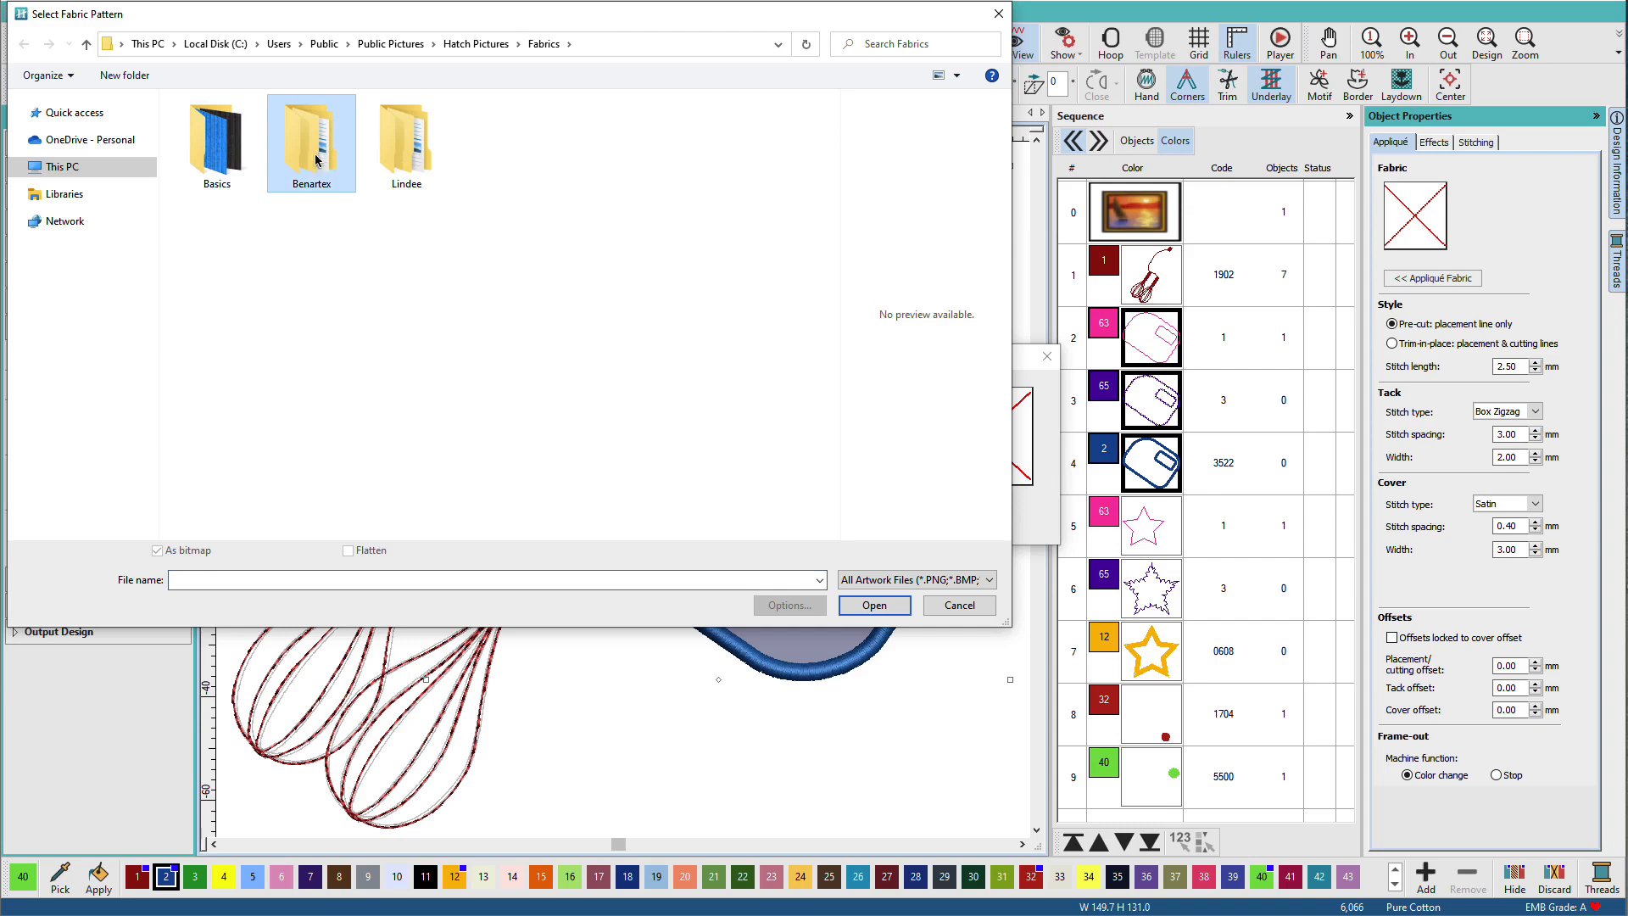
- Pick fabric 2045-06.jpg from Benartex > Blush and confirm it for the body
double_click(311, 142)
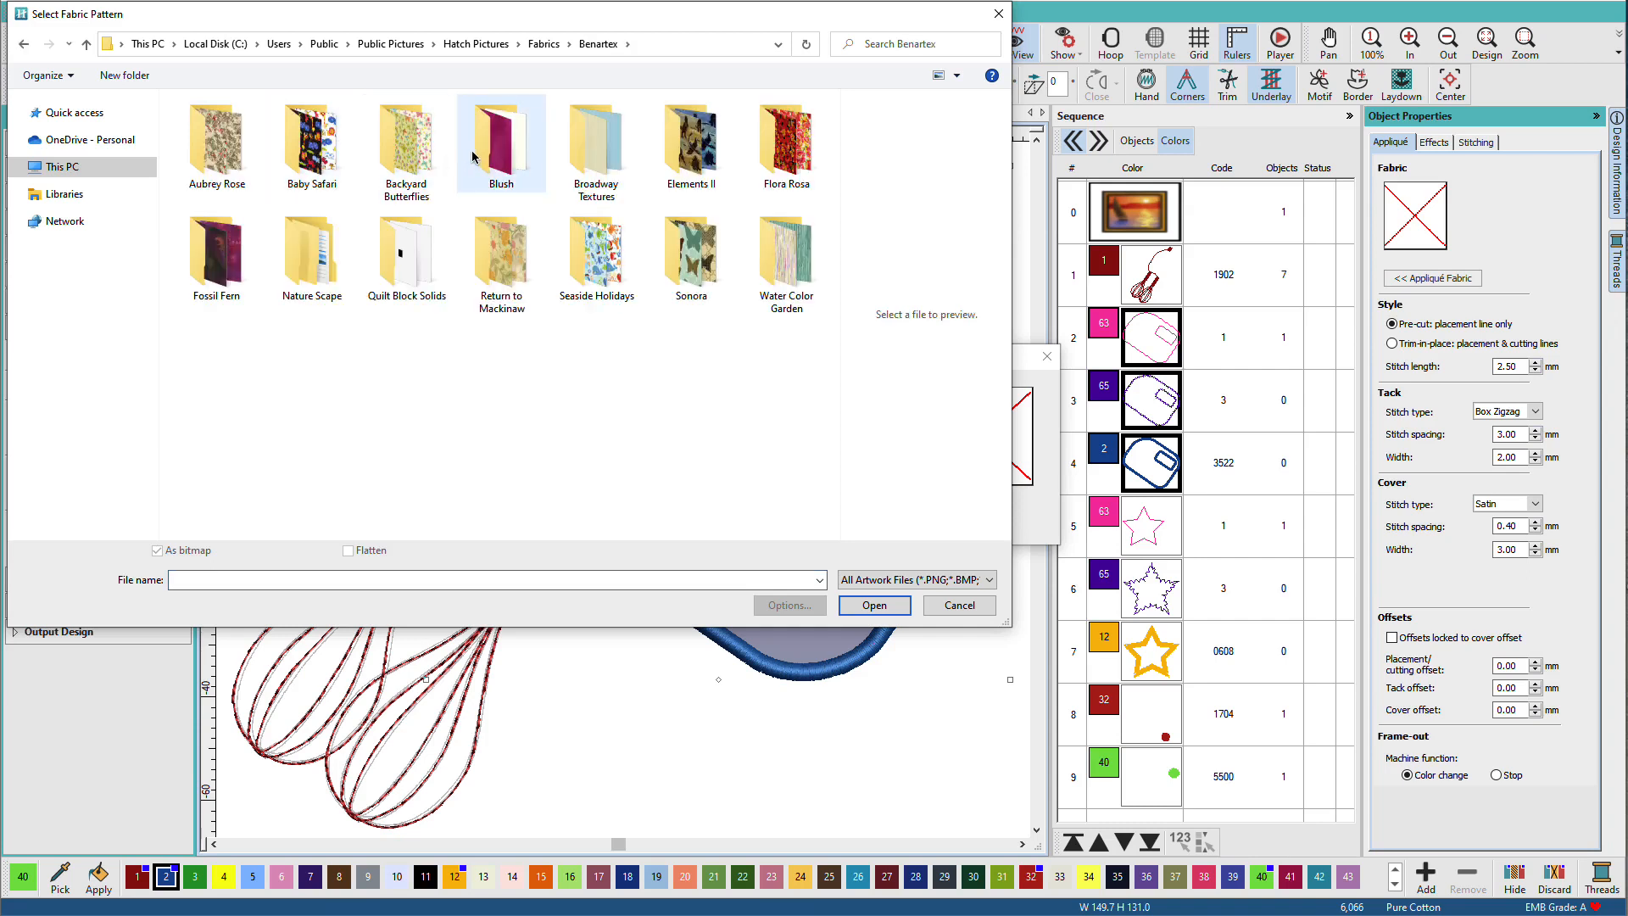
double_click(501, 136)
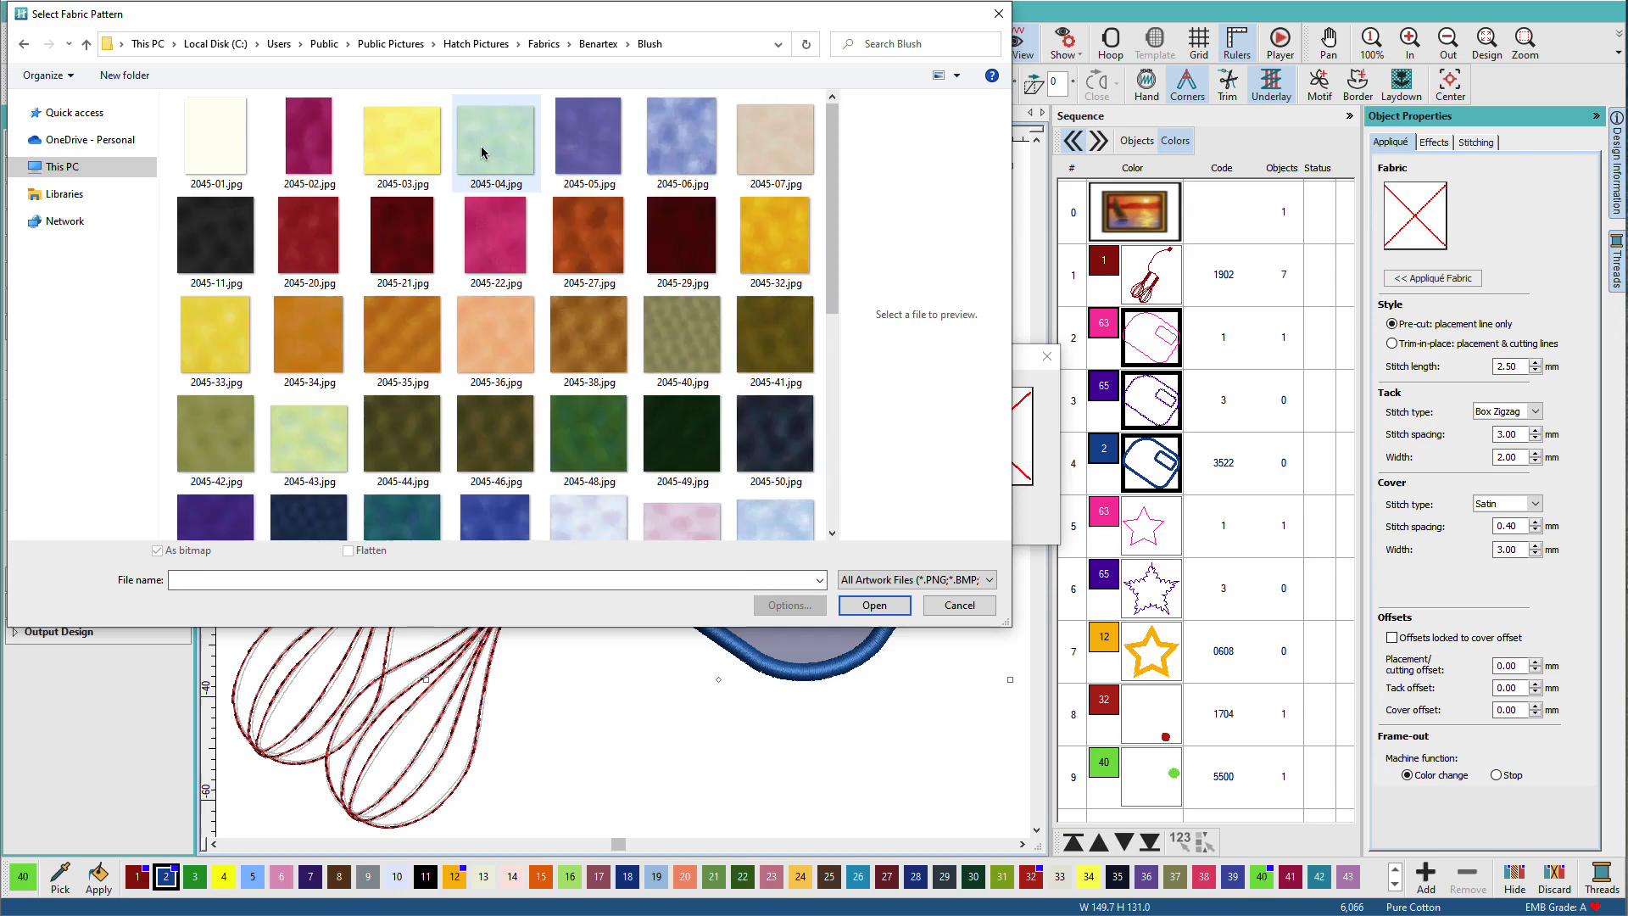
mouse_move(682, 141)
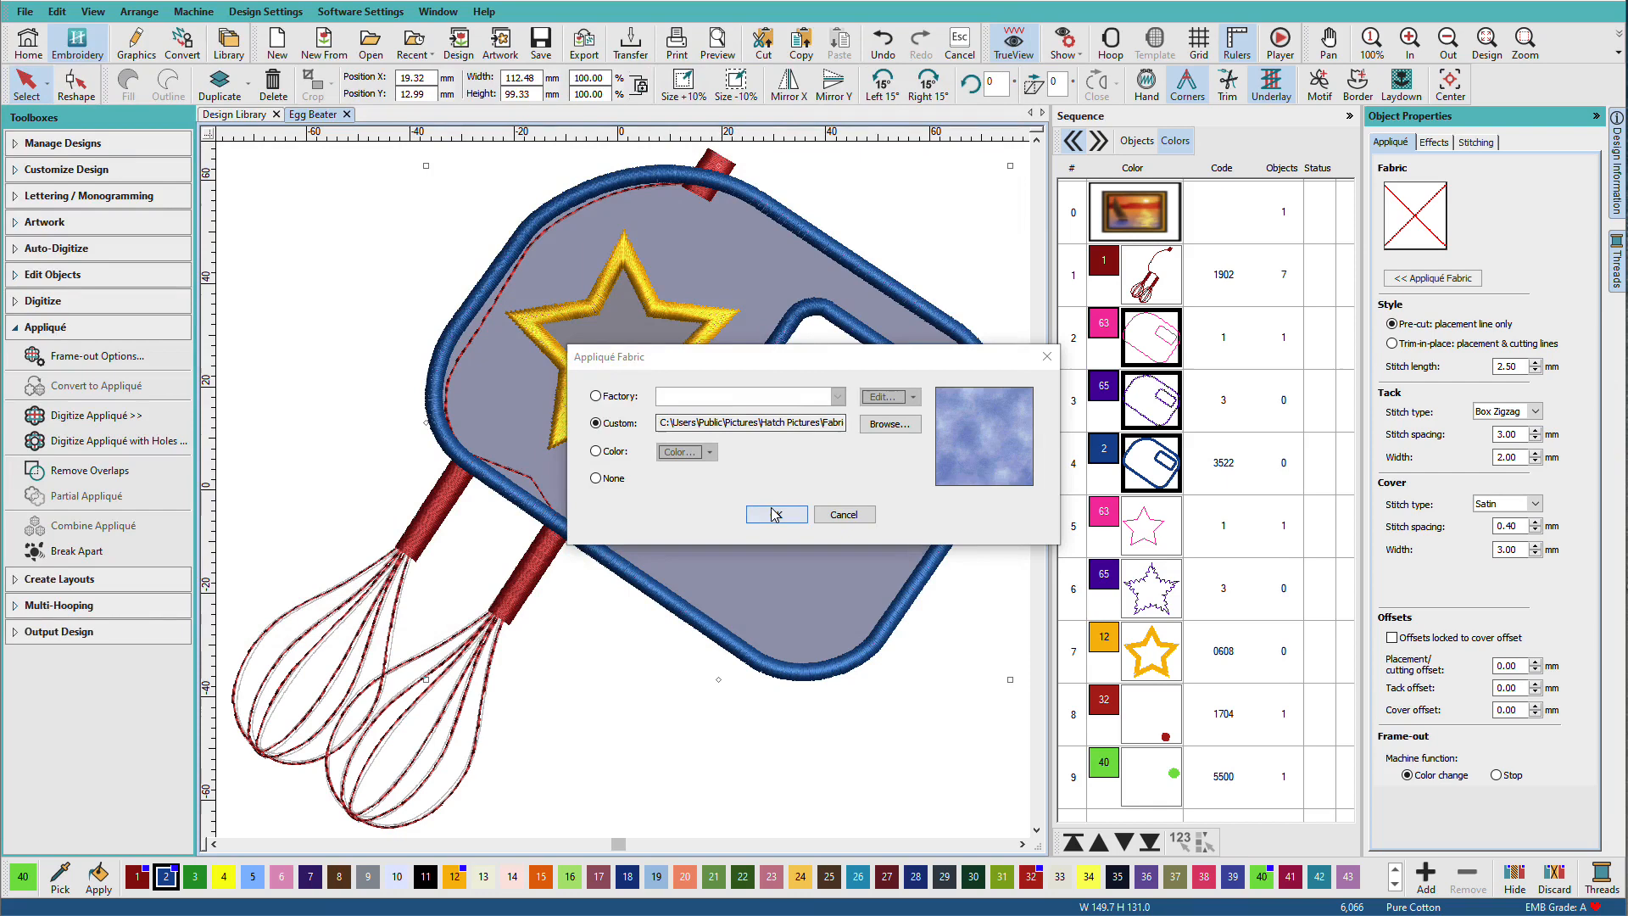
left_click(775, 514)
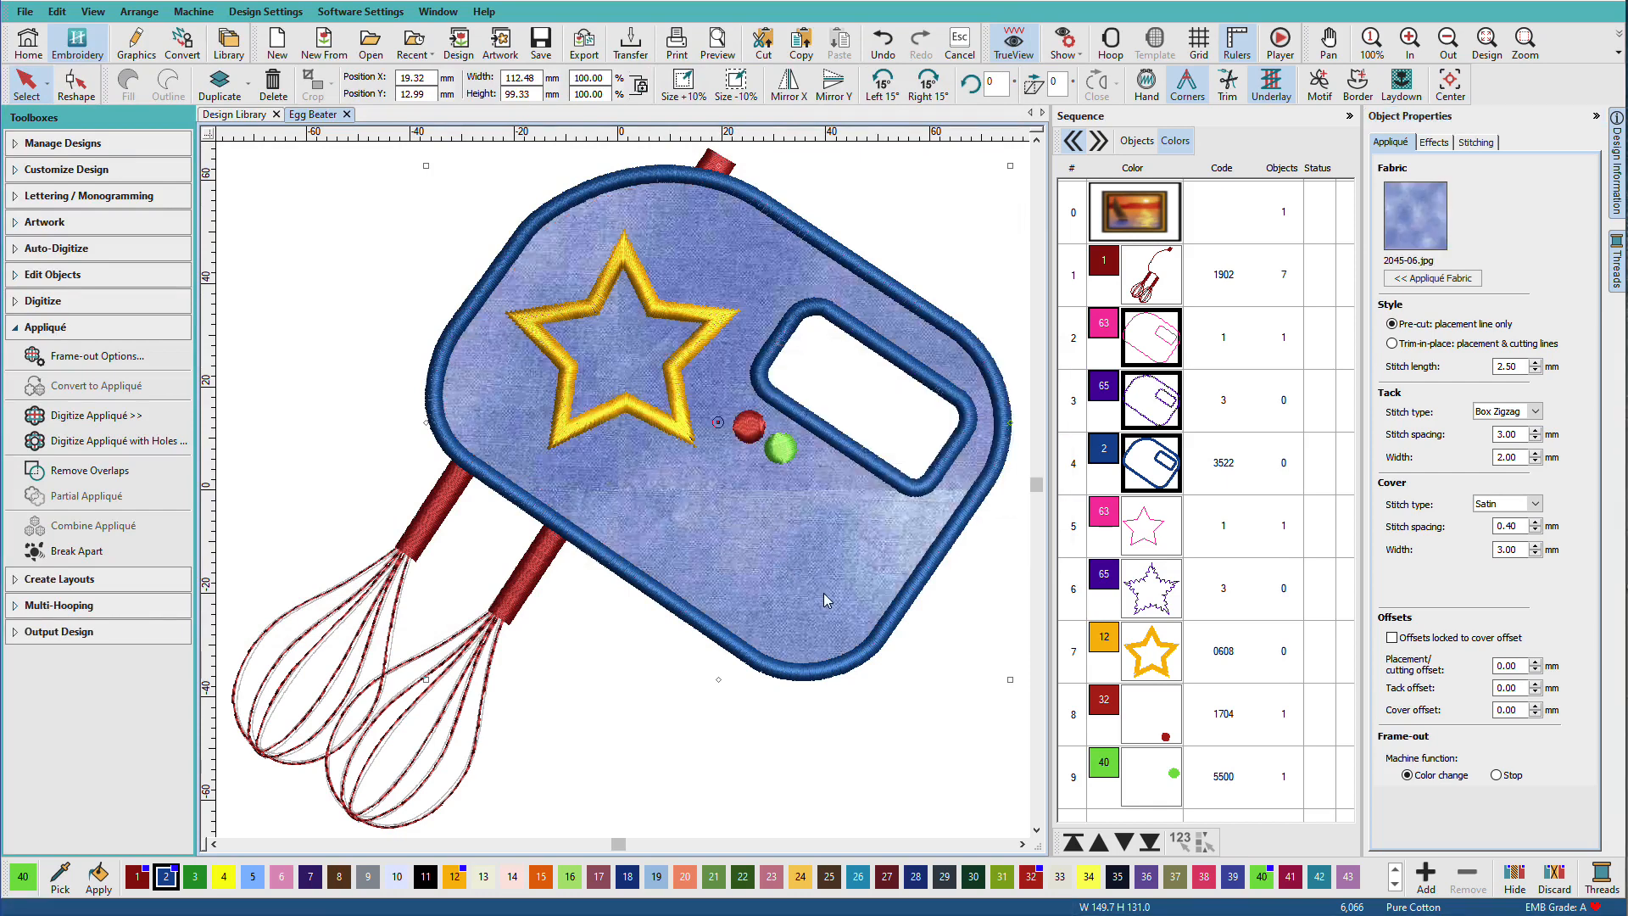
mouse_move(867, 315)
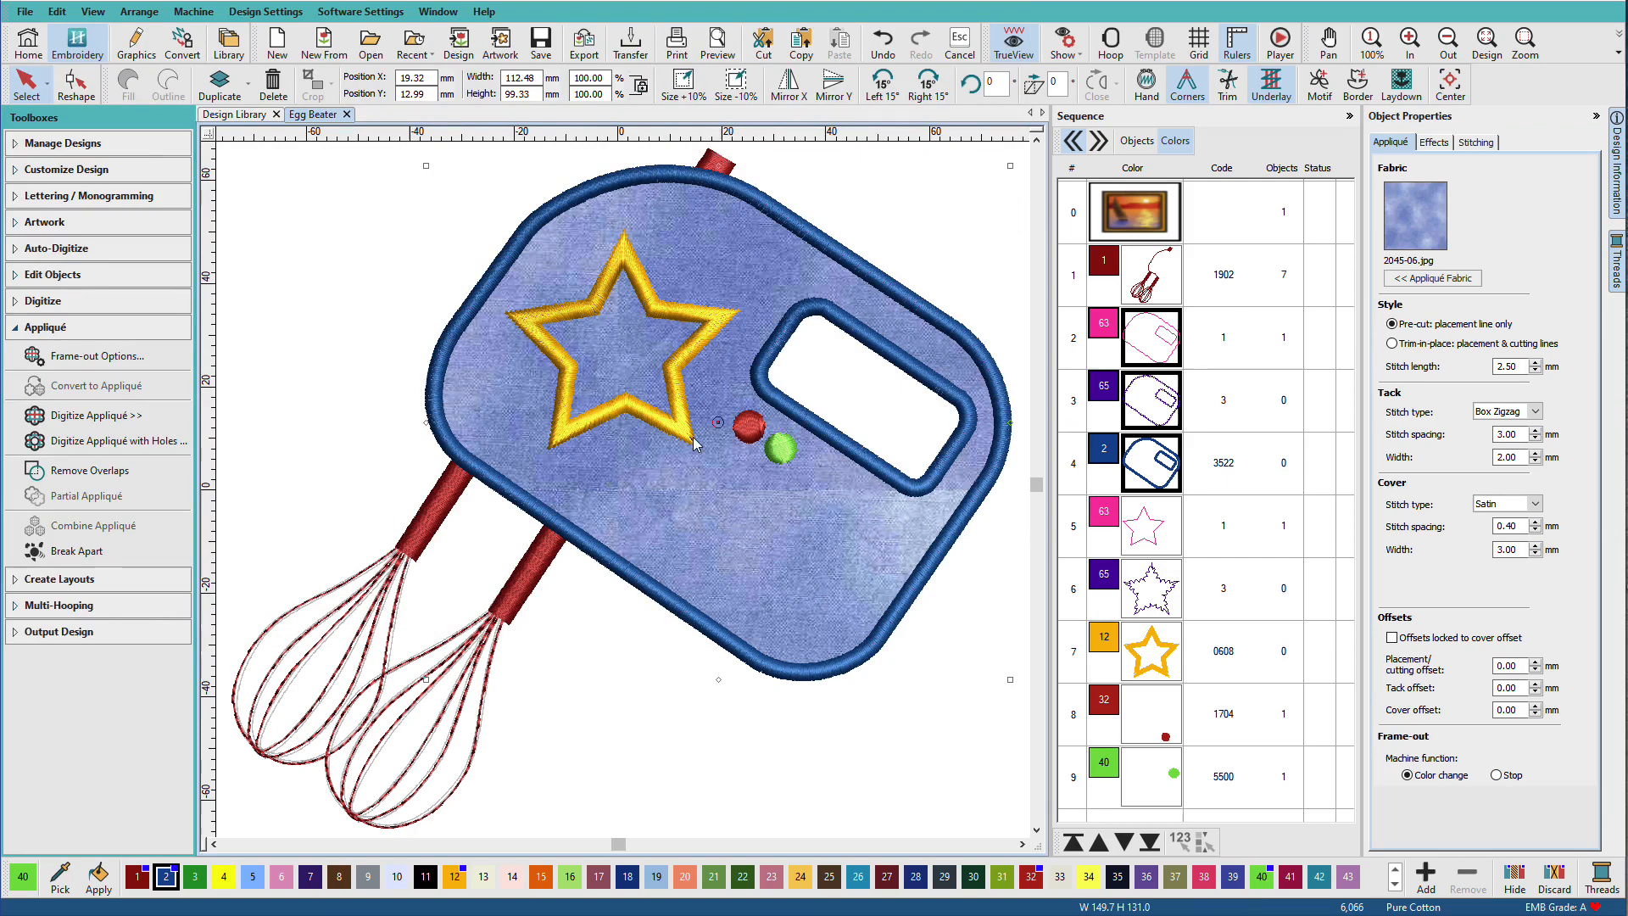
mouse_move(824, 358)
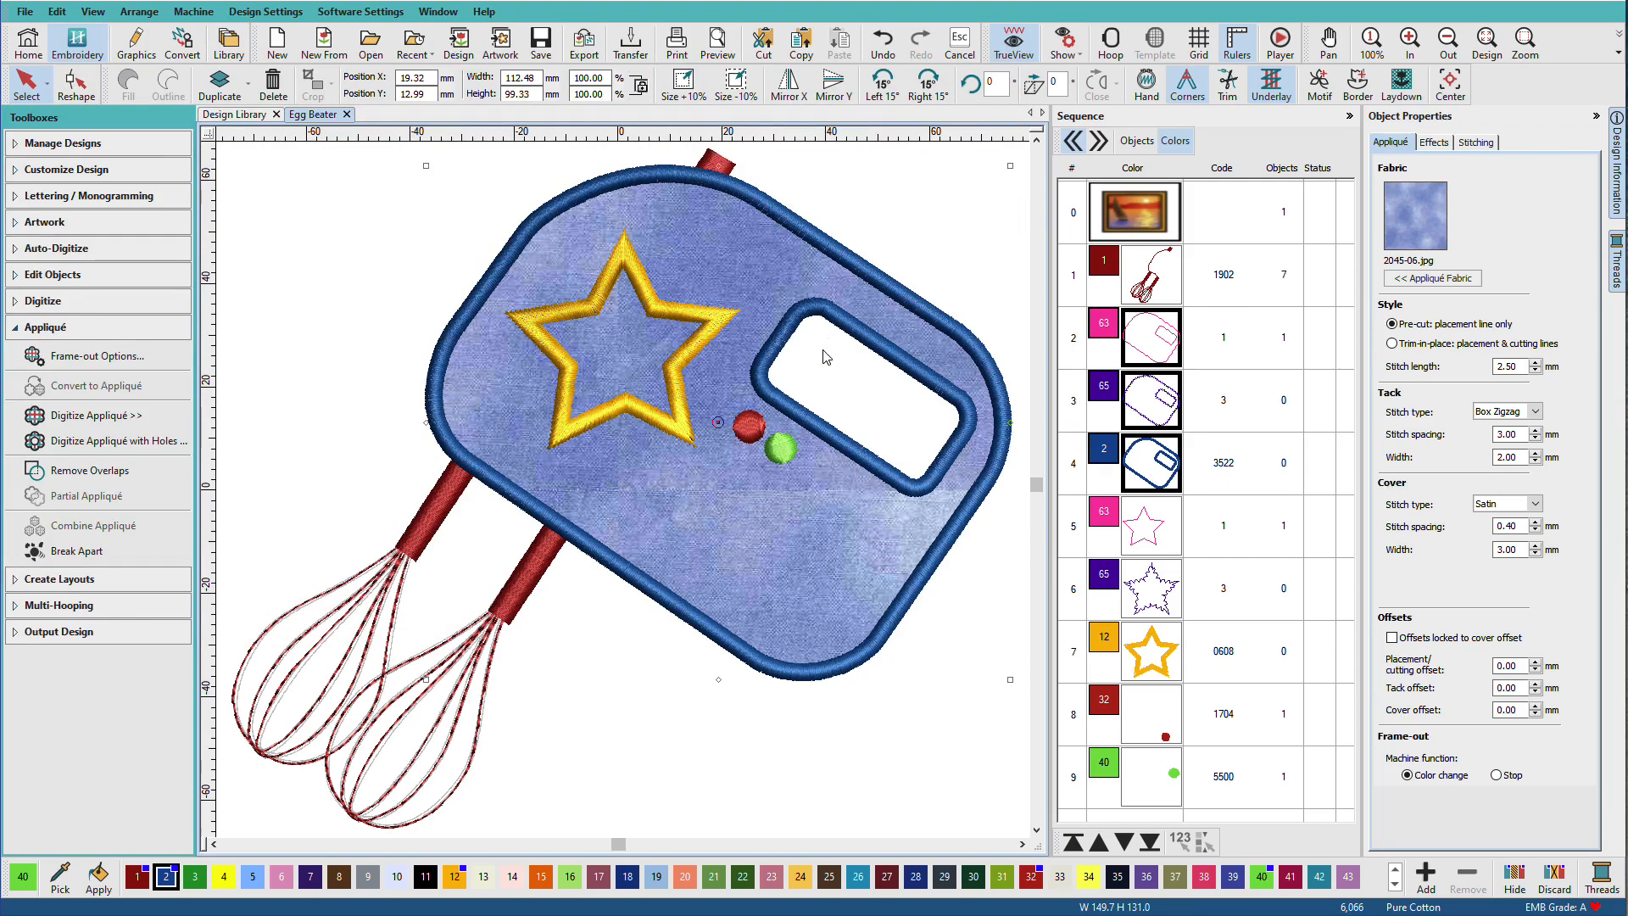
mouse_move(787, 376)
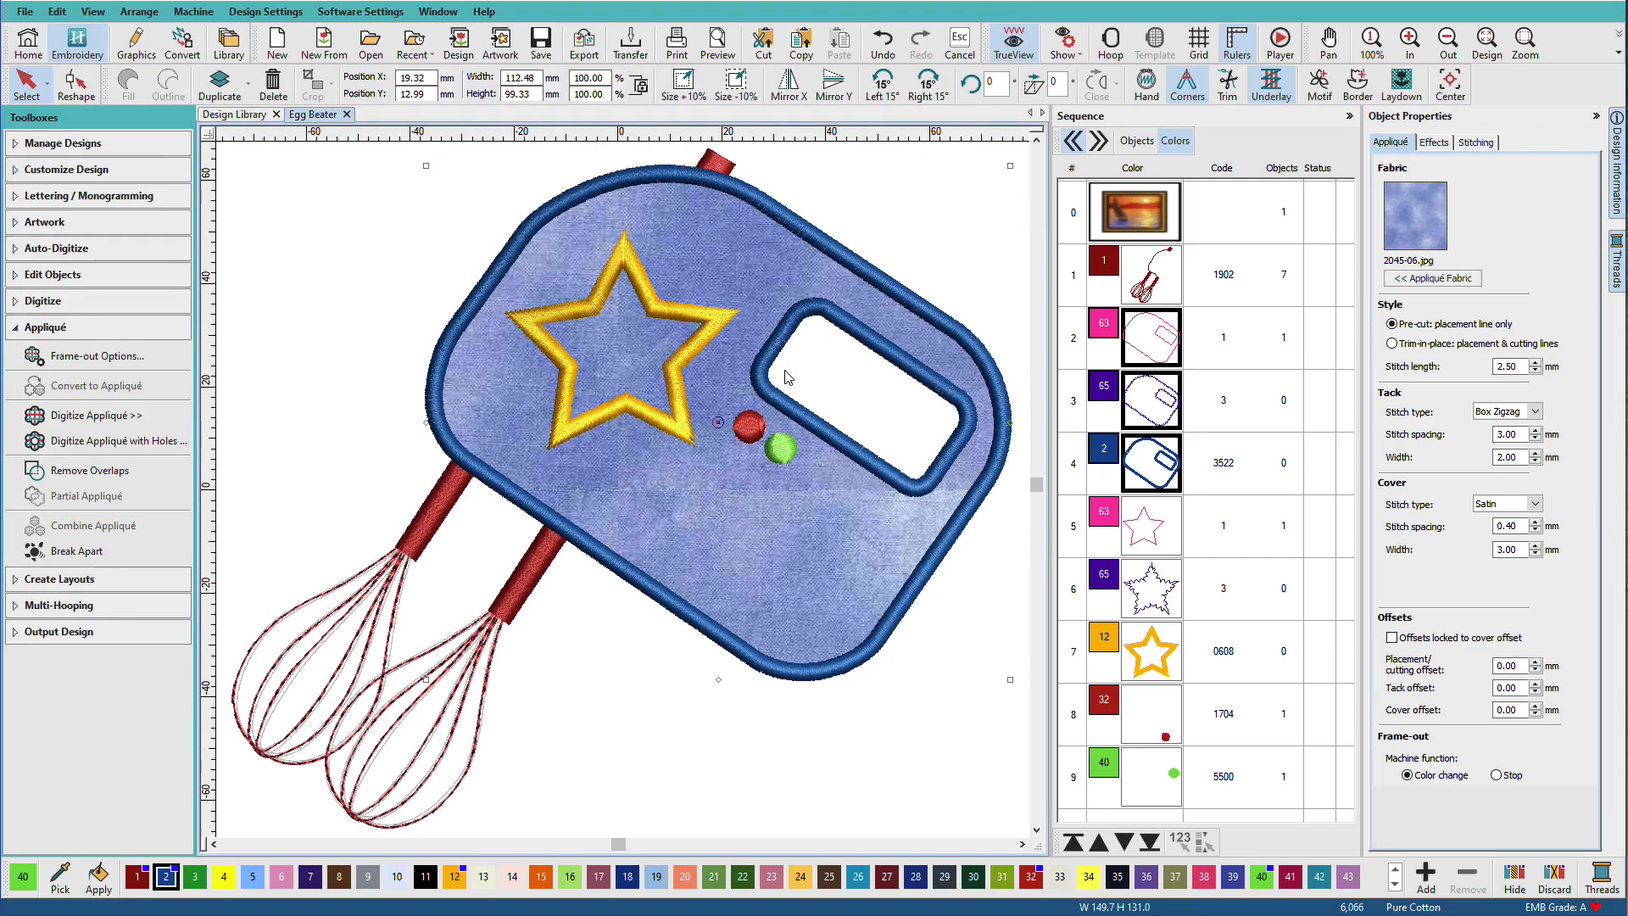
- Select the star appliqué on the canvas
left_click(1150, 651)
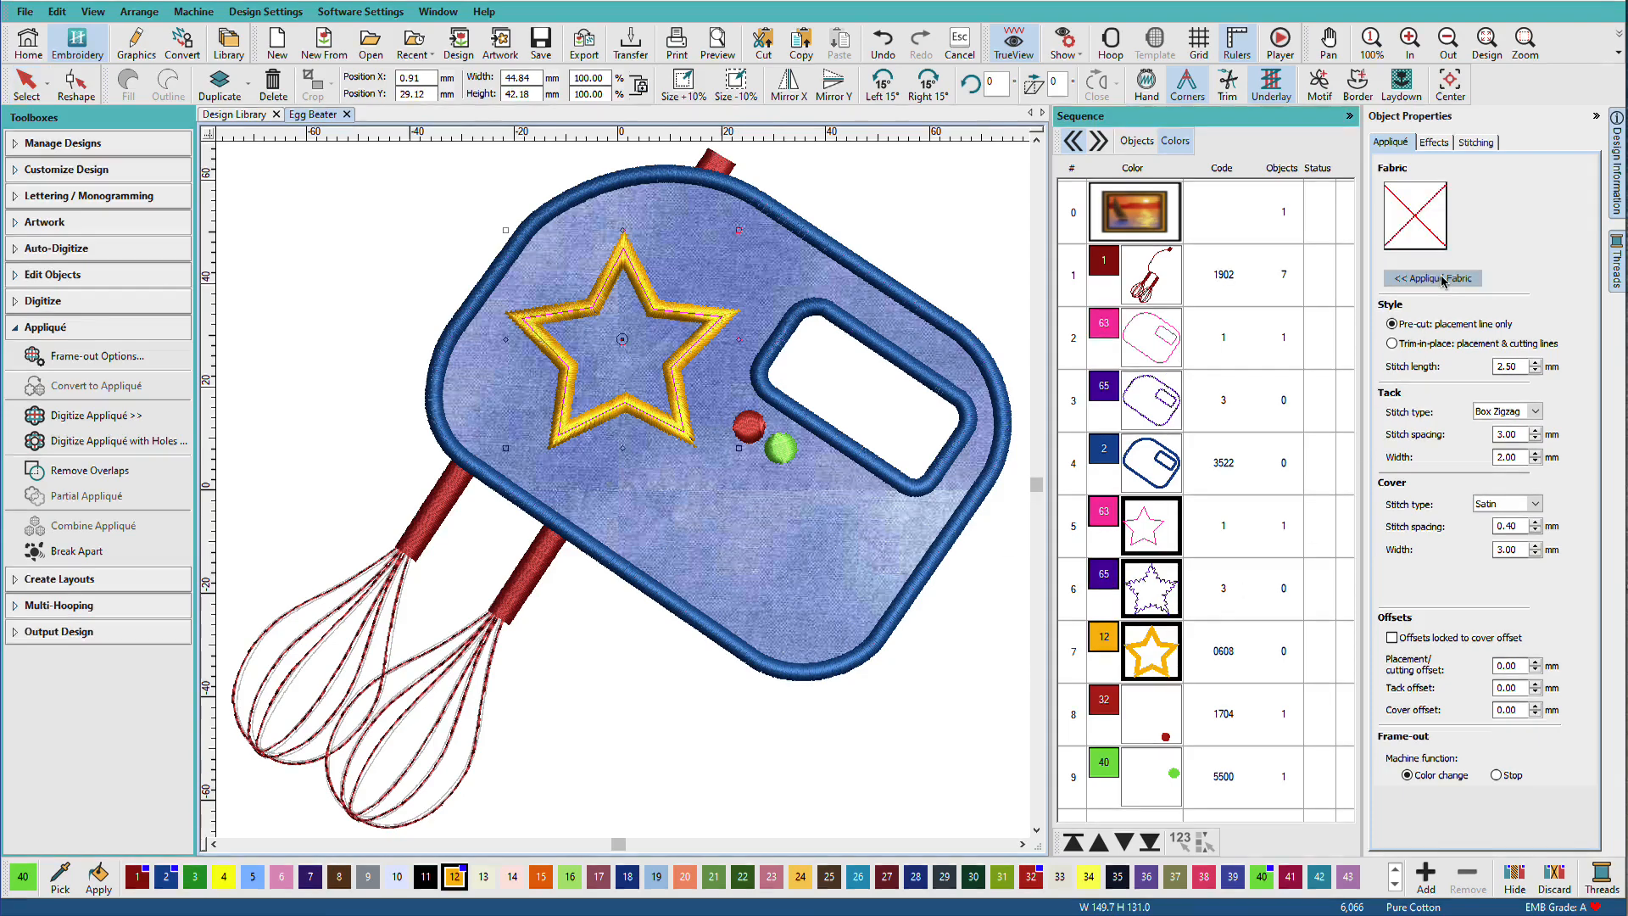
- Set the star appliqué's fabric to a solid yellow colour and confirm
left_click(1430, 278)
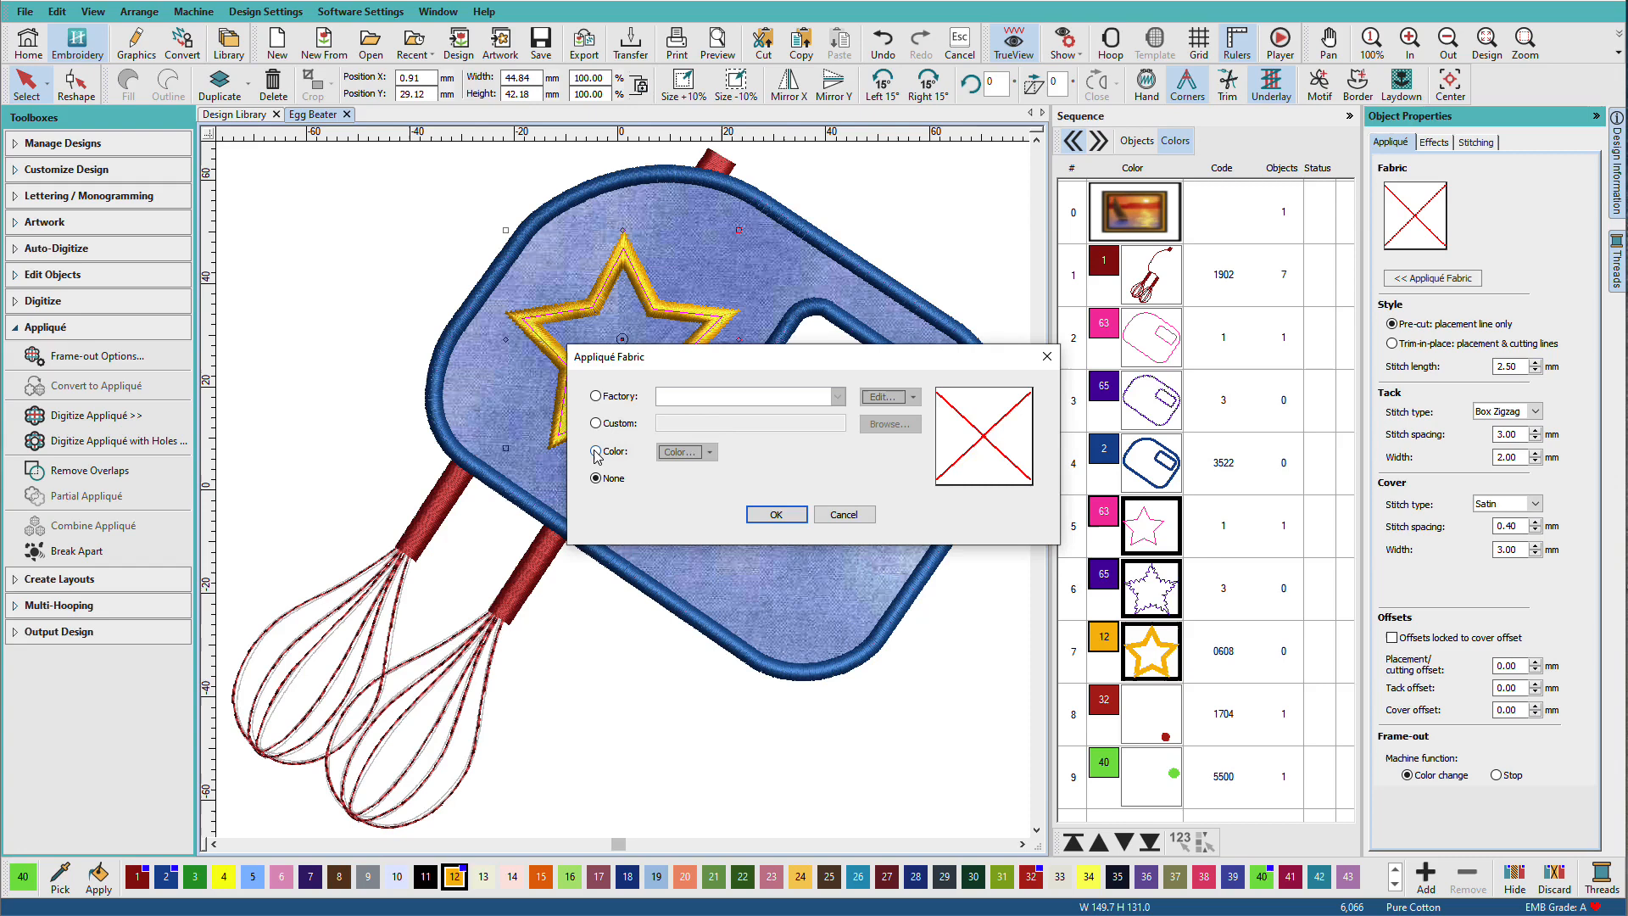
left_click(709, 451)
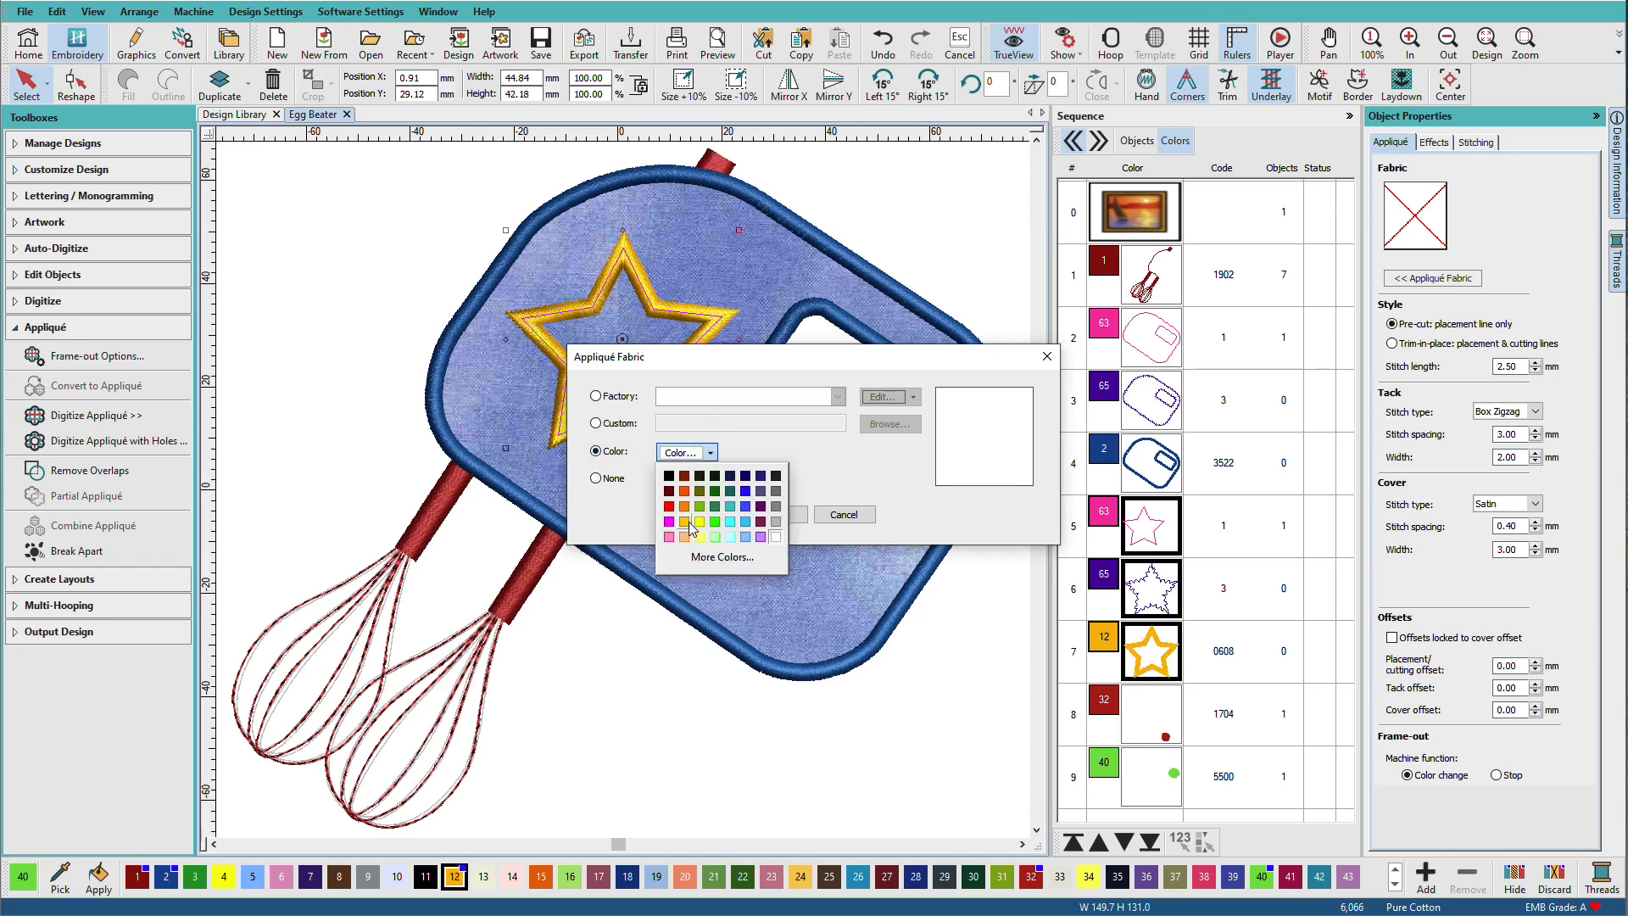
left_click(683, 521)
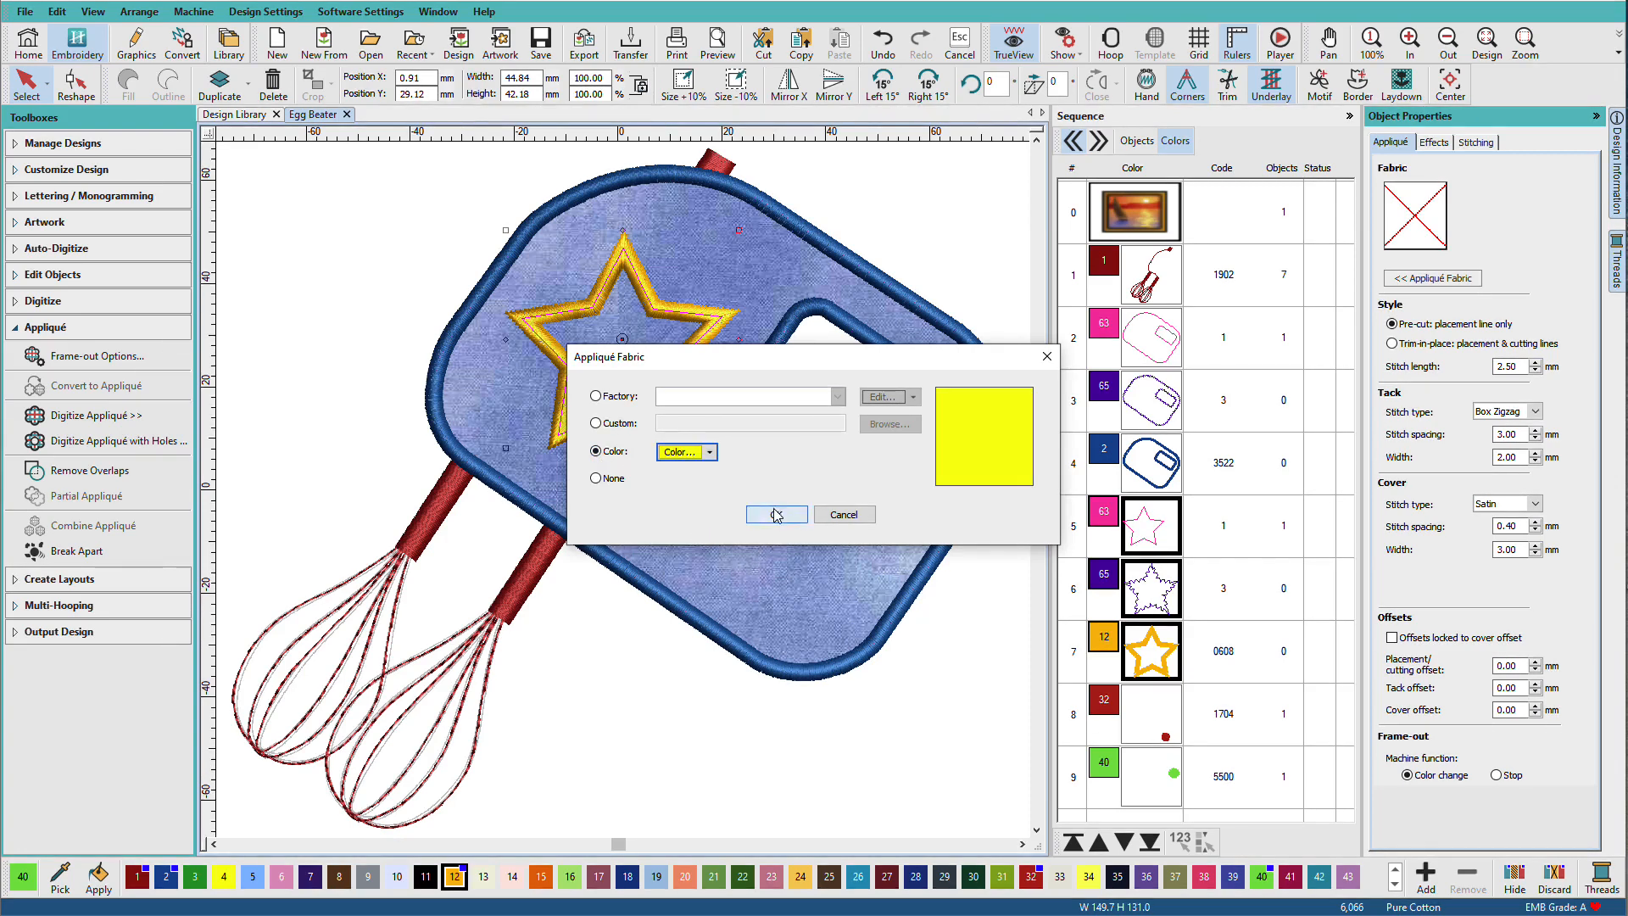
left_click(775, 514)
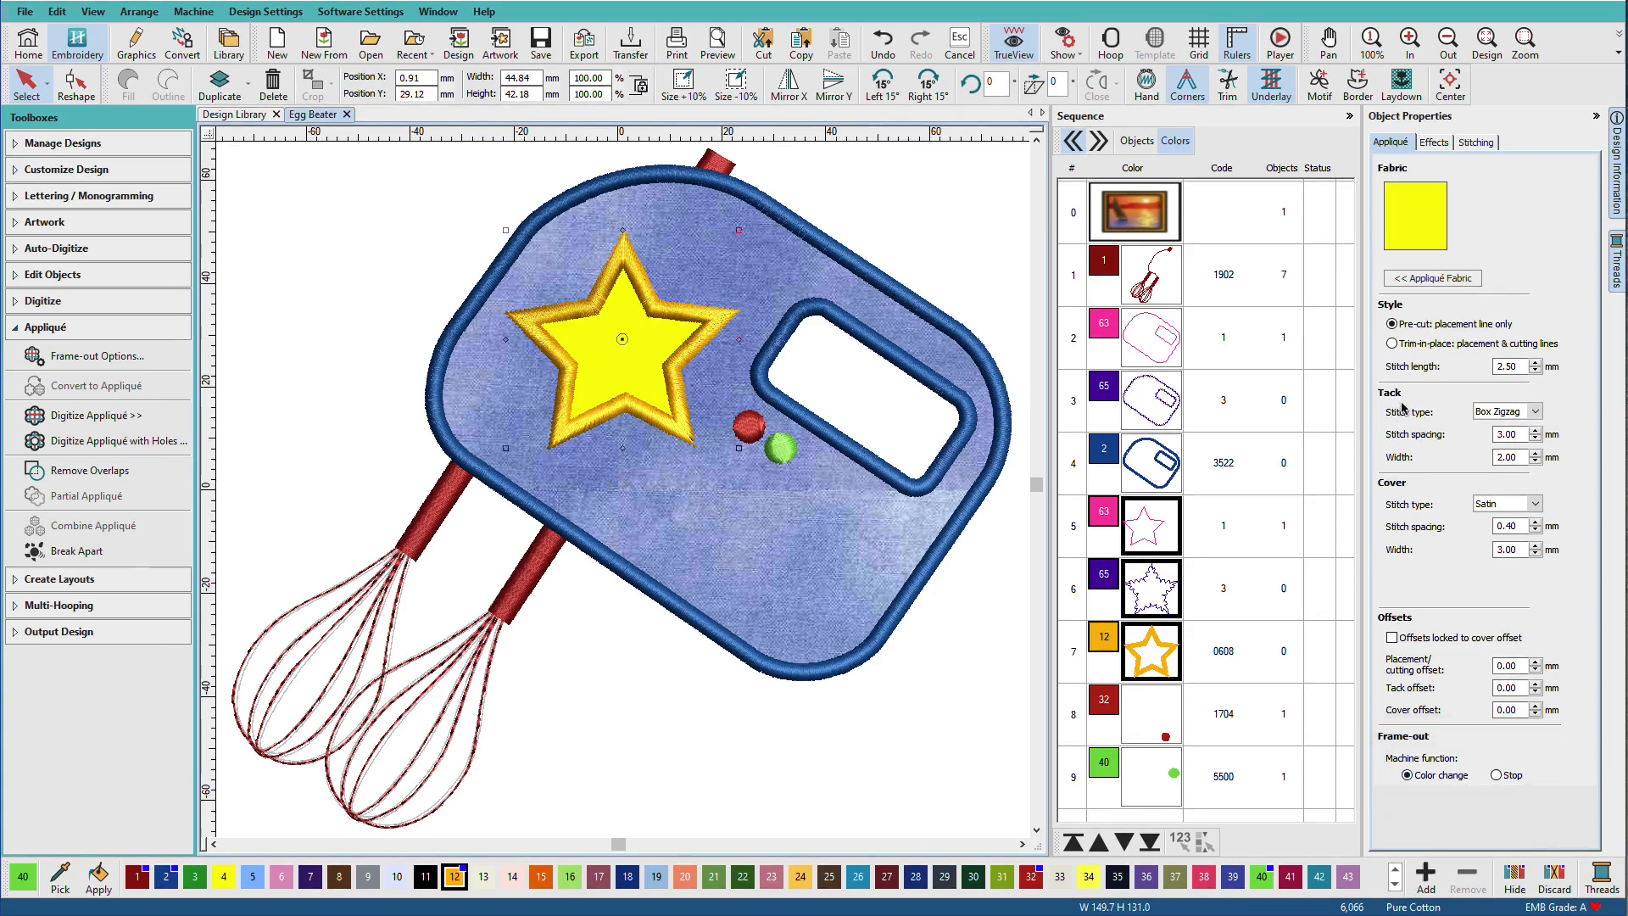
mouse_move(683, 213)
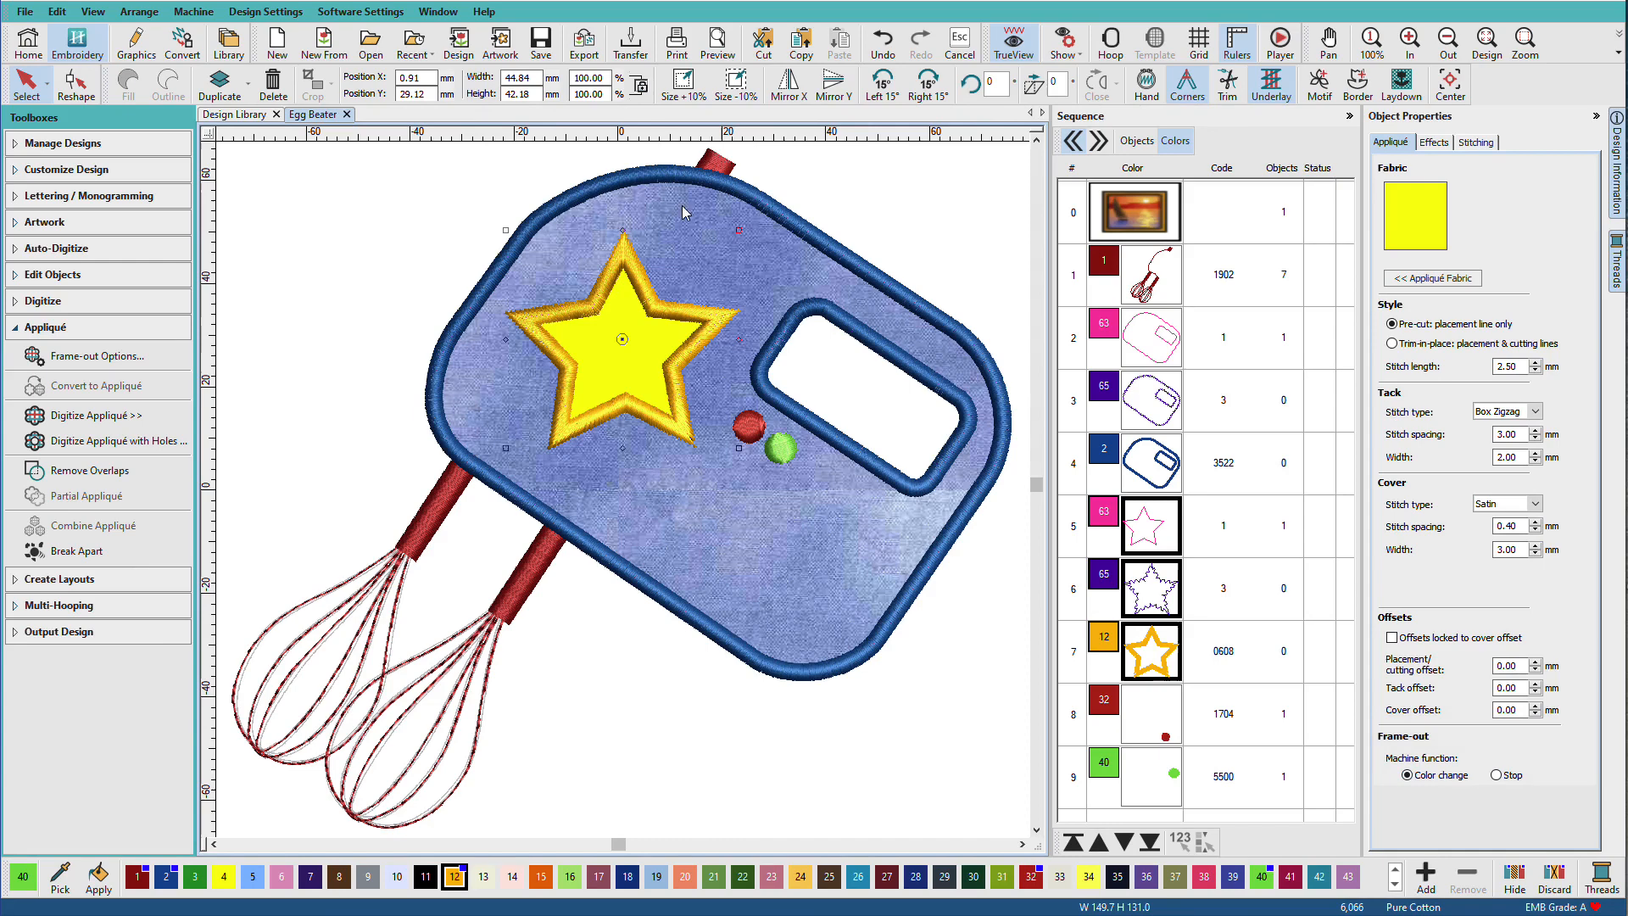
mouse_move(866, 498)
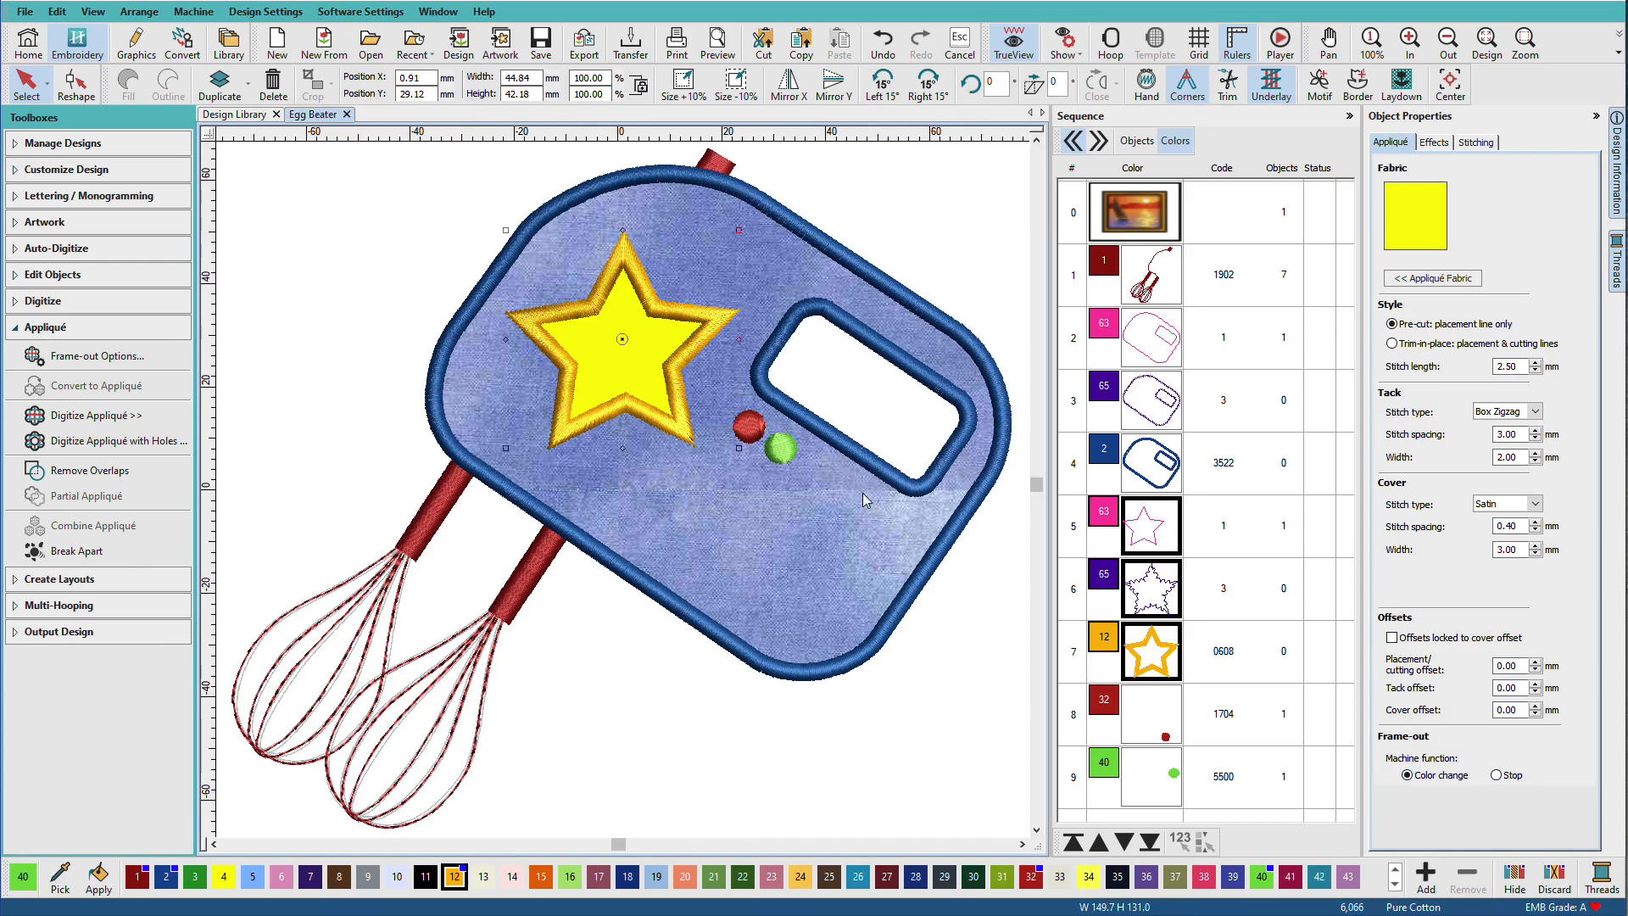
- Toggle TrueView off to show plain stitch lines over the yellow star fabric
left_click(1010, 45)
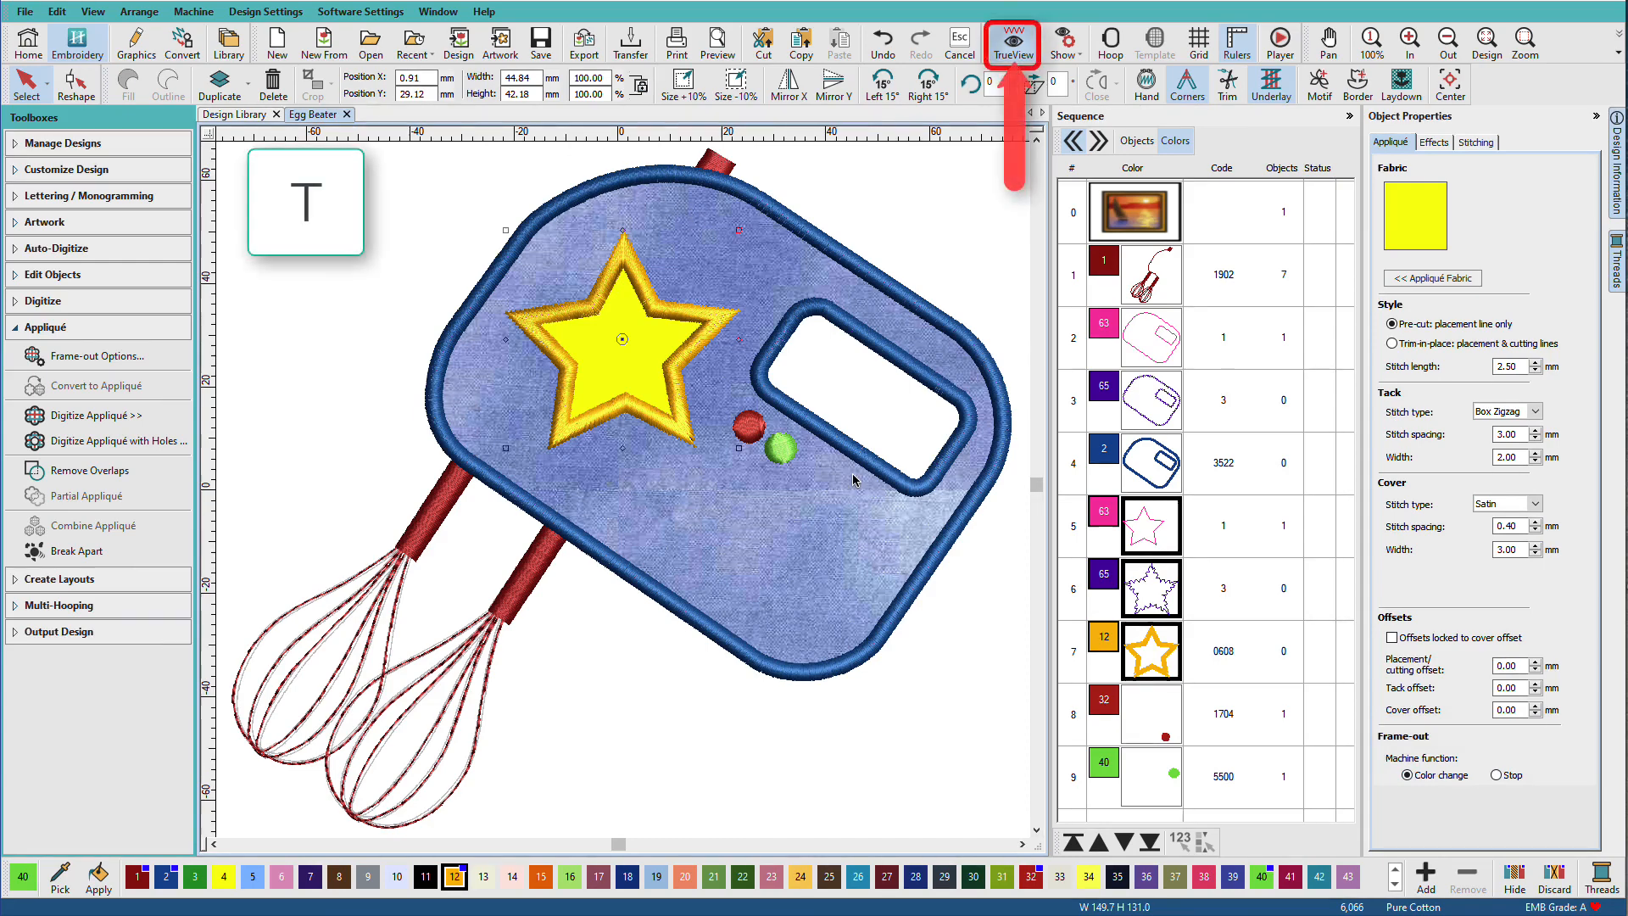
left_click(1010, 44)
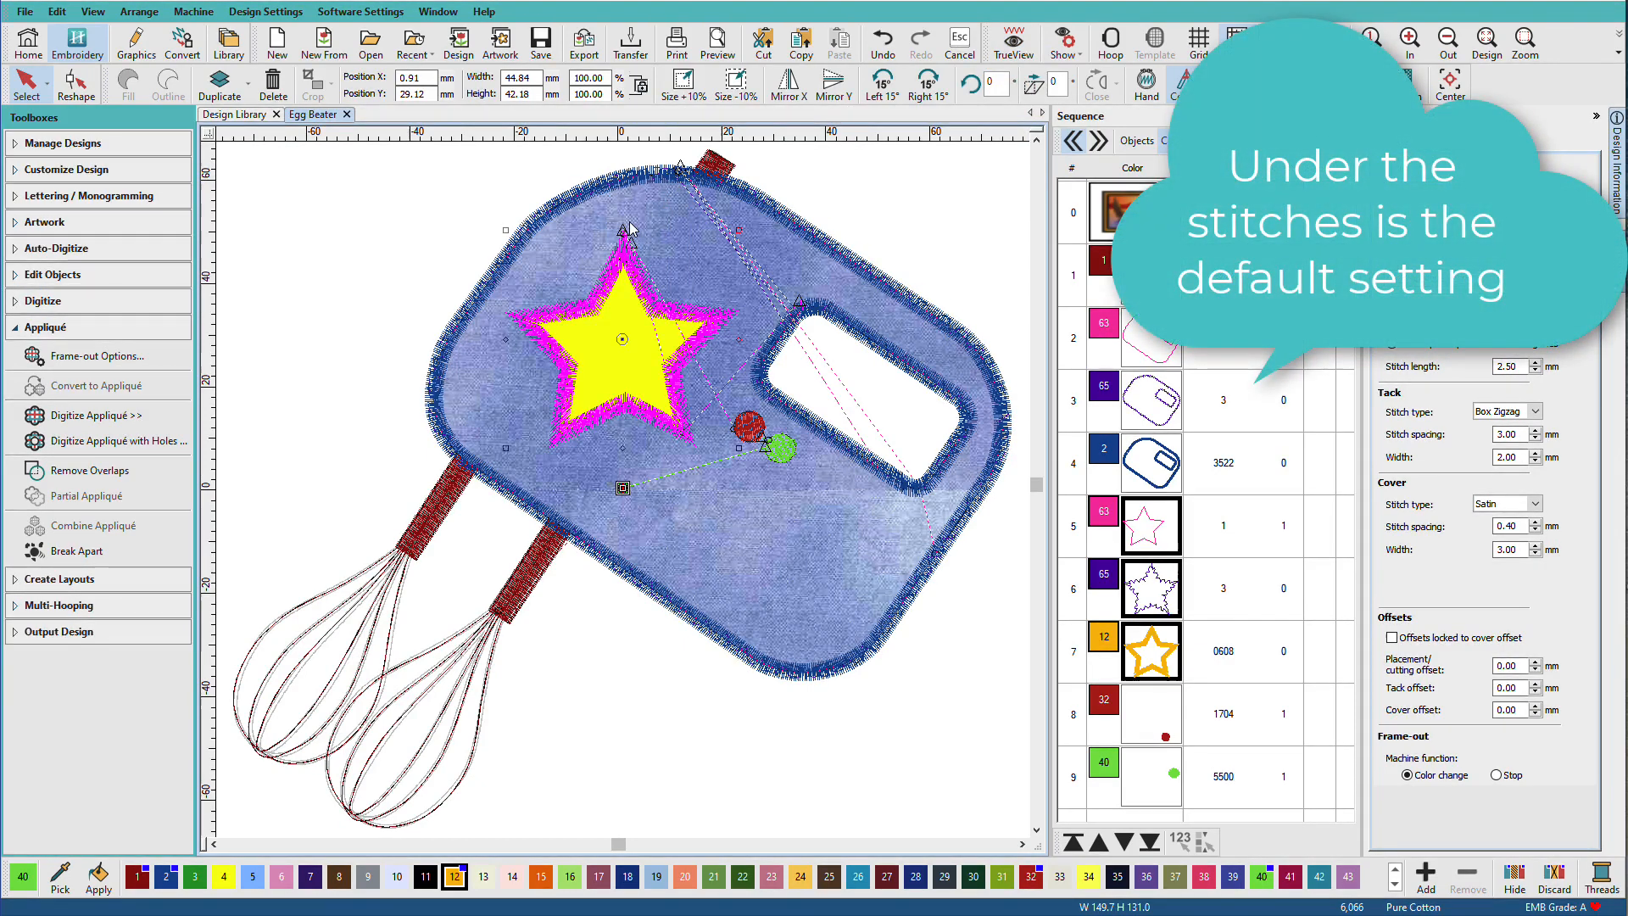
mouse_move(693, 181)
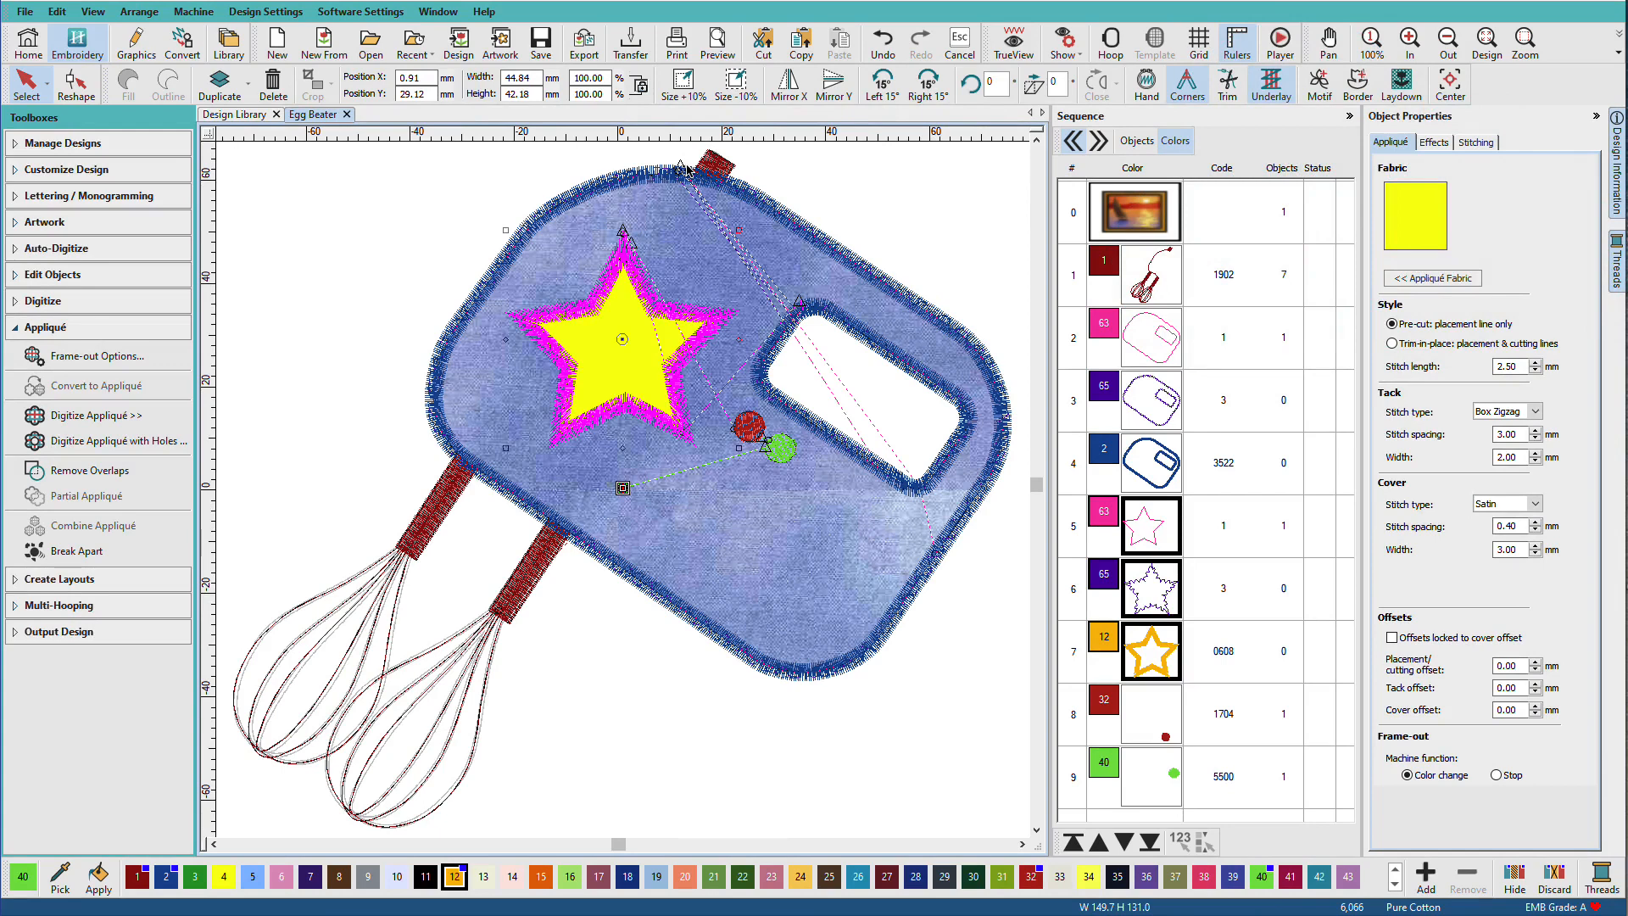
mouse_move(694, 171)
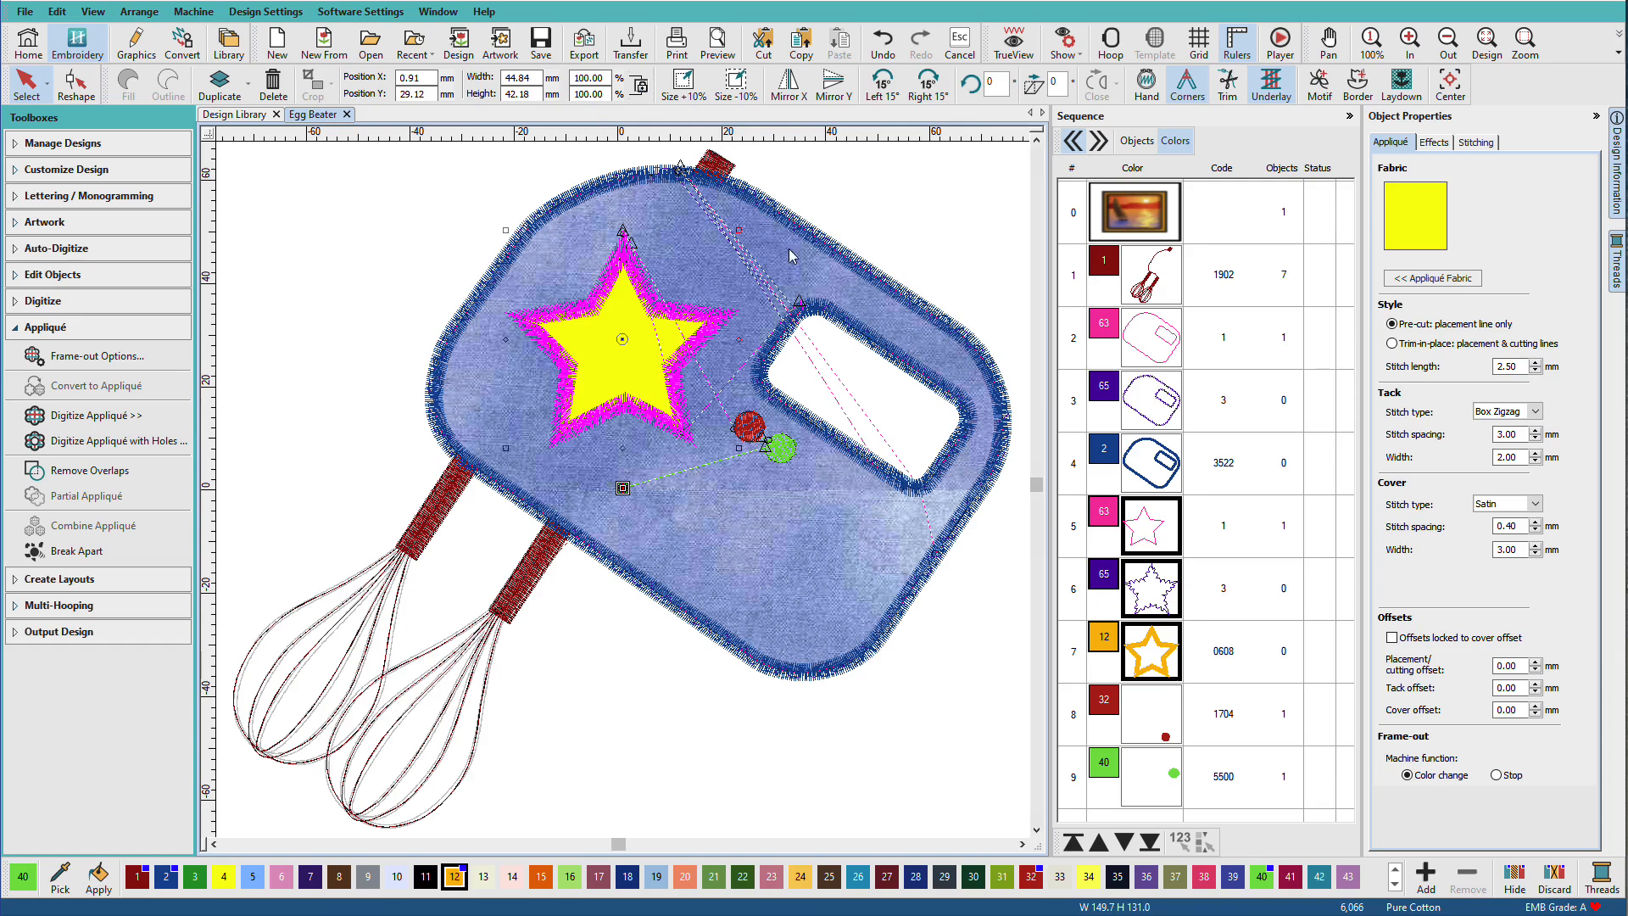
mouse_move(697, 231)
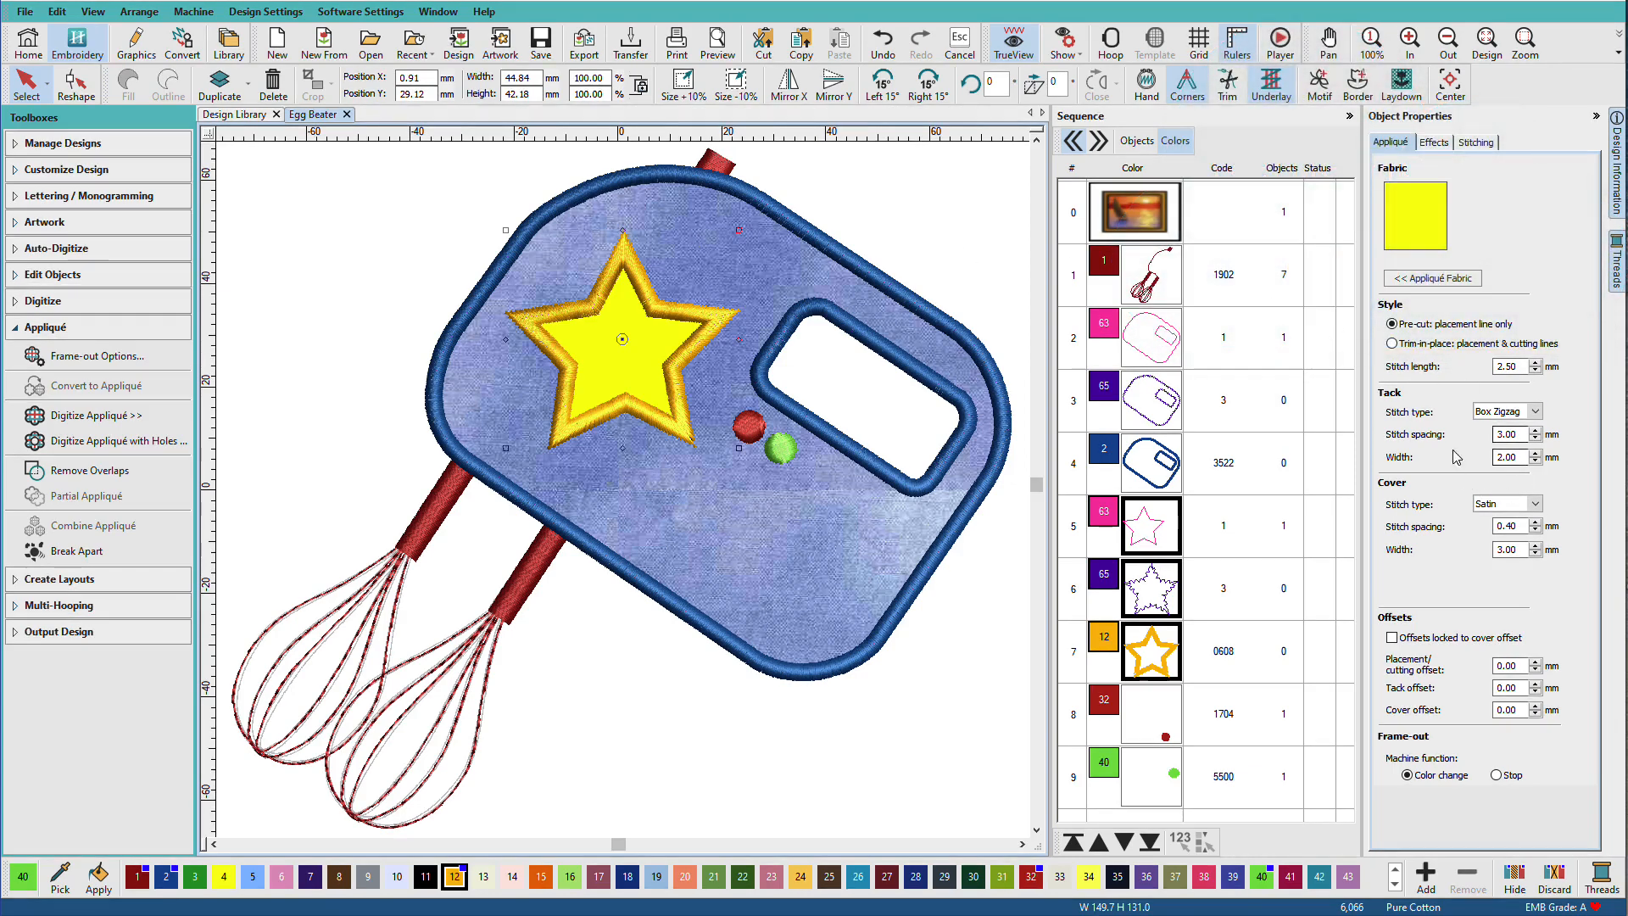
- Restore the realistic TrueView render and focus the Tack Width field for editing
left_click(1506, 456)
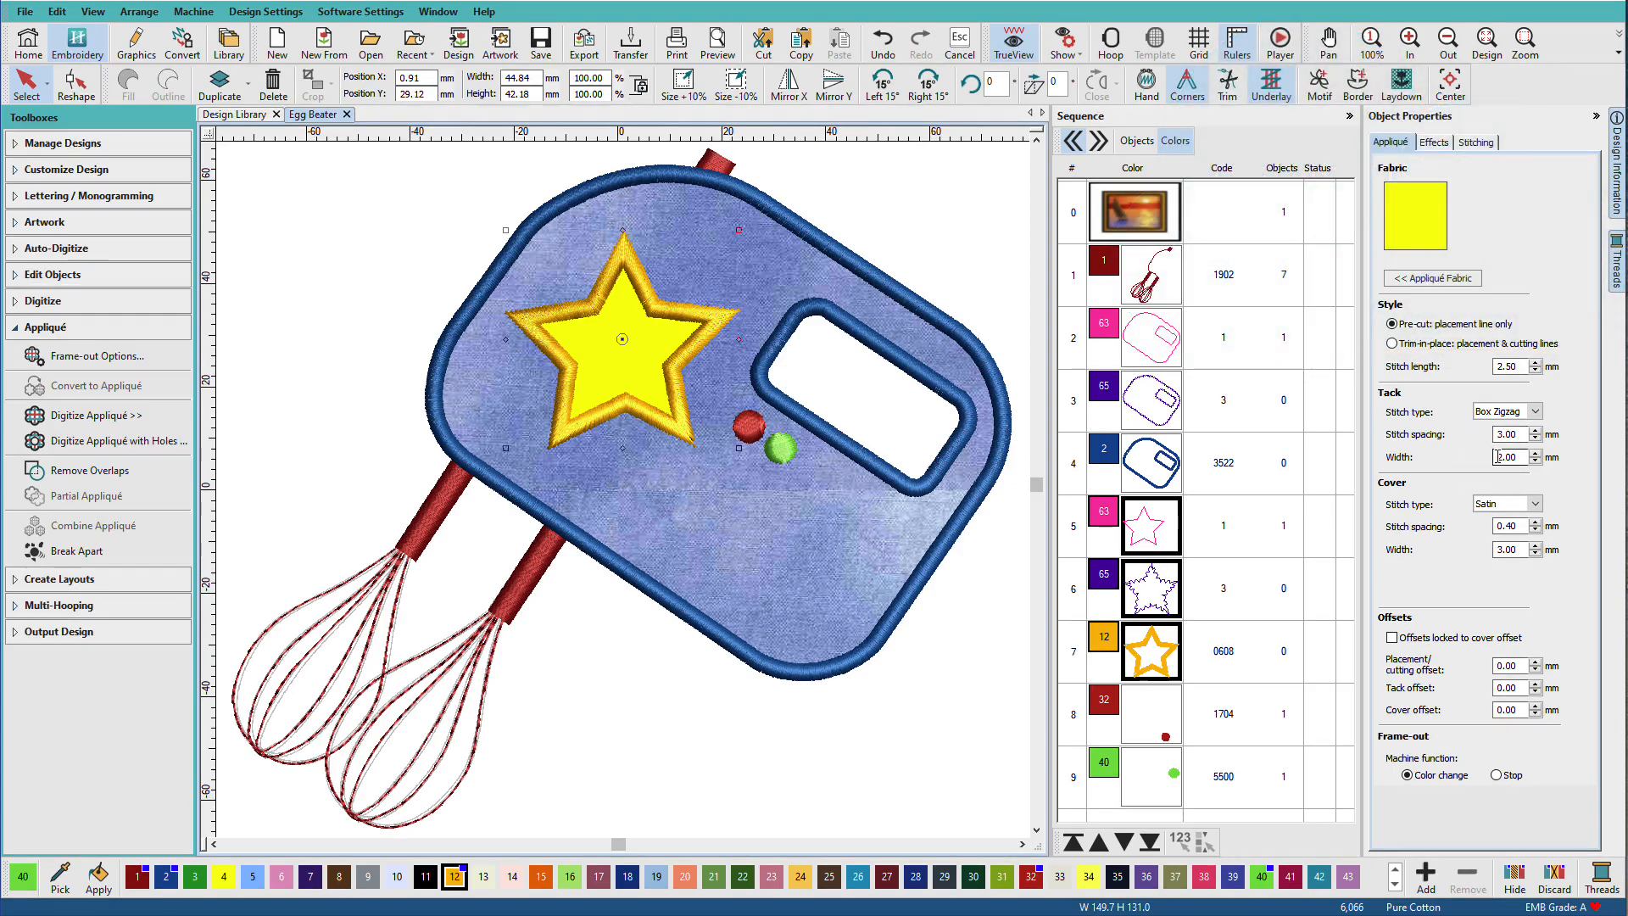